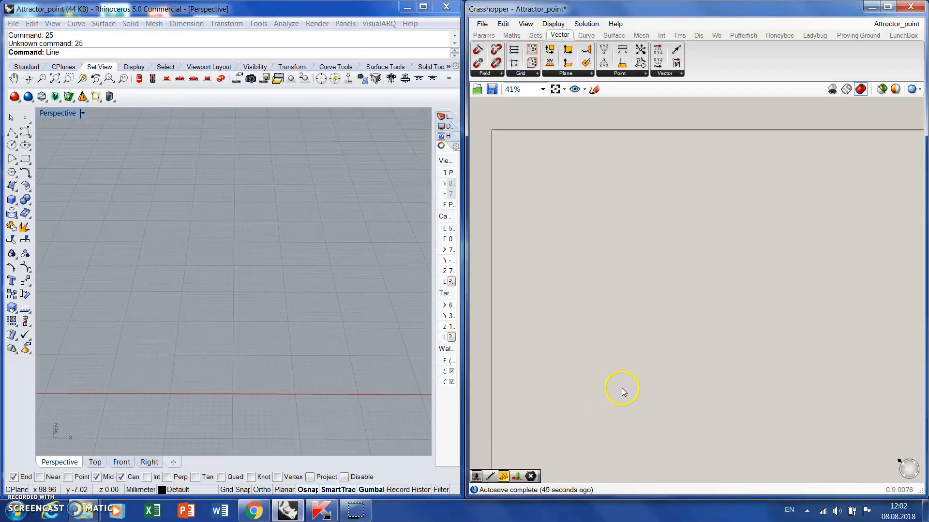
pyautogui.moveTo(615, 391)
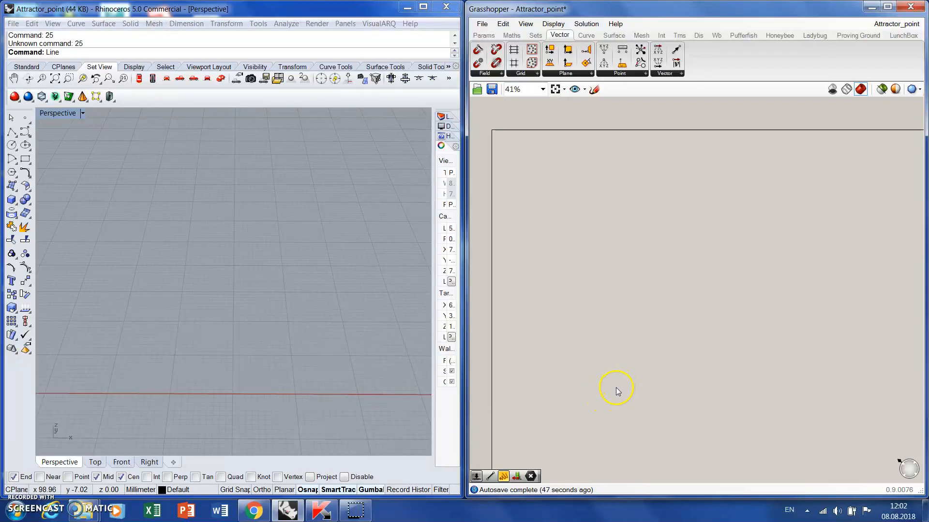
pyautogui.moveTo(619, 395)
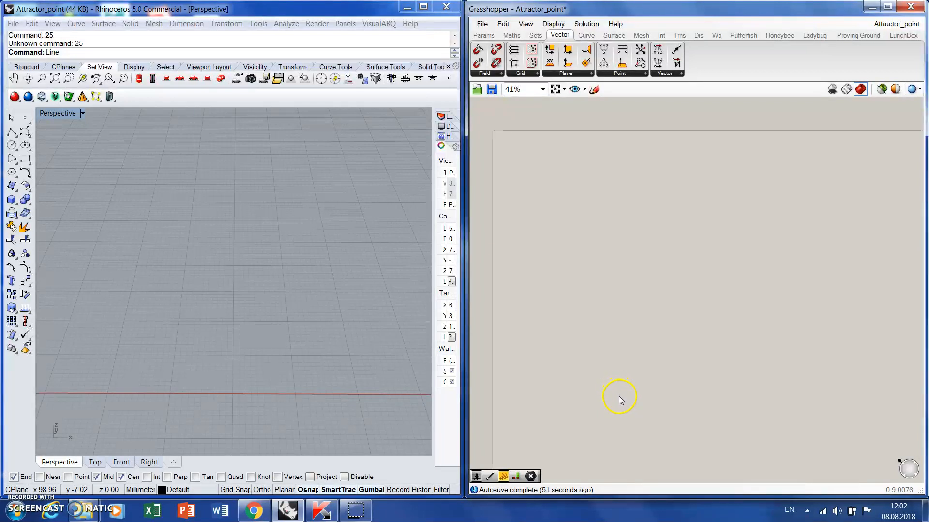
pyautogui.moveTo(610, 359)
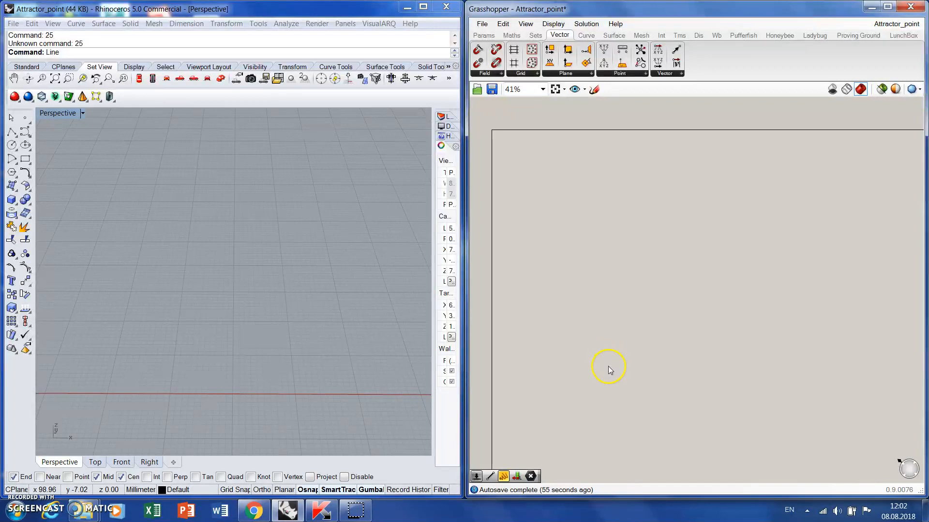
pyautogui.moveTo(606, 363)
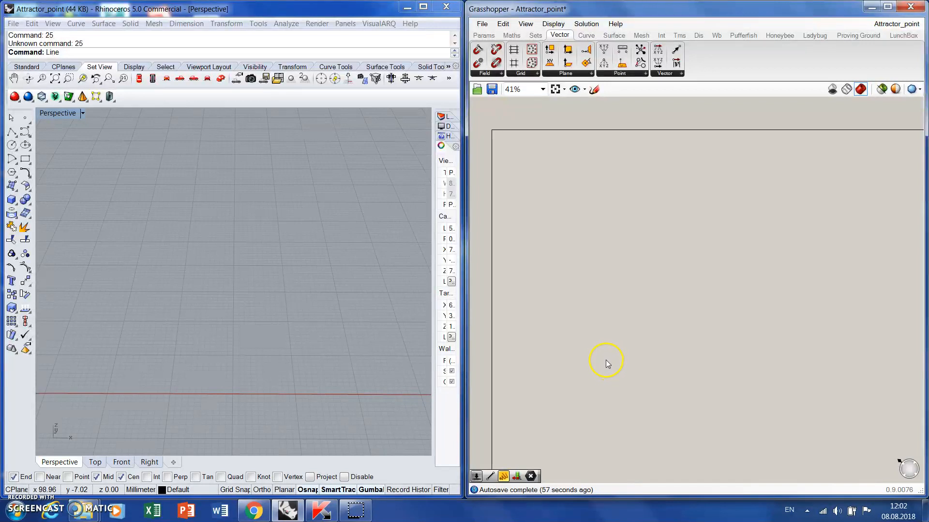
pyautogui.moveTo(610, 360)
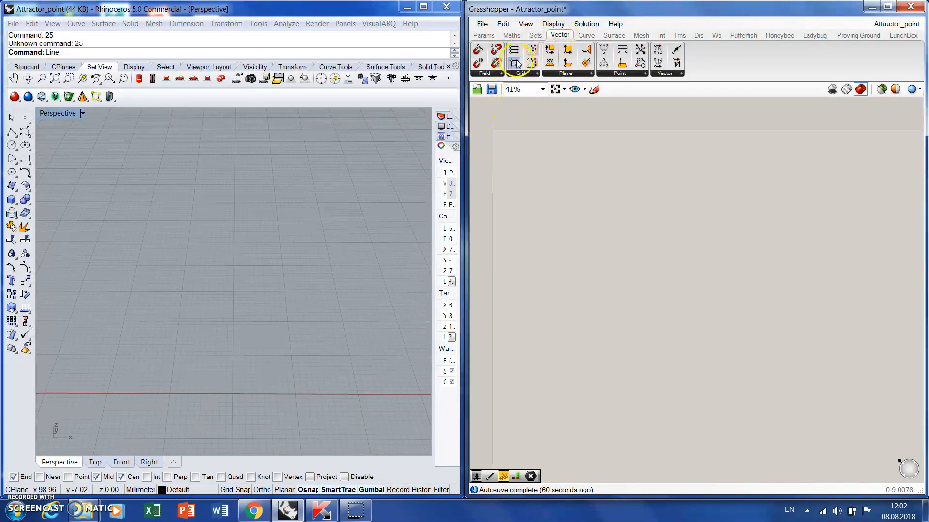
# Add a Square Grid driven by two Number Sliders set to 5 and 20
pyautogui.click(514, 64)
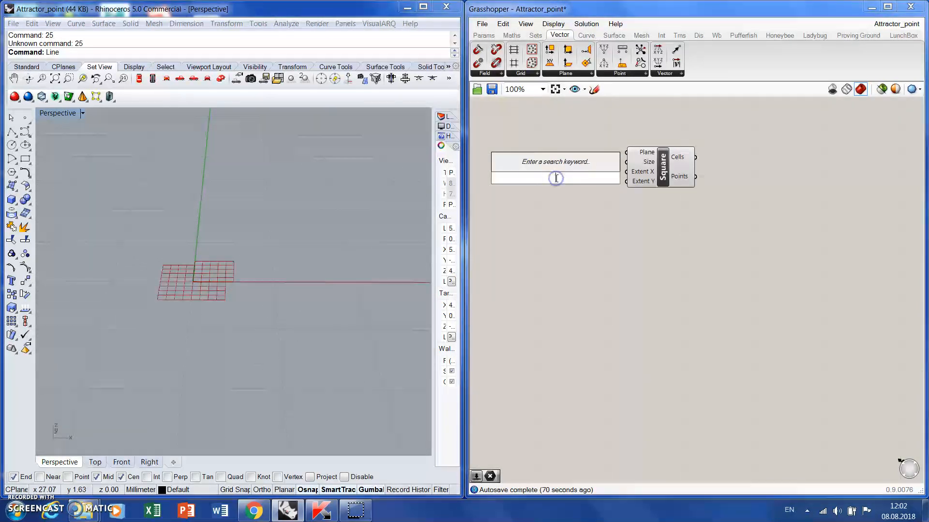
pyautogui.write('Number Slider')
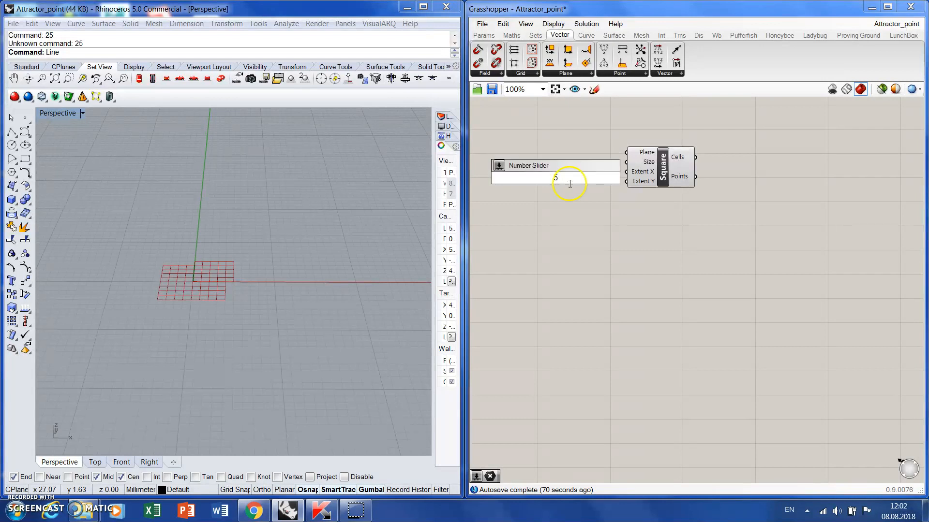
pyautogui.click(518, 162)
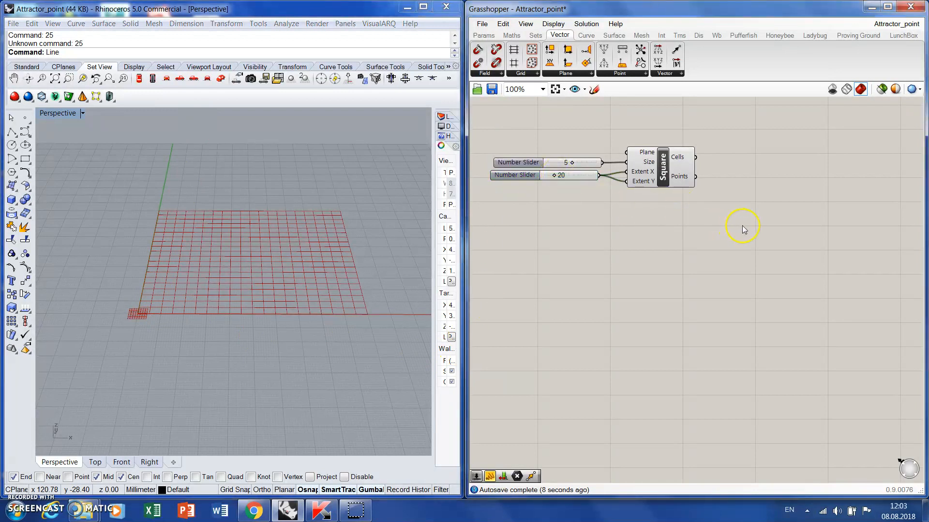
pyautogui.doubleClick(743, 229)
pyautogui.write('poi')
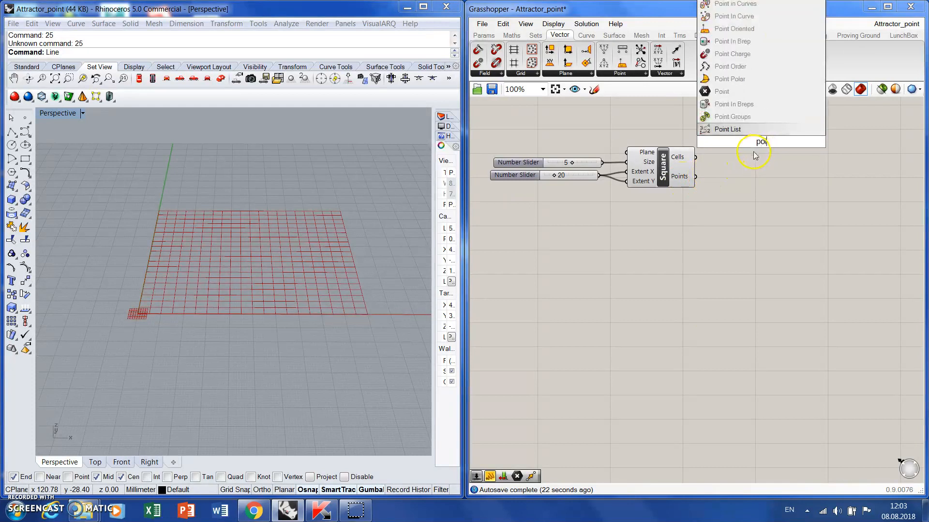
# Label each grid point with its index using a Point List, text size 3
pyautogui.click(727, 129)
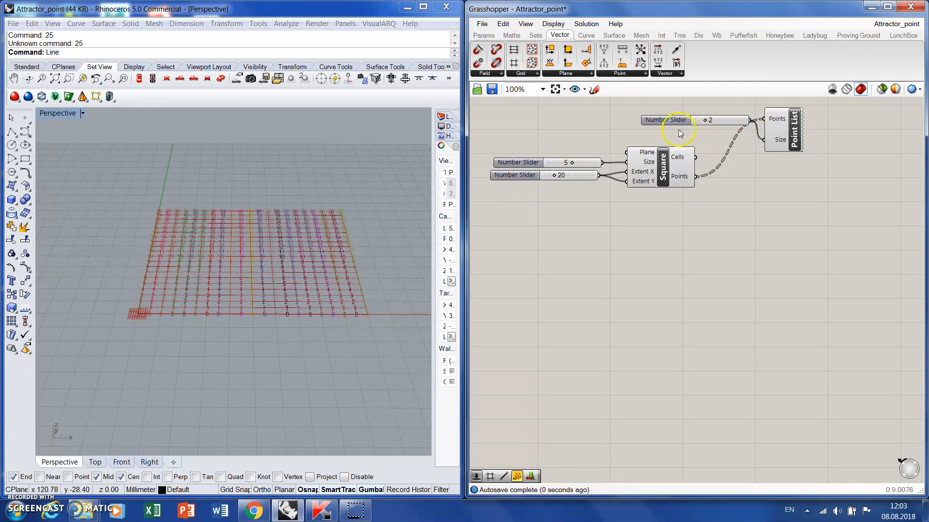
pyautogui.click(680, 124)
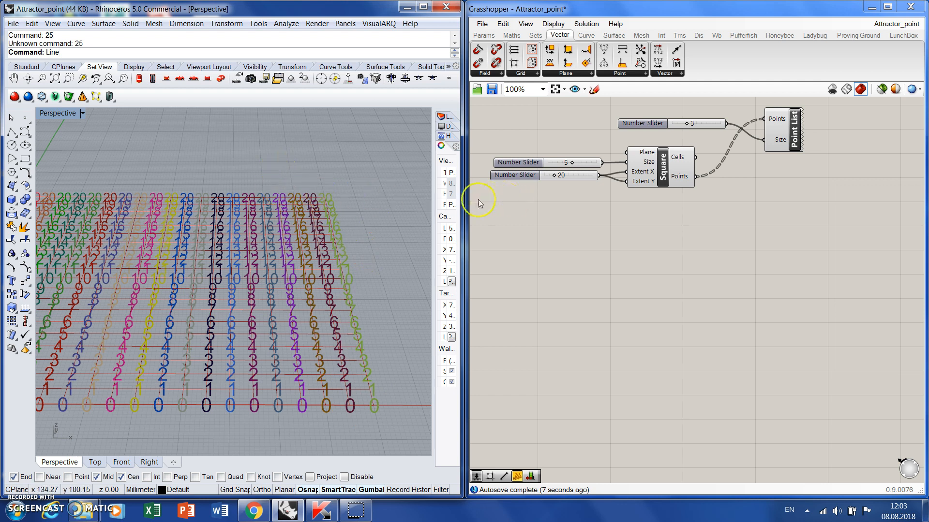
pyautogui.moveTo(672, 272)
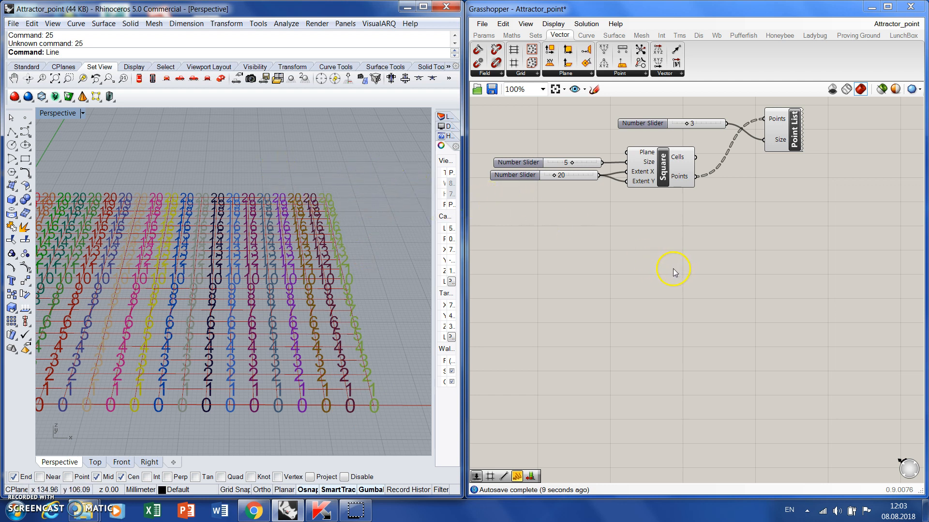
pyautogui.moveTo(657, 266)
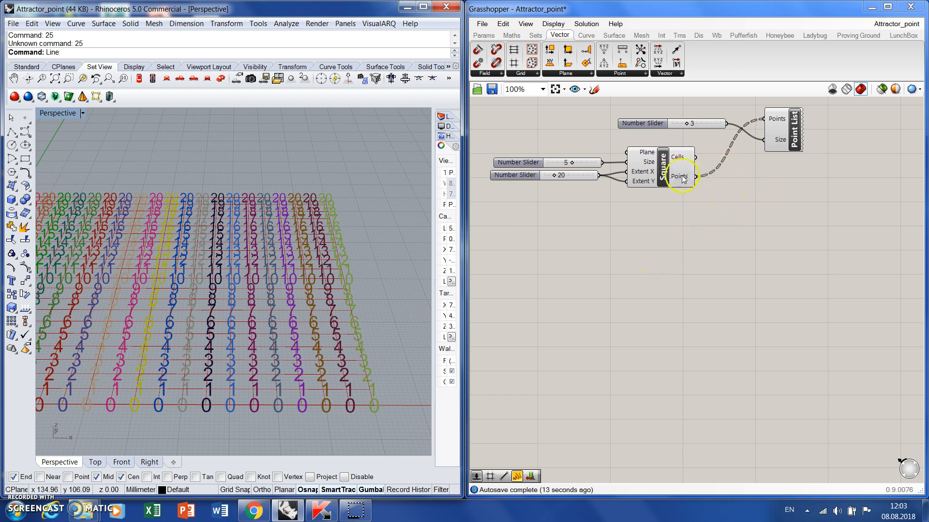
# Flatten the Square Grid's Points output so indices run continuously
pyautogui.rightClick(679, 176)
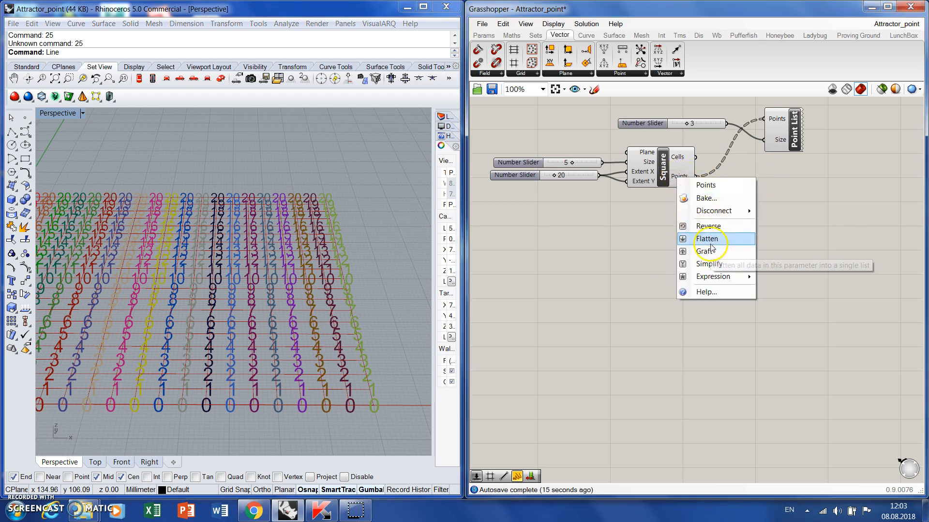
pyautogui.click(706, 239)
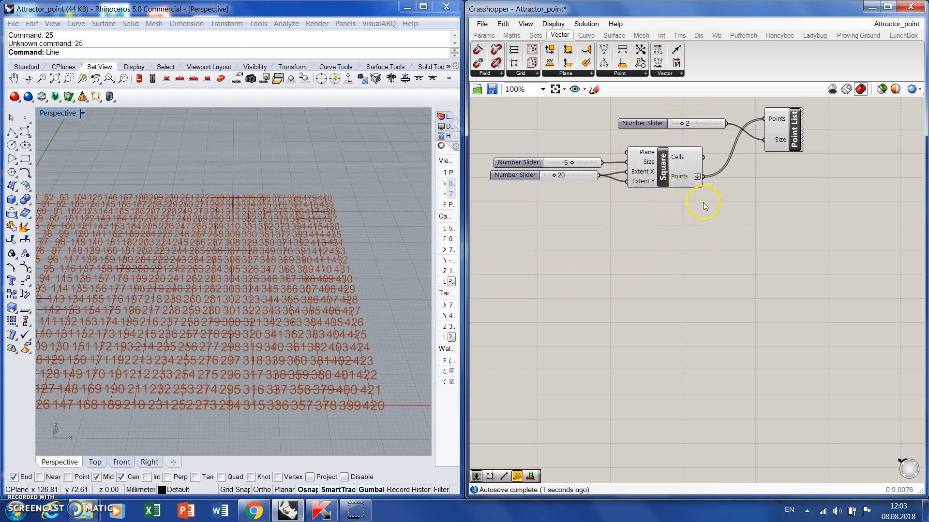
pyautogui.moveTo(755, 218)
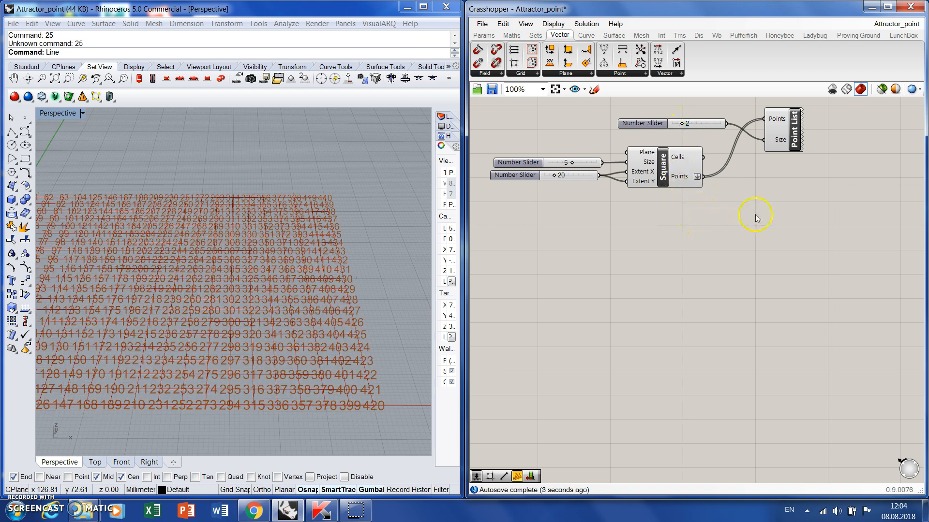
pyautogui.moveTo(802, 200)
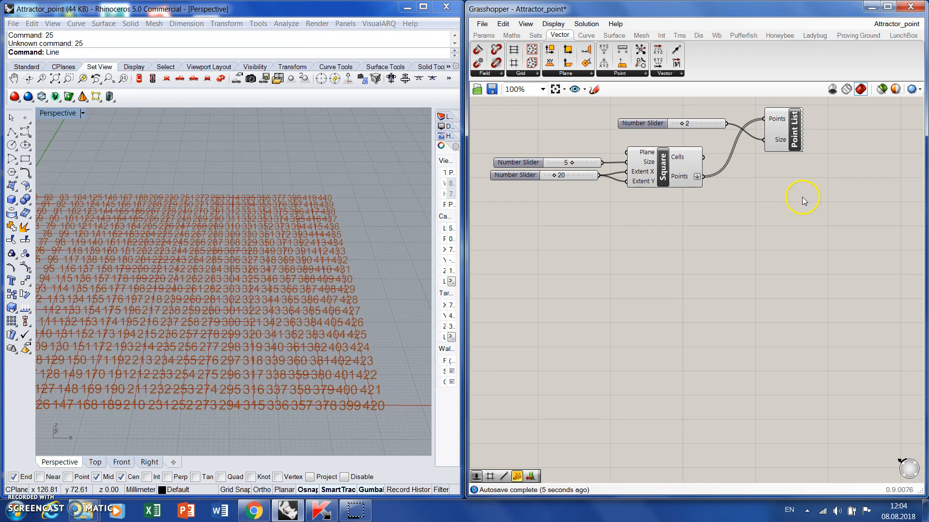
pyautogui.moveTo(782, 222)
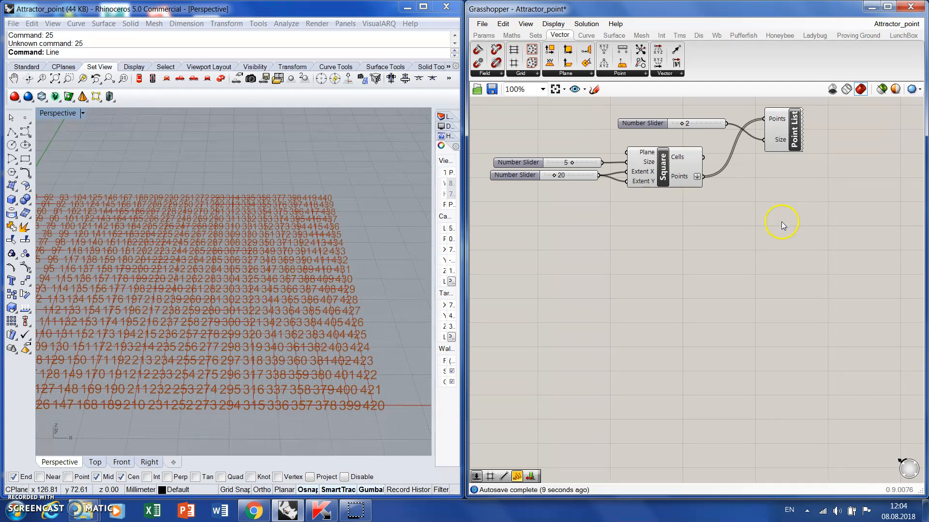
pyautogui.moveTo(767, 199)
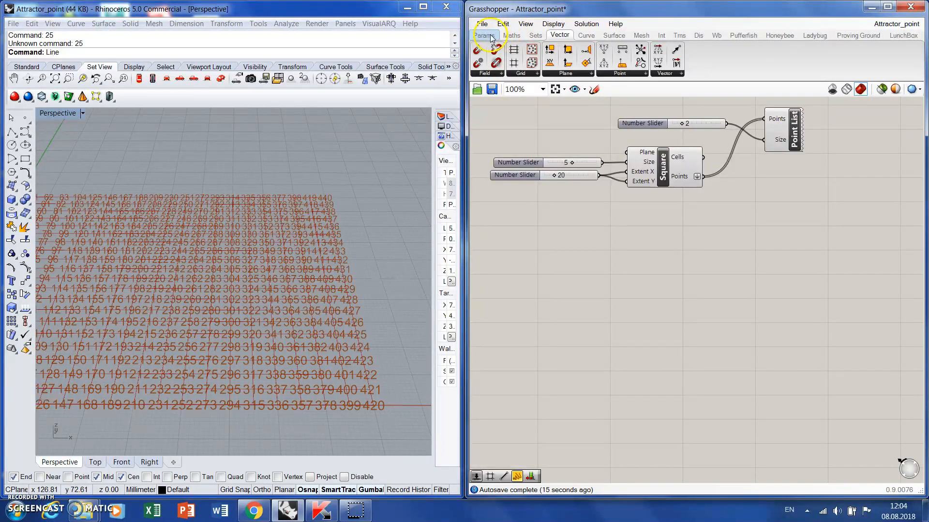
# Reference one Rhino point into a new Point parameter as the attractor
pyautogui.click(483, 35)
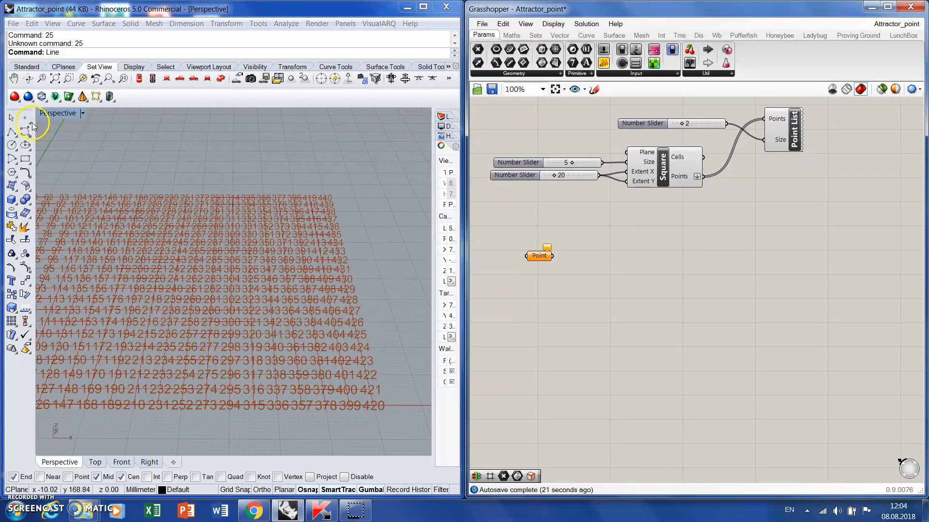
pyautogui.click(250, 266)
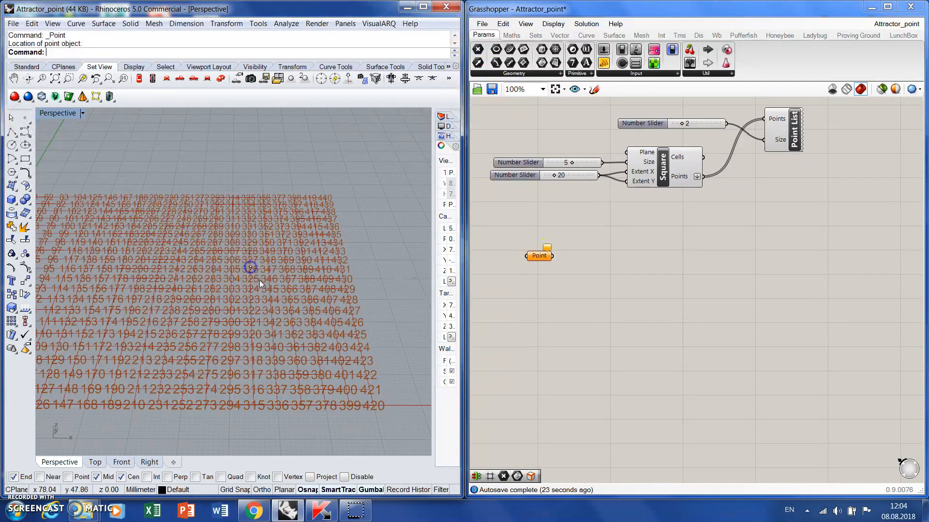
pyautogui.rightClick(538, 255)
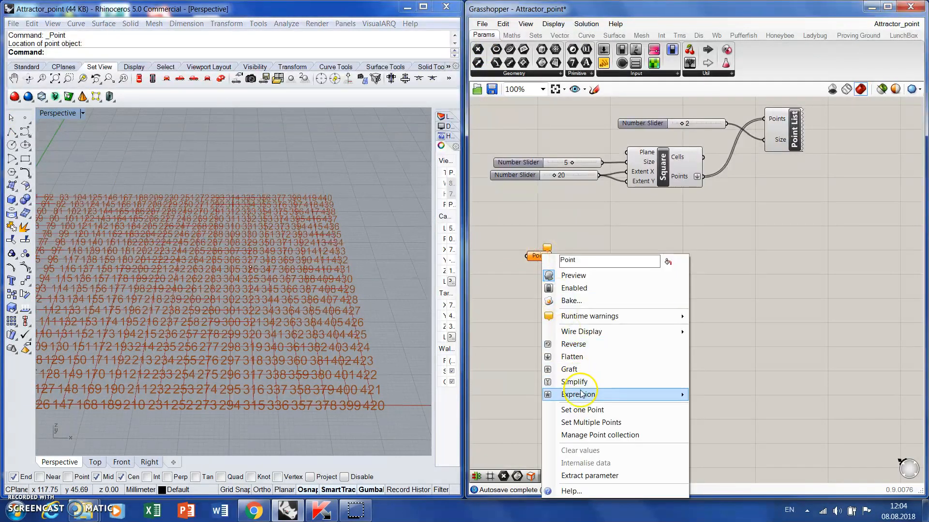
pyautogui.click(581, 409)
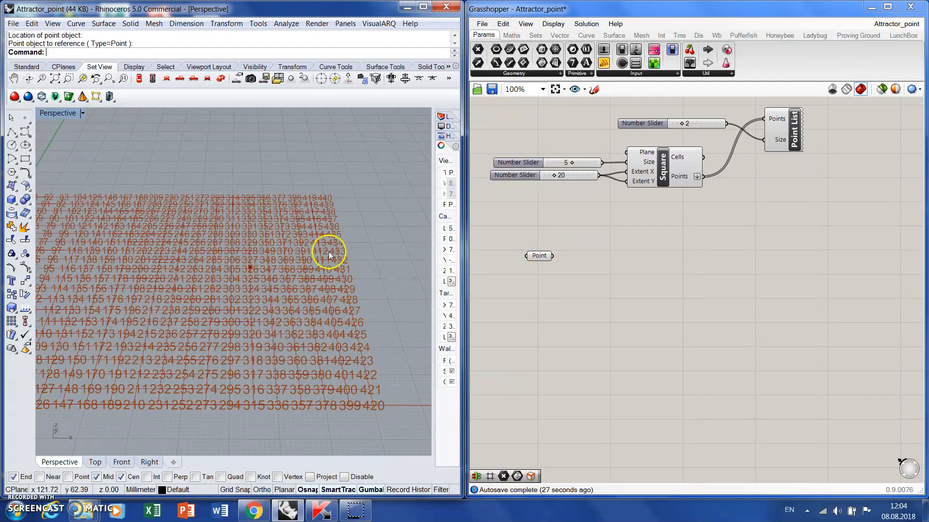
pyautogui.moveTo(570, 225)
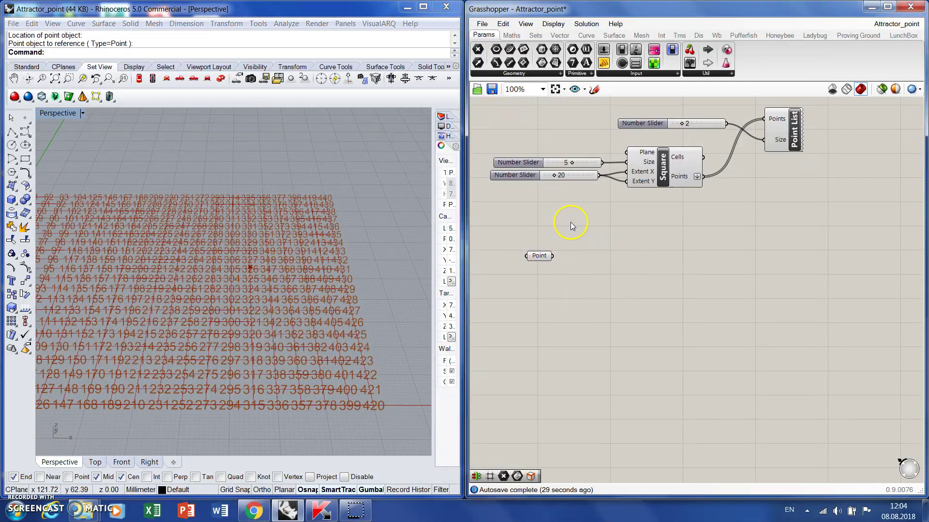
pyautogui.moveTo(374, 211)
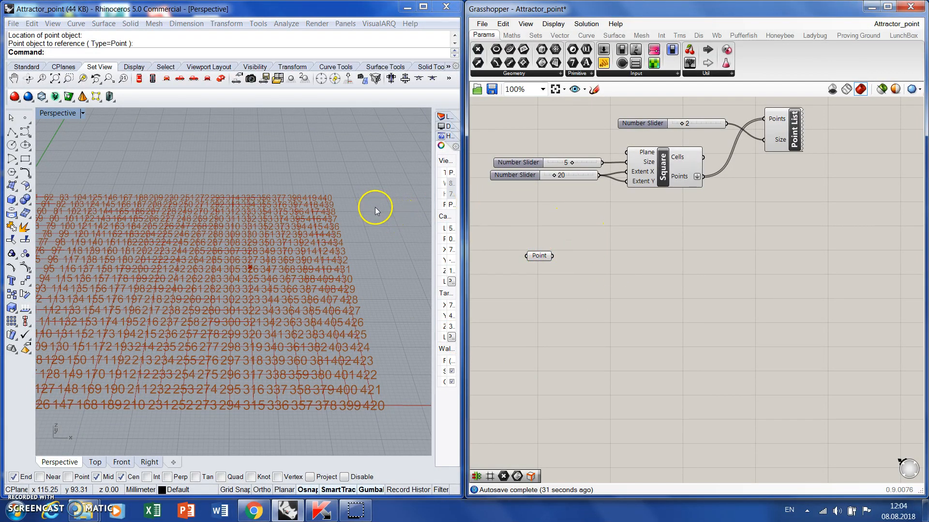
pyautogui.moveTo(536, 202)
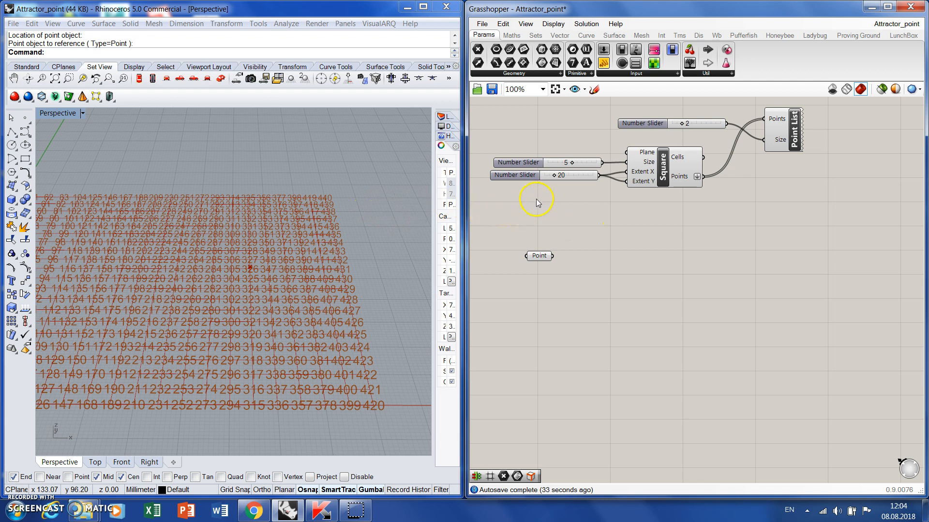
pyautogui.moveTo(536, 208)
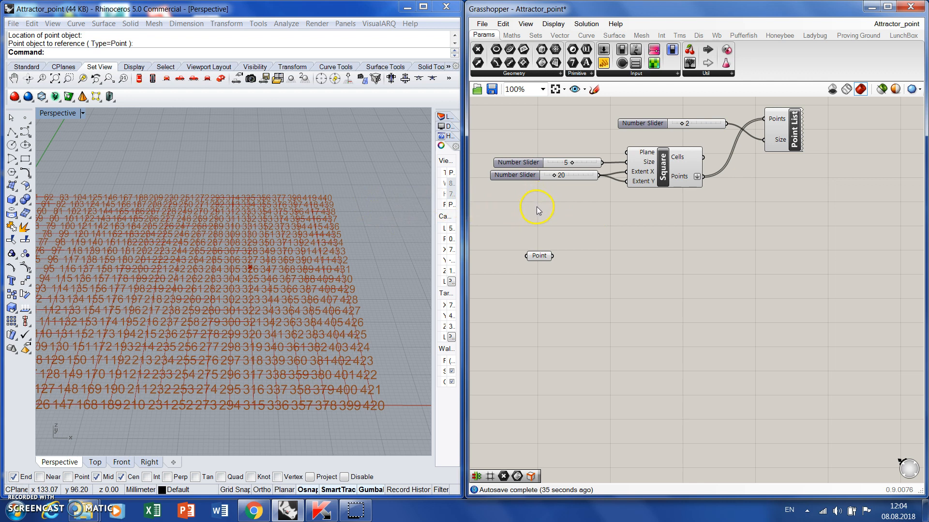
pyautogui.moveTo(251, 269)
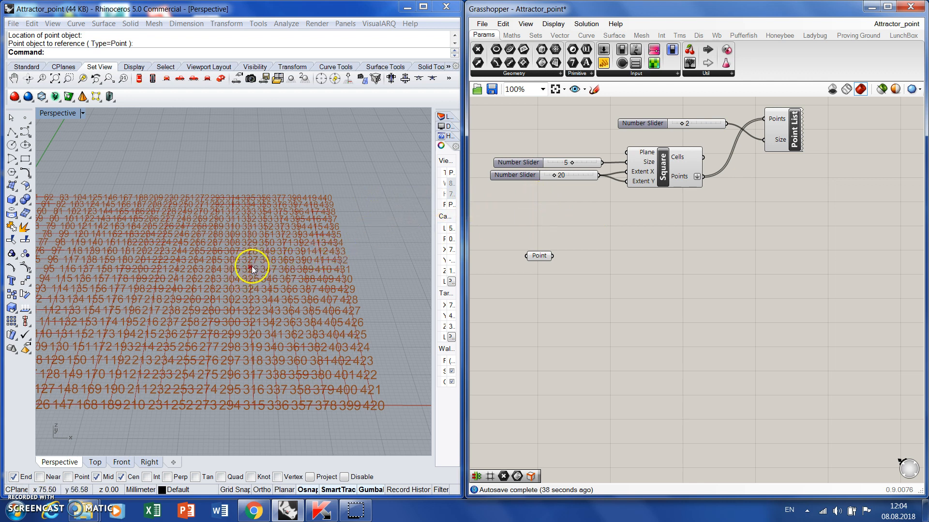
pyautogui.moveTo(355, 328)
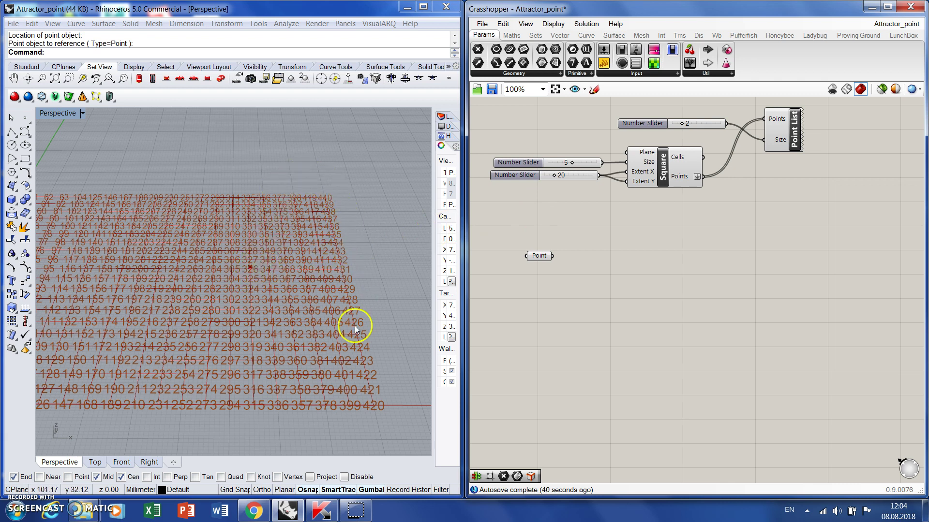
pyautogui.moveTo(583, 267)
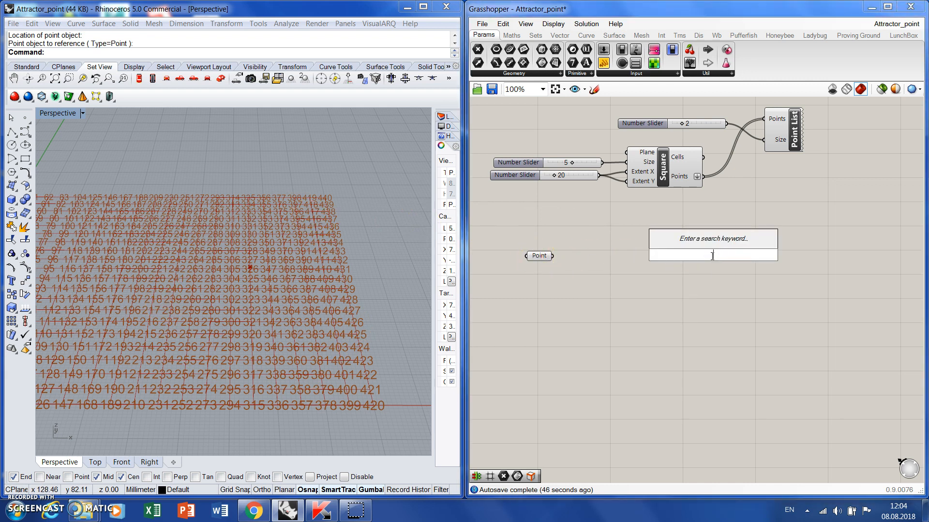
# Add a Distance component measuring from the grid points to the attractor point
pyautogui.write('dist')
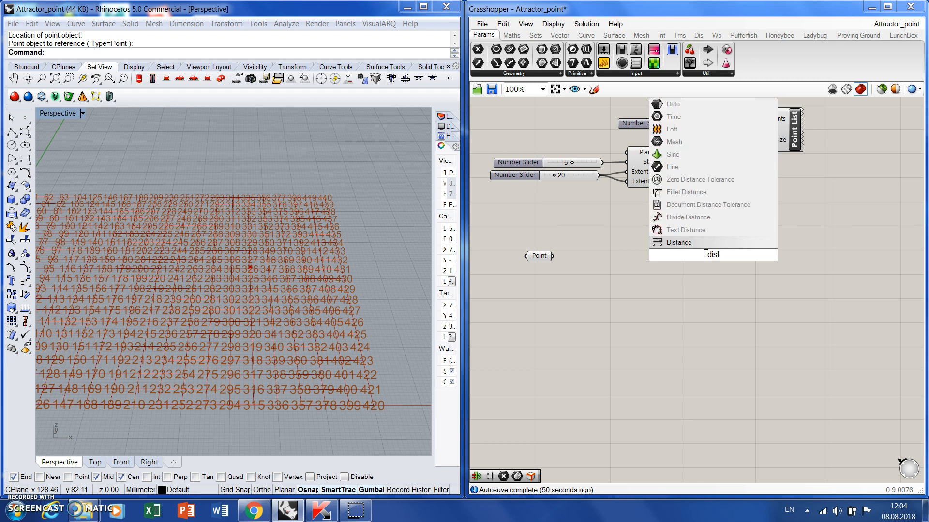
pyautogui.click(675, 242)
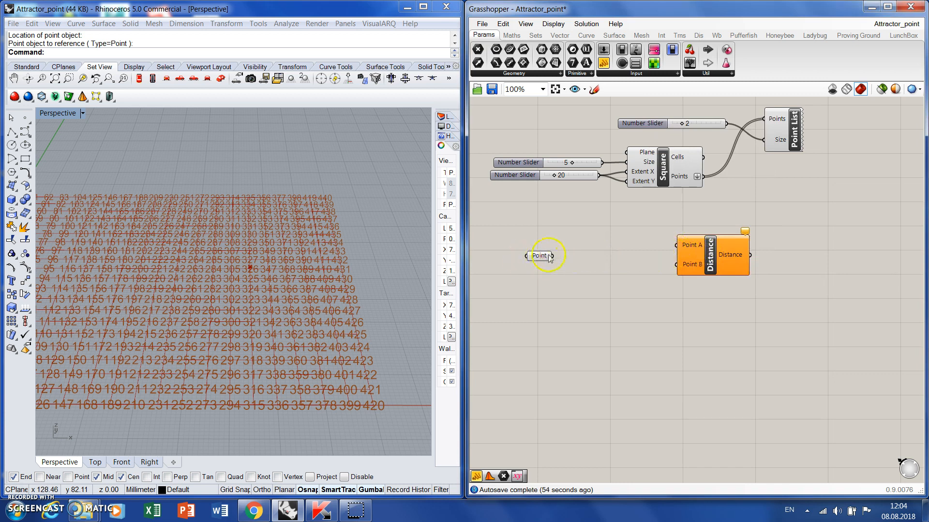
pyautogui.moveTo(710, 255)
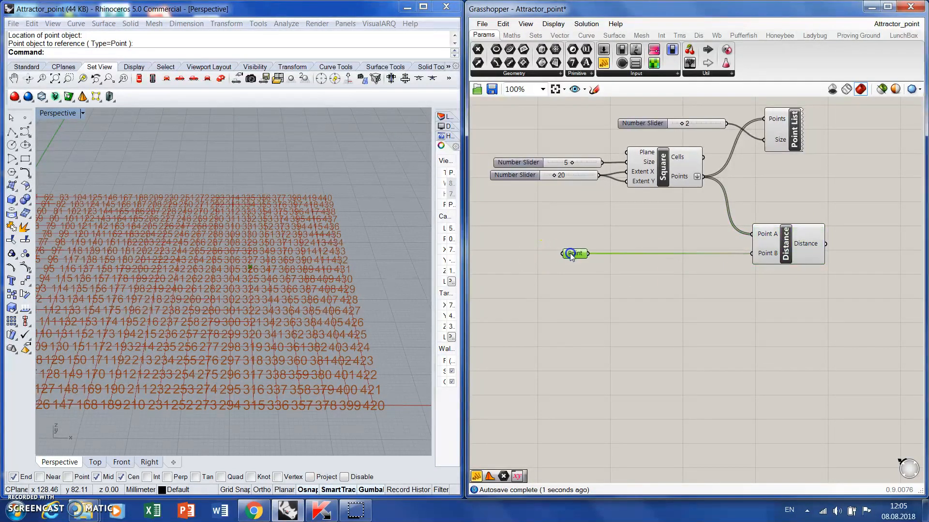
pyautogui.click(805, 212)
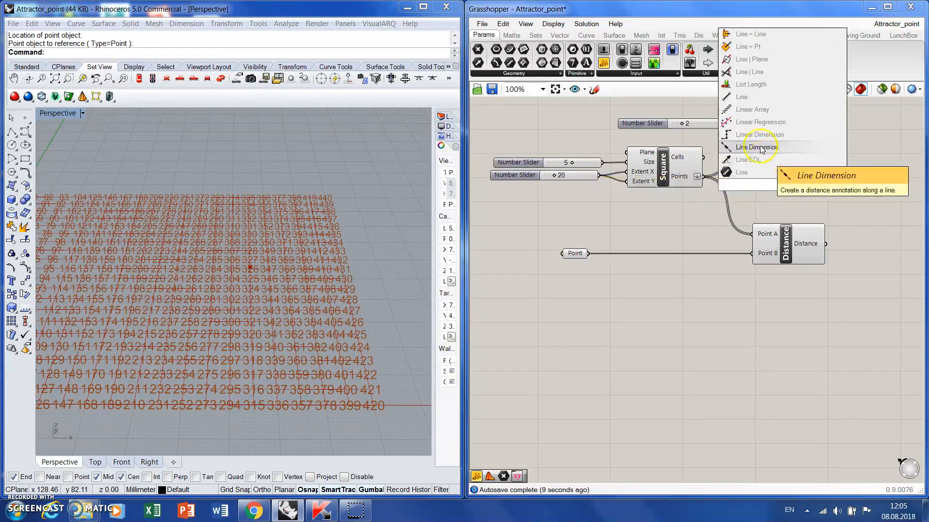
# Draw lines from grid points to the attractor and list all 441 distances in a panel
pyautogui.click(741, 96)
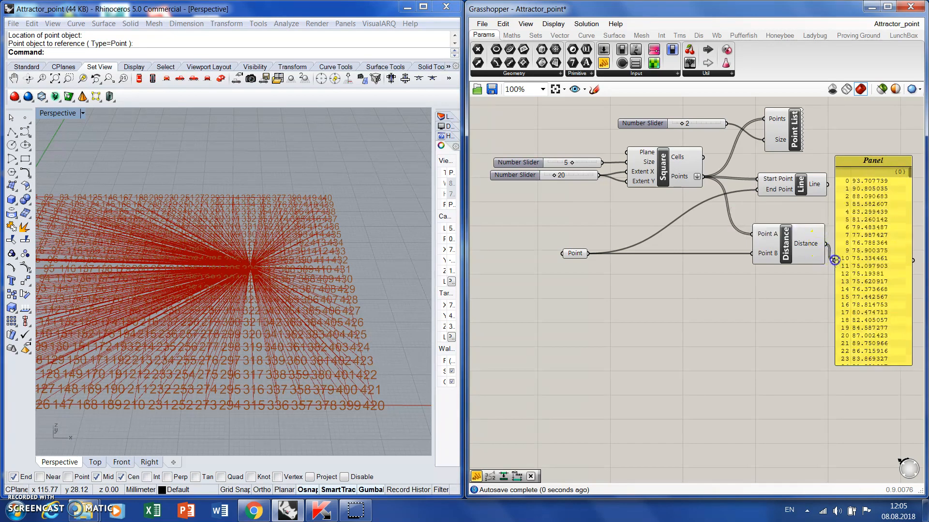
pyautogui.scroll(-3)
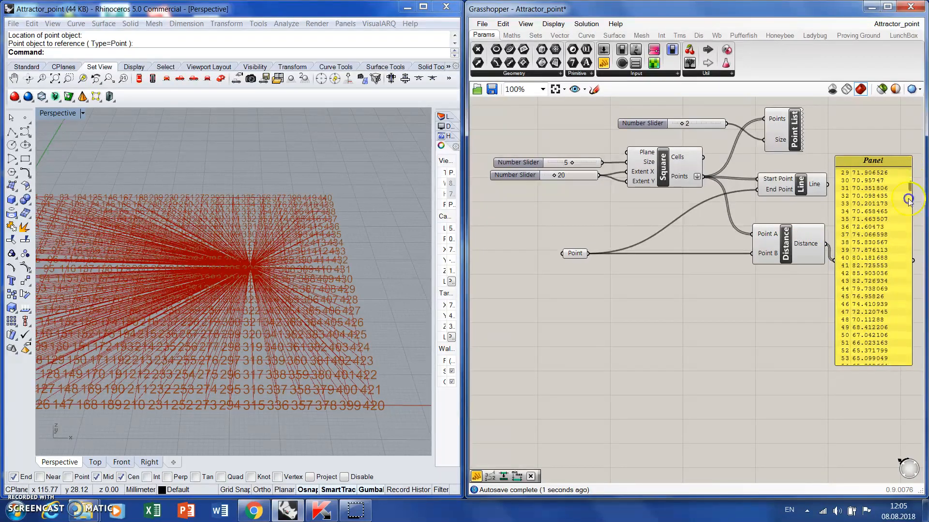
pyautogui.scroll(-3)
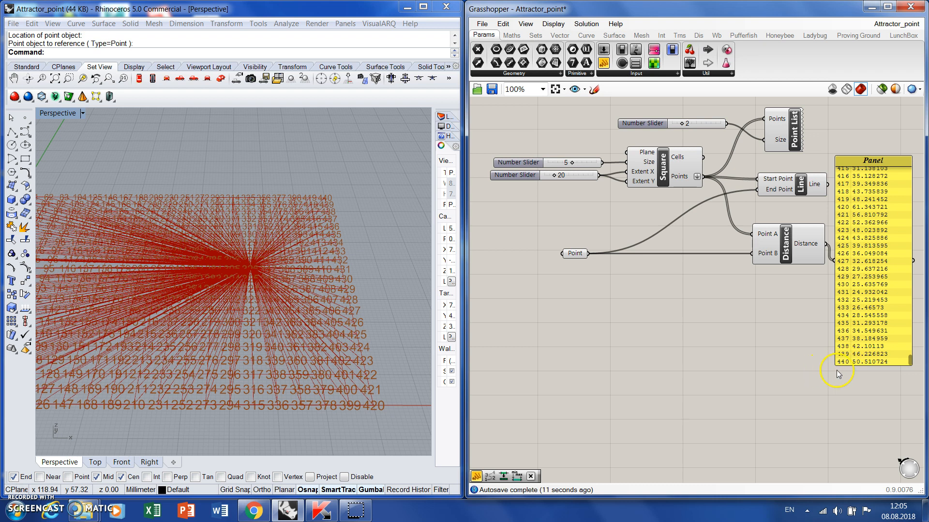
pyautogui.moveTo(237, 272)
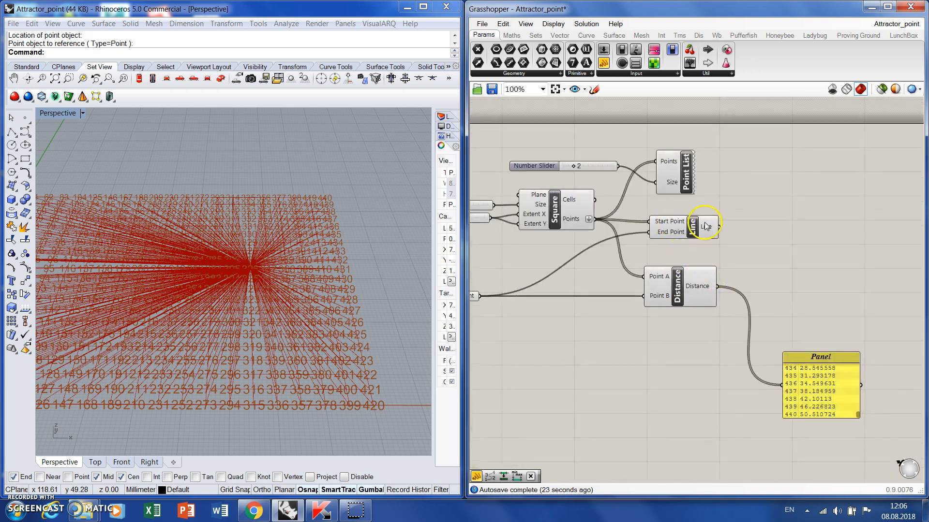
pyautogui.moveTo(723, 238)
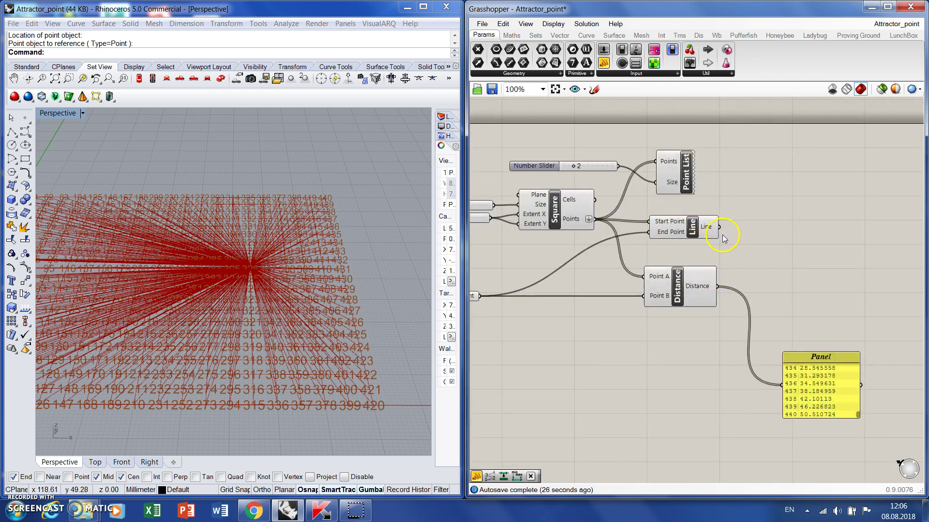
pyautogui.moveTo(752, 213)
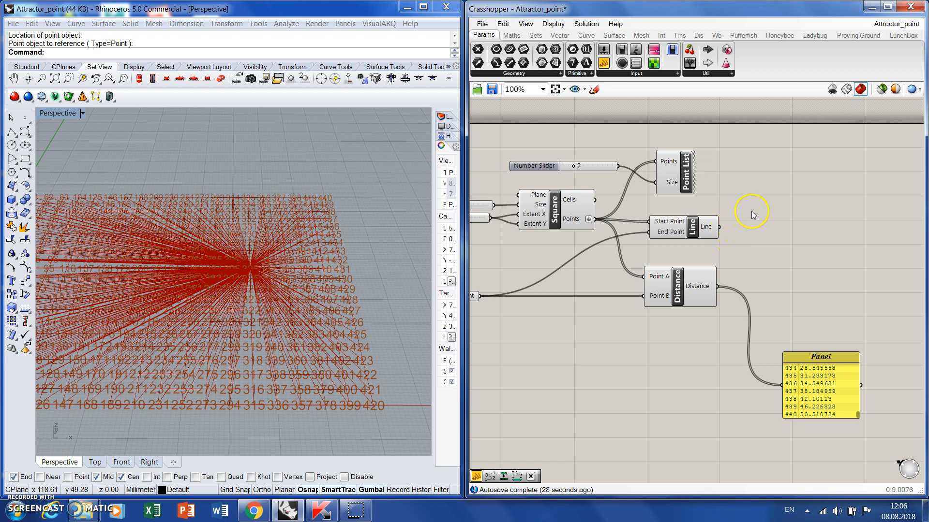
pyautogui.moveTo(815, 214)
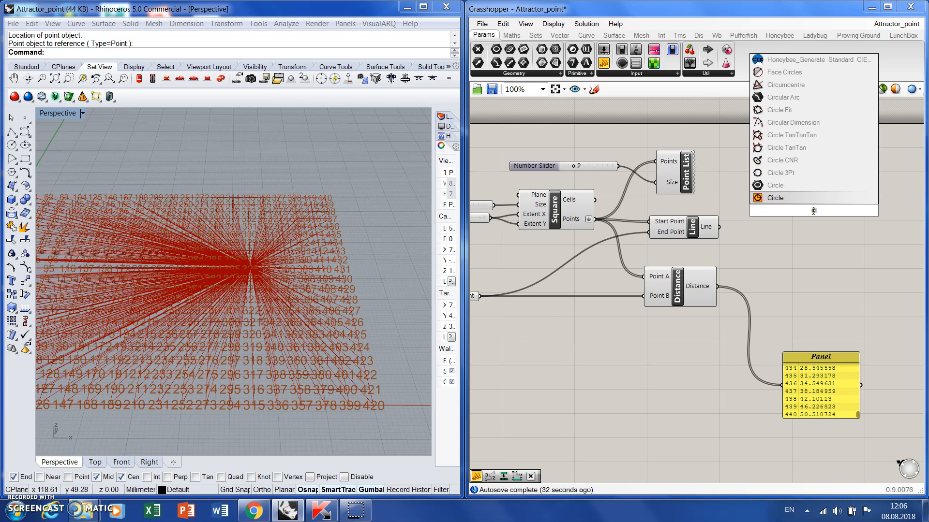
pyautogui.moveTo(803, 189)
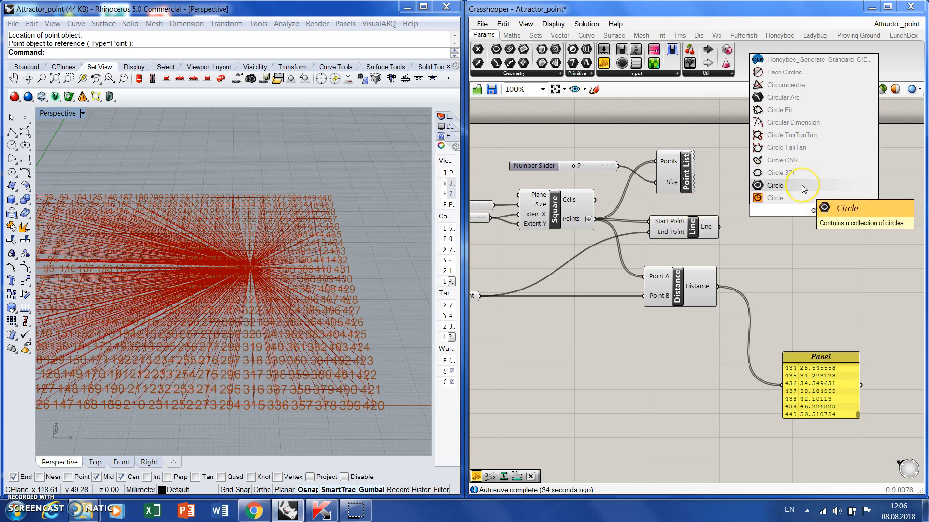
# Add a Circle component whose Plane input takes the flattened grid points
pyautogui.click(775, 185)
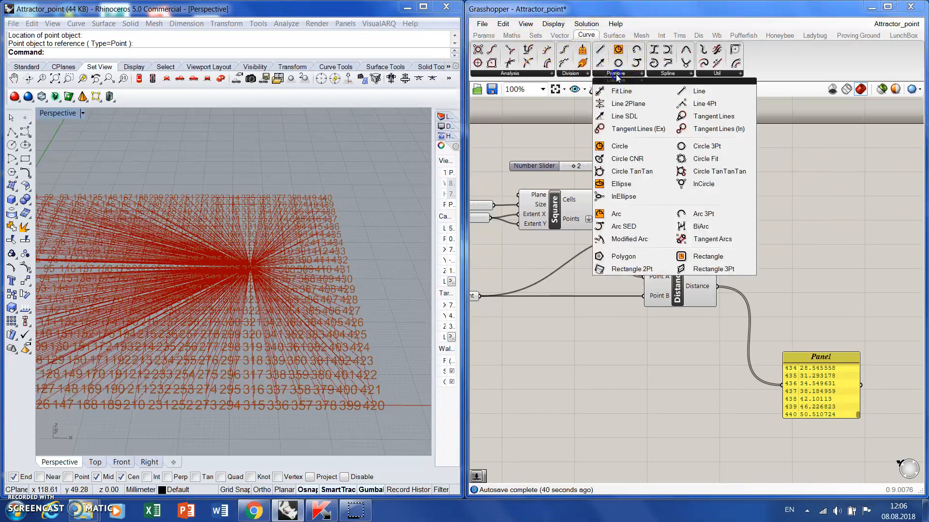
pyautogui.click(697, 90)
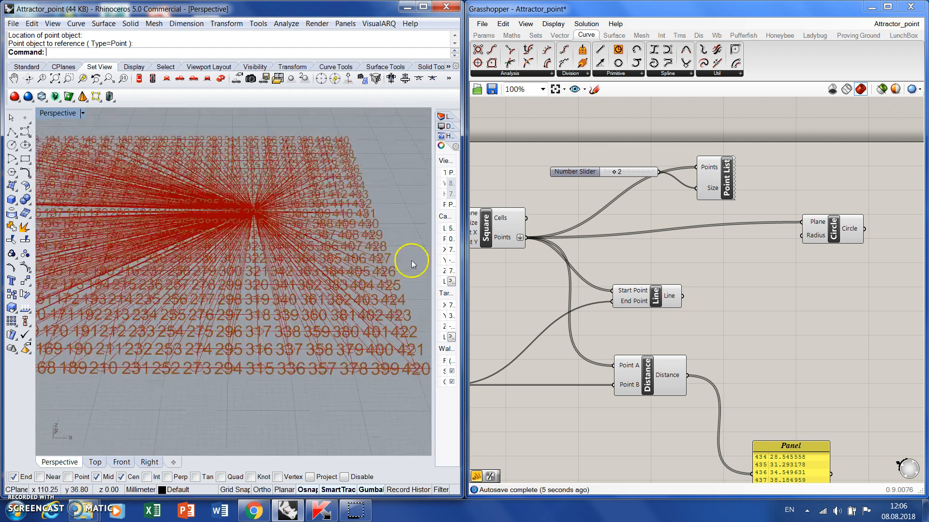
pyautogui.moveTo(660, 370)
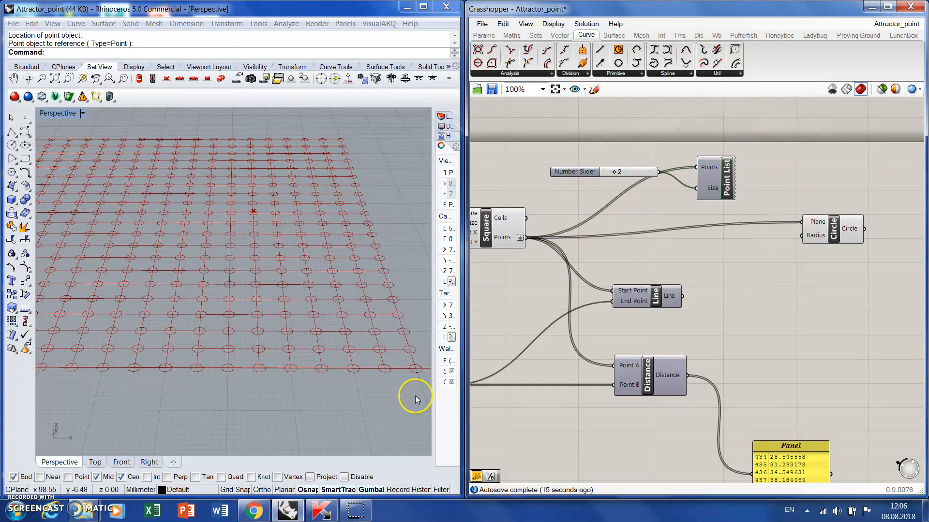
# Feed the raw attractor distances into the Circle radius
pyautogui.click(848, 241)
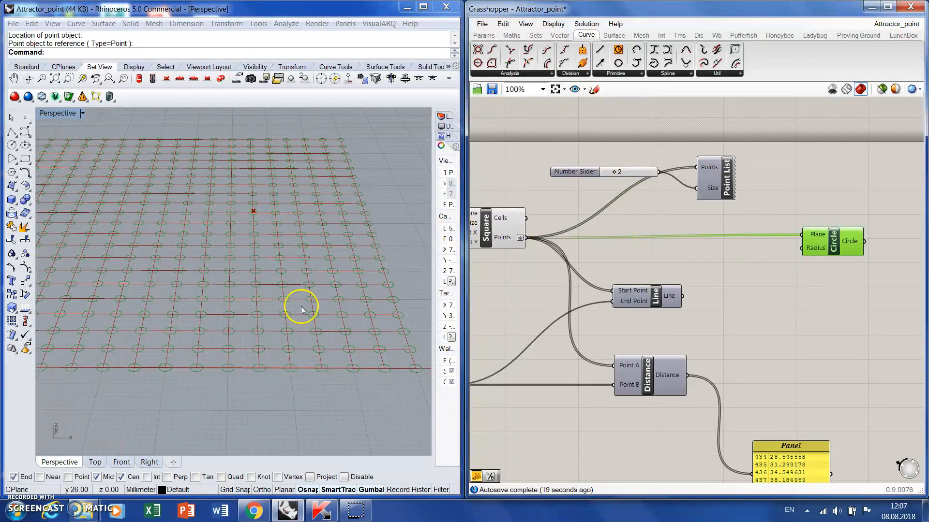
pyautogui.moveTo(334, 233)
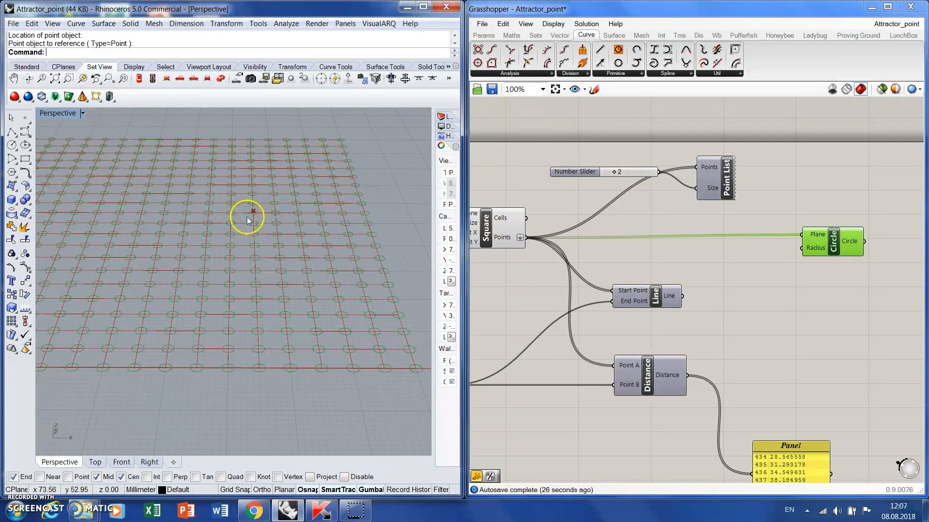
pyautogui.moveTo(266, 222)
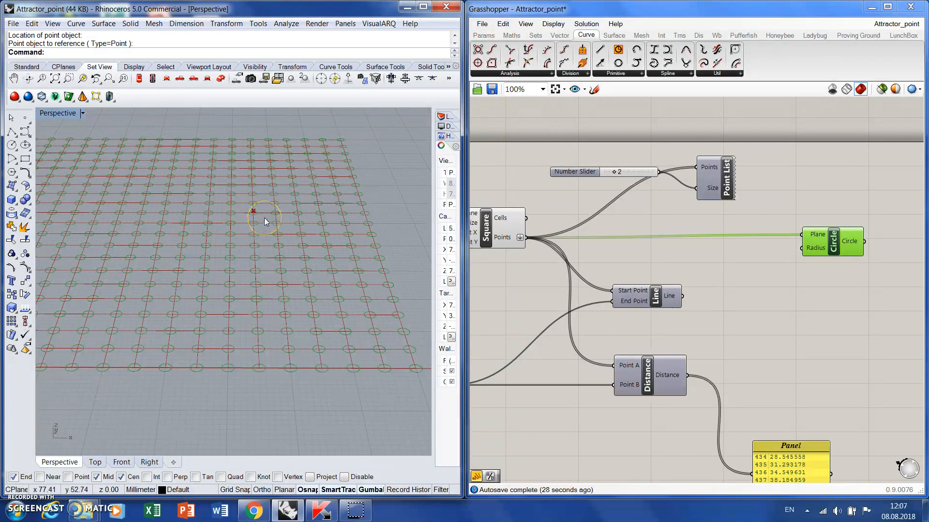
pyautogui.moveTo(692, 366)
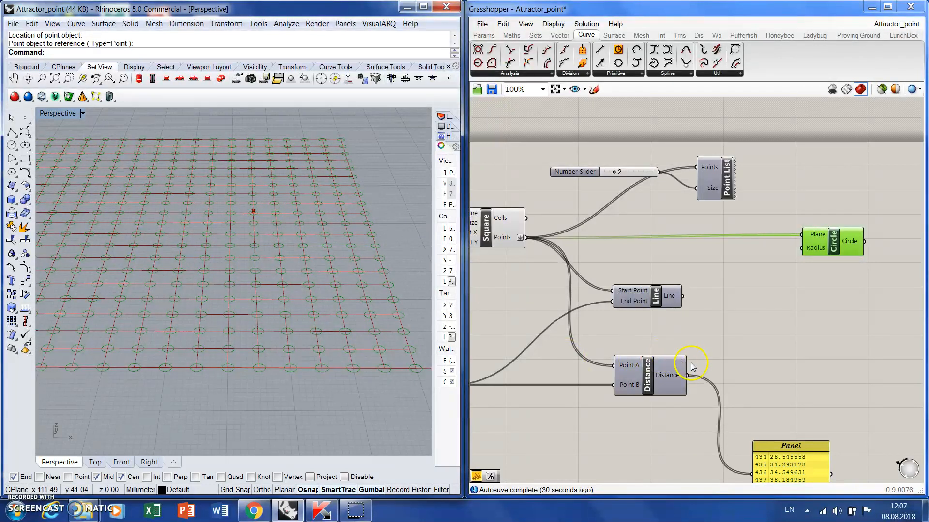
pyautogui.moveTo(697, 369)
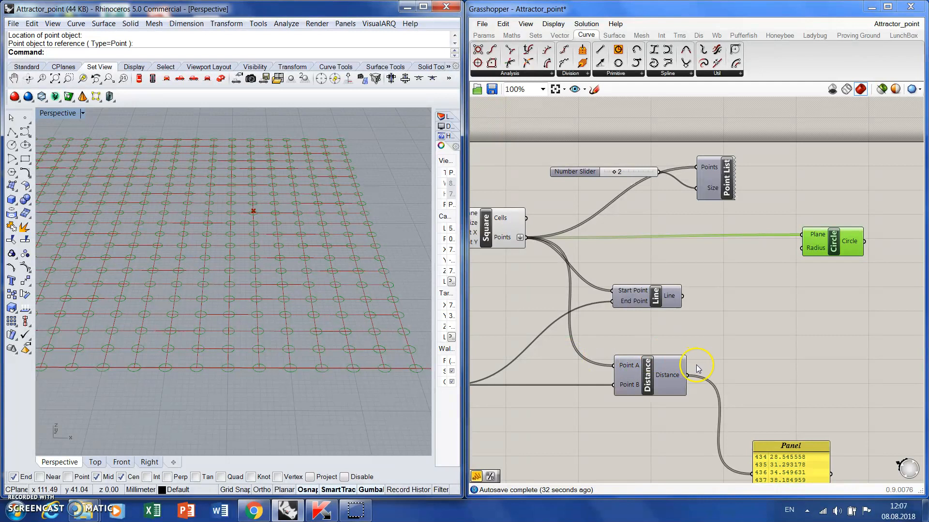
pyautogui.moveTo(697, 366)
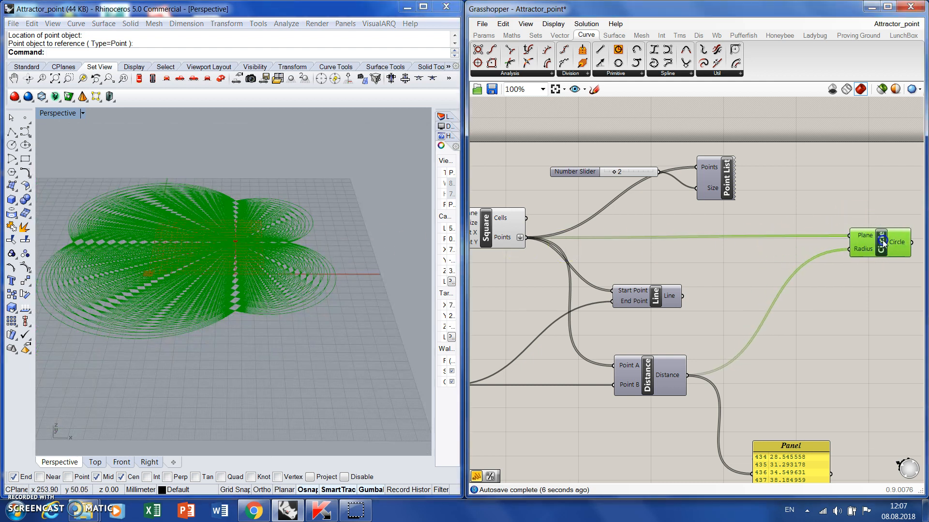
pyautogui.click(810, 290)
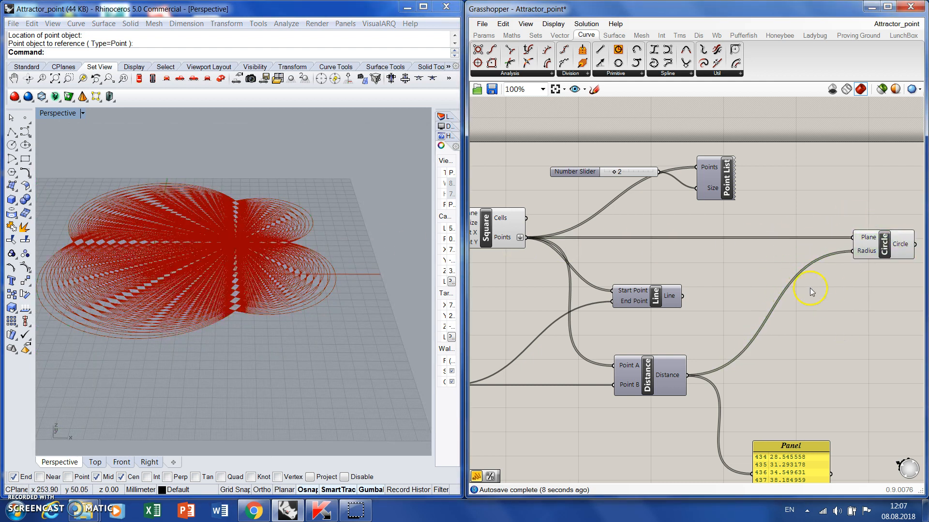
pyautogui.click(511, 35)
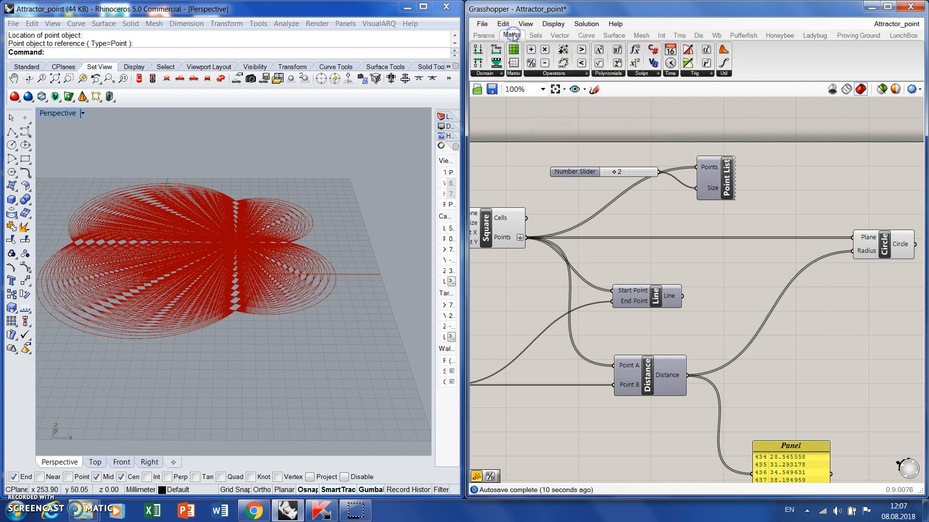
pyautogui.moveTo(749, 296)
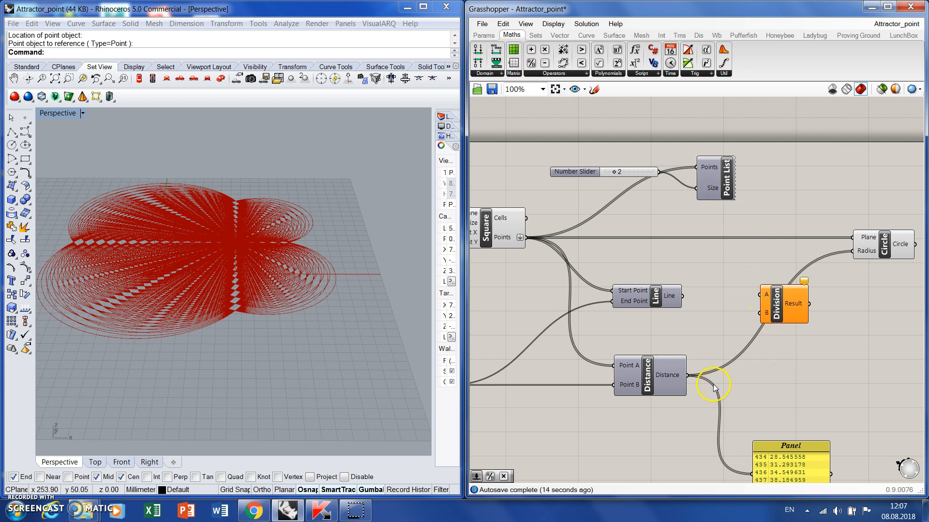
pyautogui.moveTo(768, 343)
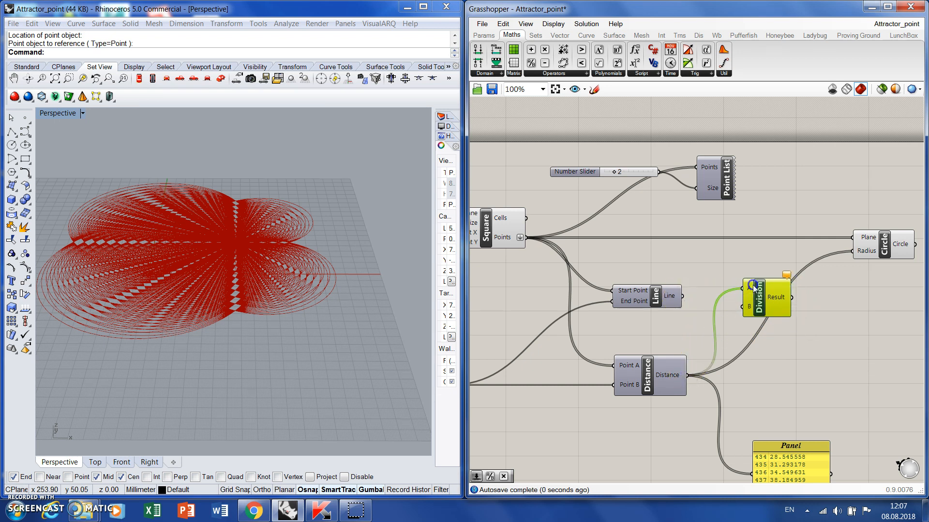
pyautogui.moveTo(685, 264)
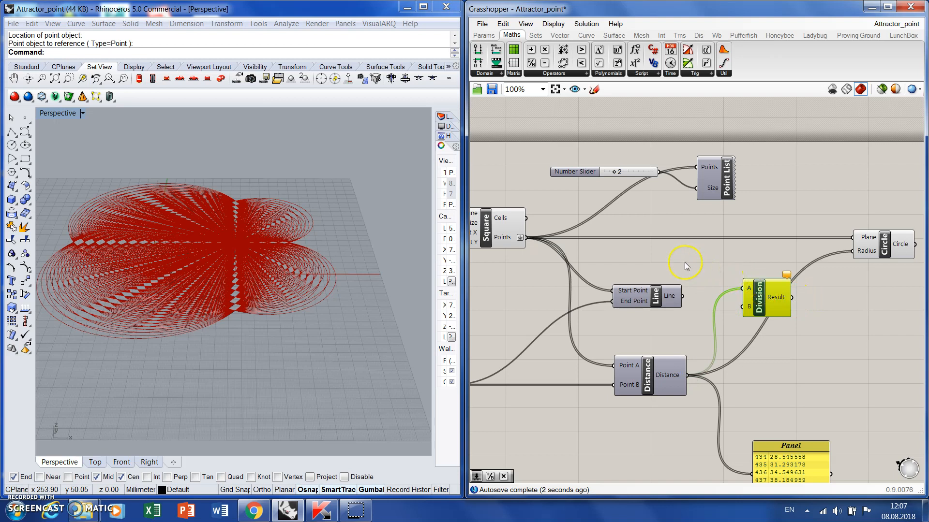
pyautogui.moveTo(670, 261)
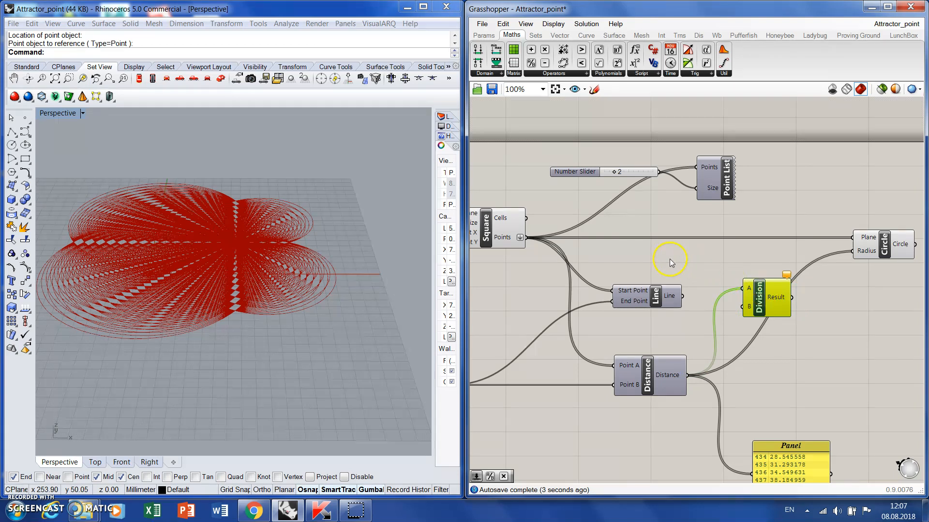
# Divide the distances by a slider set to 37 and use the result as radius
pyautogui.doubleClick(669, 249)
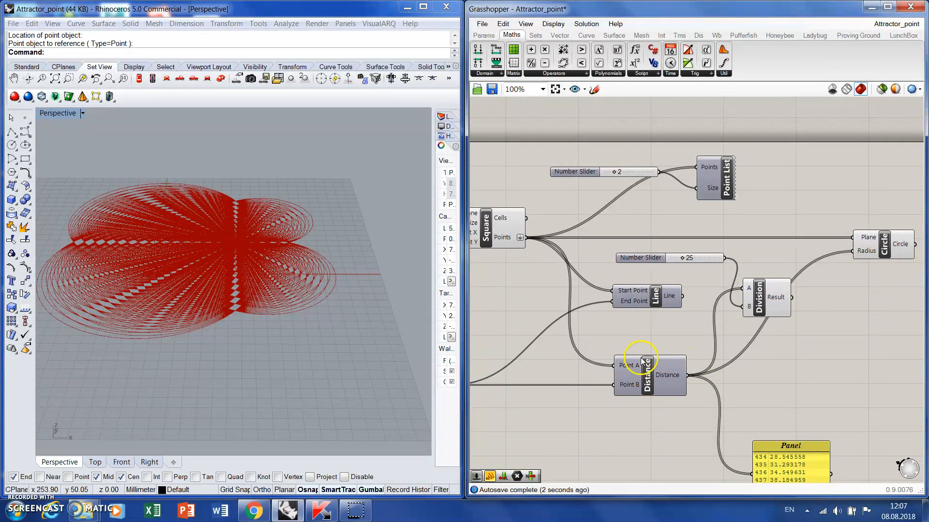
pyautogui.moveTo(652, 326)
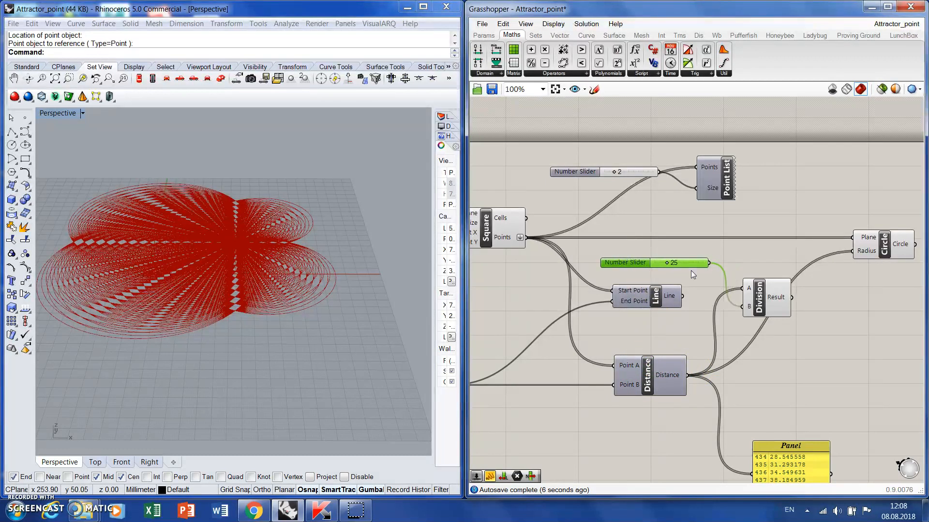
pyautogui.click(855, 250)
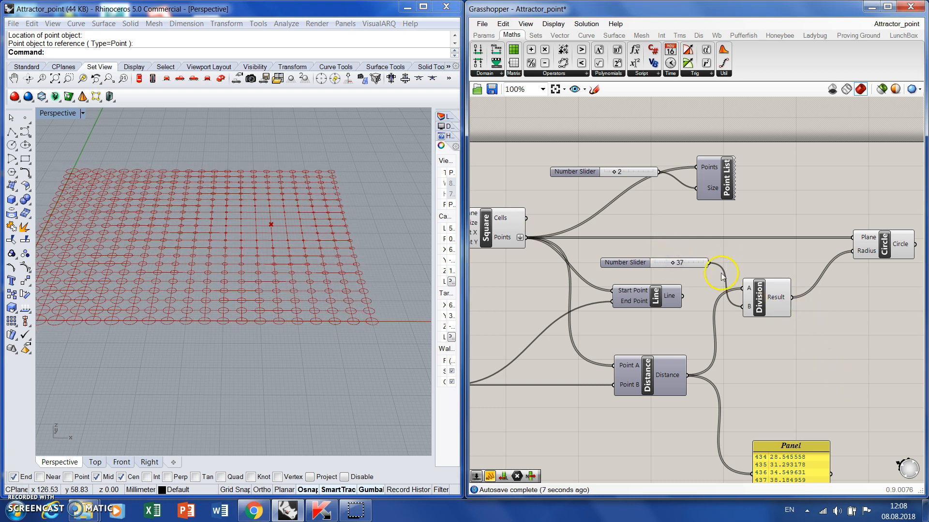
# Select the attractor point in Rhino and drag it to a new spot
pyautogui.click(296, 225)
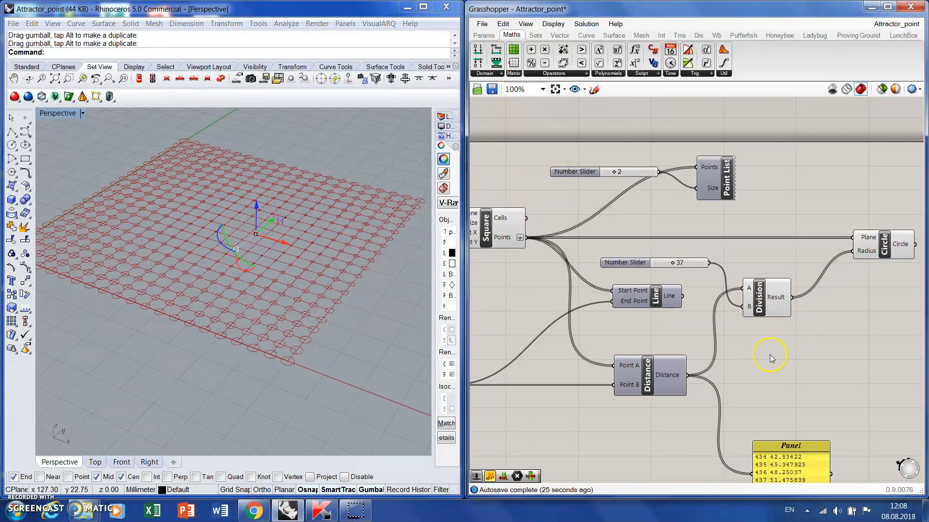
pyautogui.moveTo(770, 359)
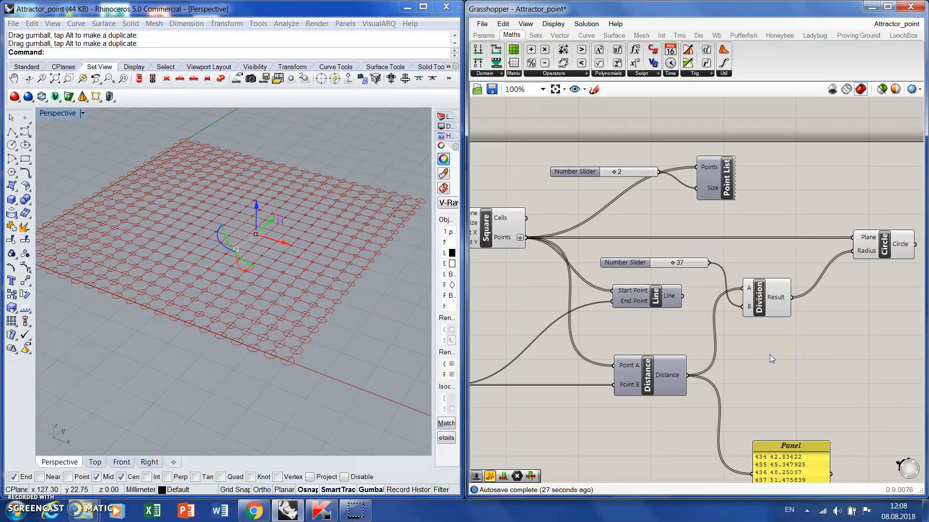
pyautogui.moveTo(778, 302)
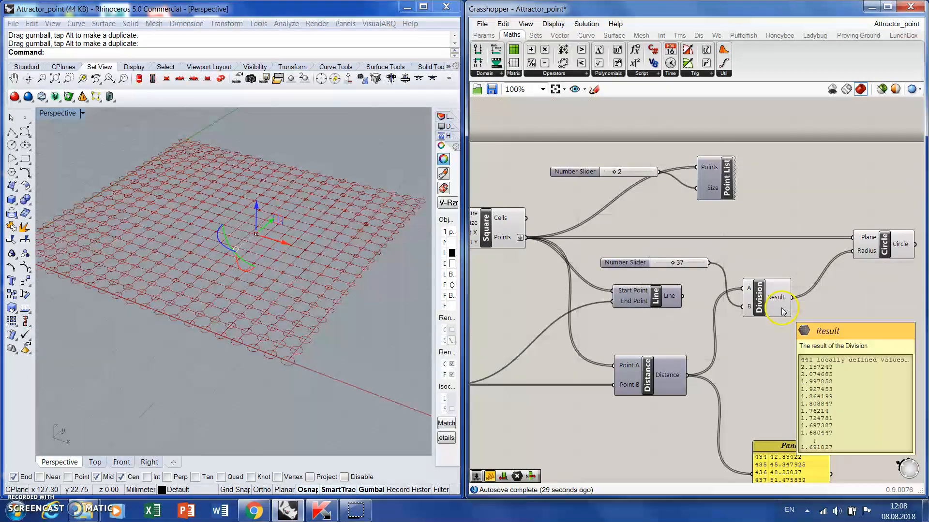
pyautogui.moveTo(747, 160)
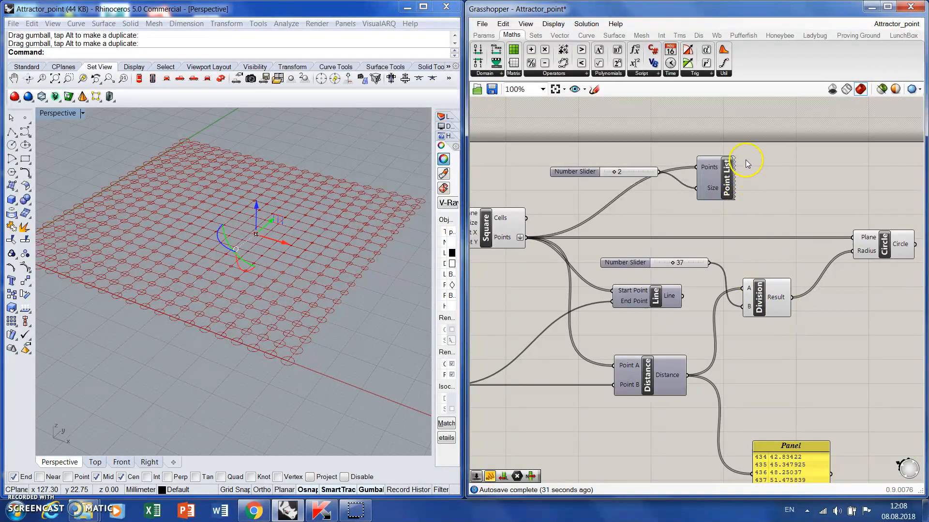
# Delete the Line, Division, slider and Circle components, leaving only the square grid
pyautogui.scroll(-3)
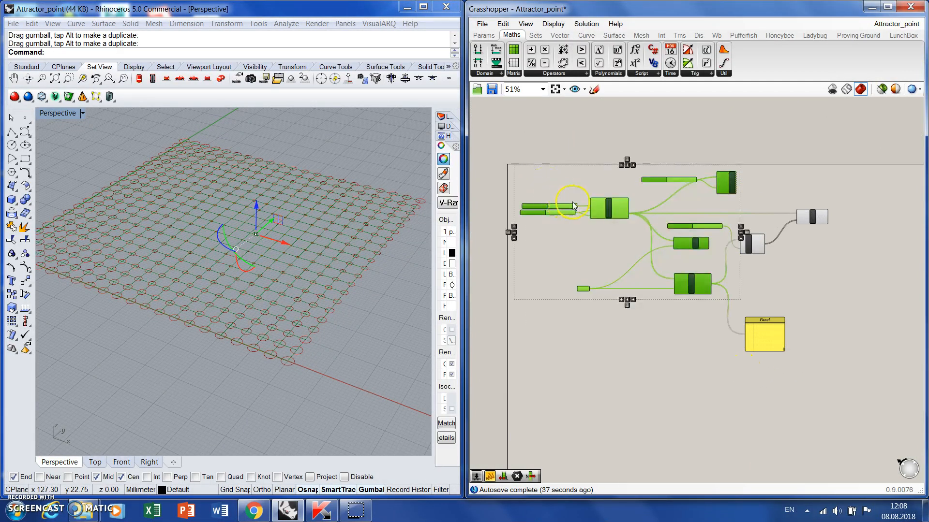
pyautogui.scroll(-3)
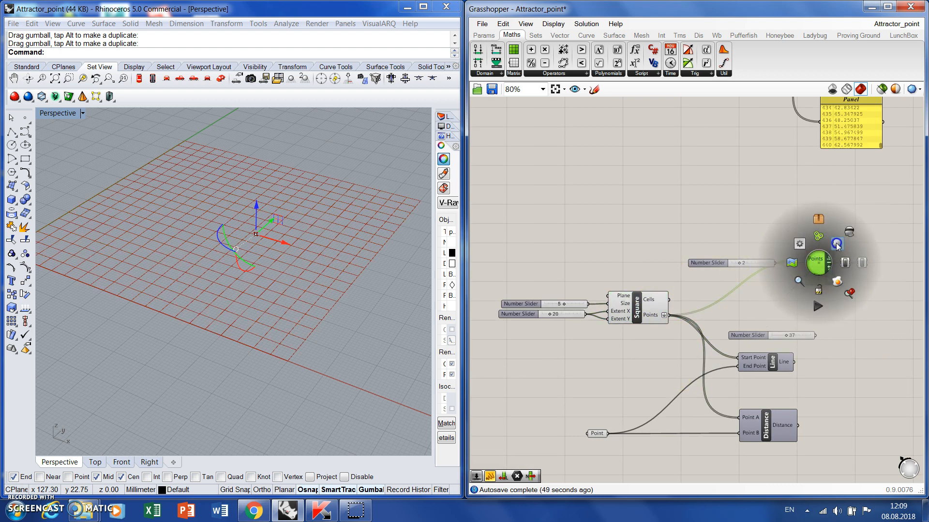
pyautogui.click(837, 245)
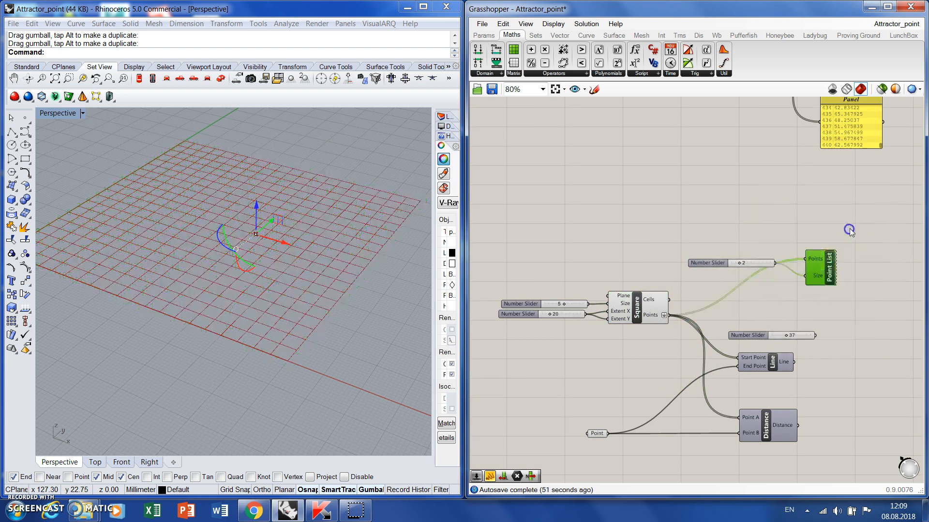
pyautogui.click(771, 336)
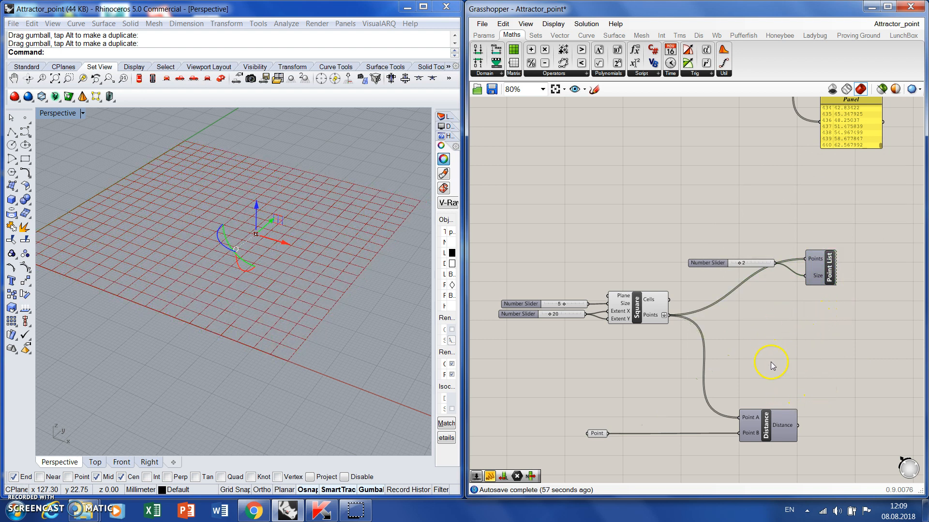
pyautogui.moveTo(636, 347)
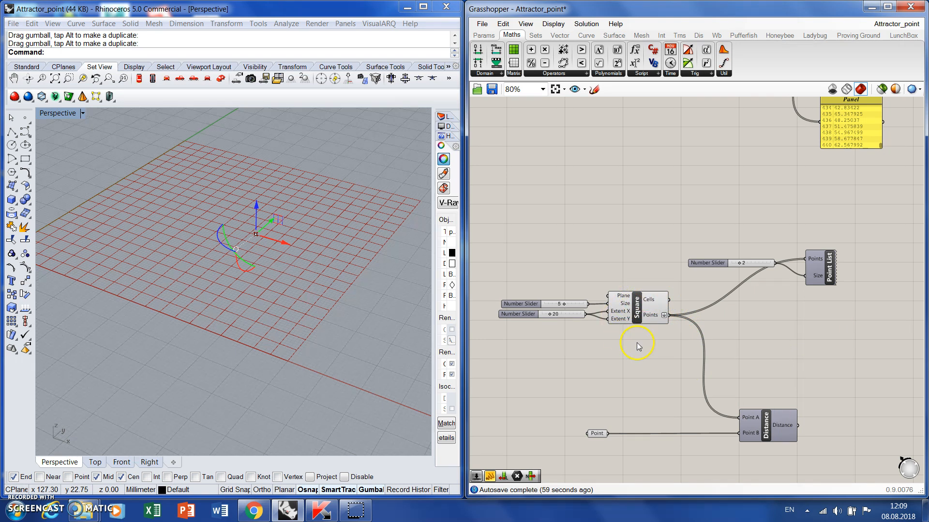
pyautogui.moveTo(562, 315)
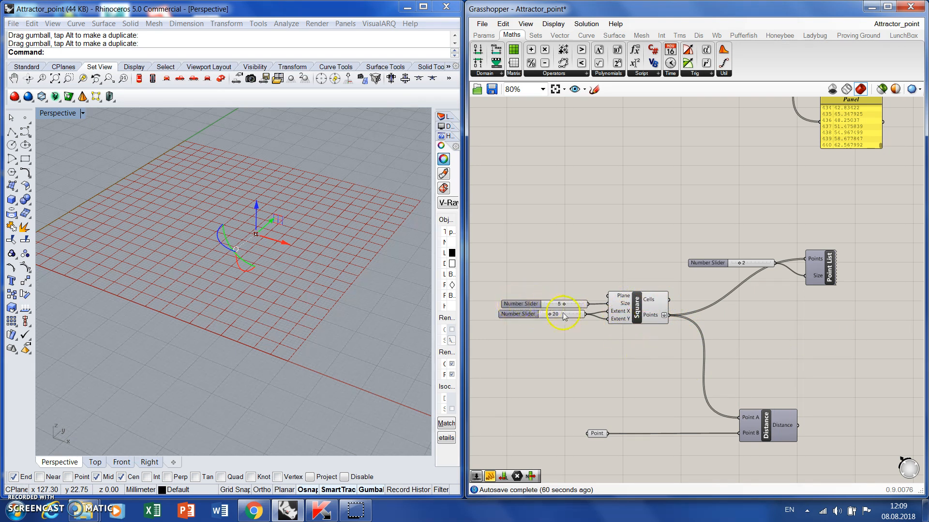
pyautogui.moveTo(773, 424)
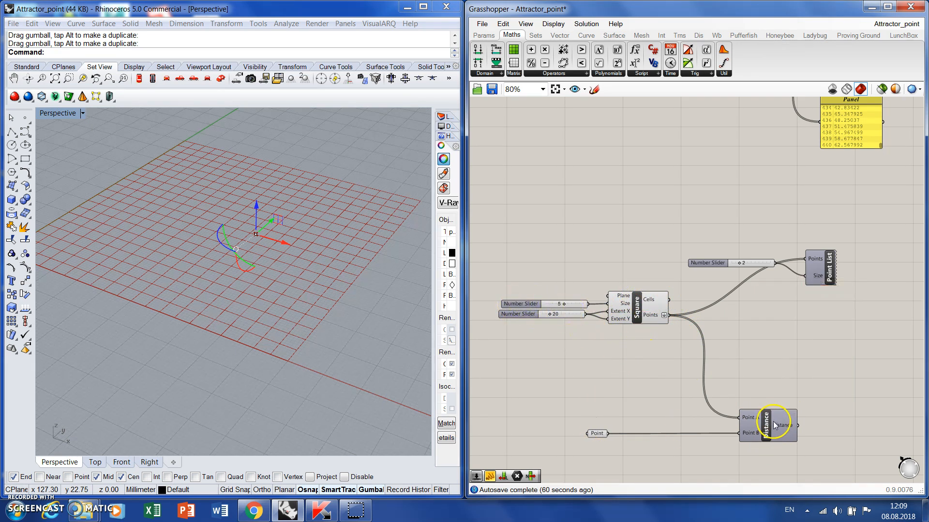
pyautogui.moveTo(319, 263)
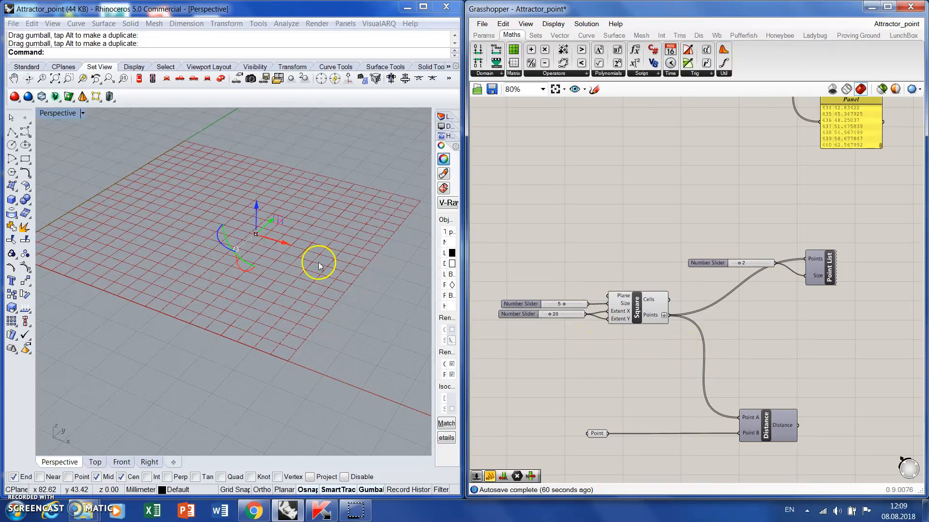
pyautogui.moveTo(327, 209)
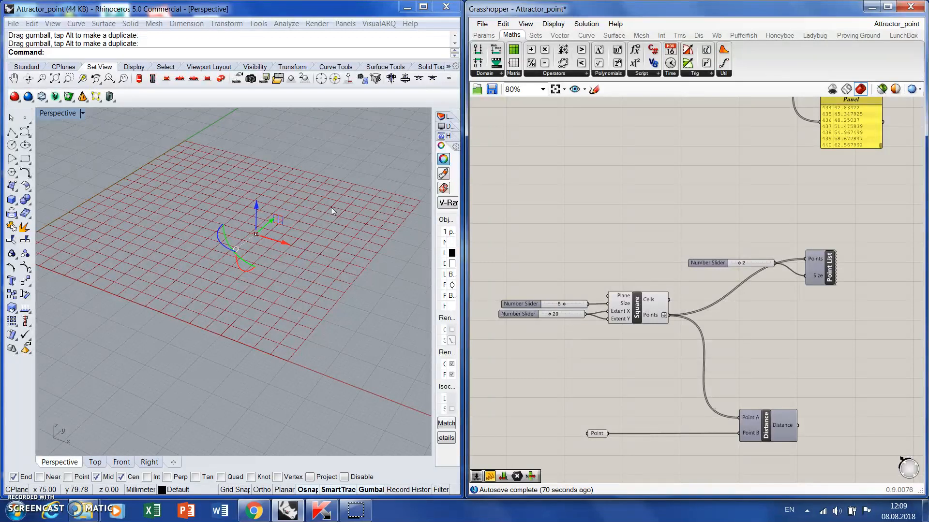
pyautogui.moveTo(256, 237)
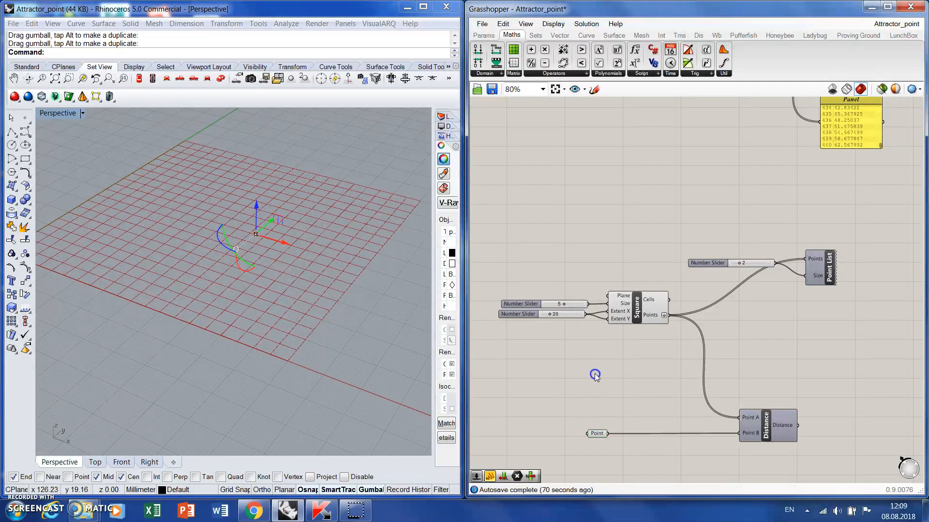
pyautogui.moveTo(582, 369)
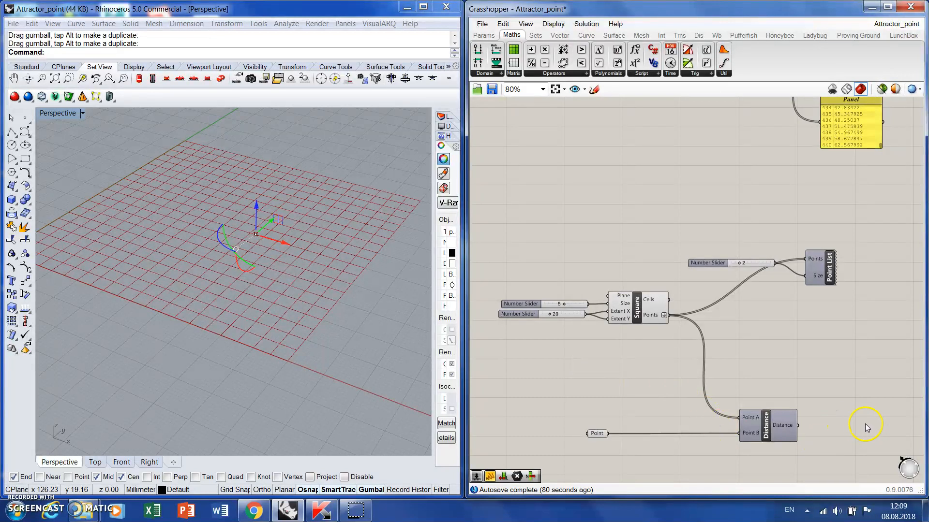
pyautogui.moveTo(864, 396)
pyautogui.write('rema')
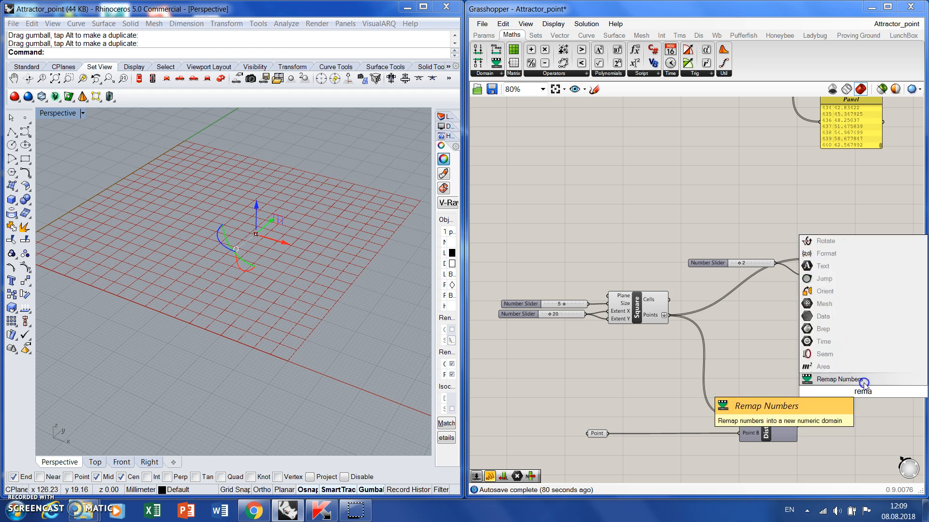
# Add a Remap Numbers component taking the attractor distances as its Value input
pyautogui.click(838, 380)
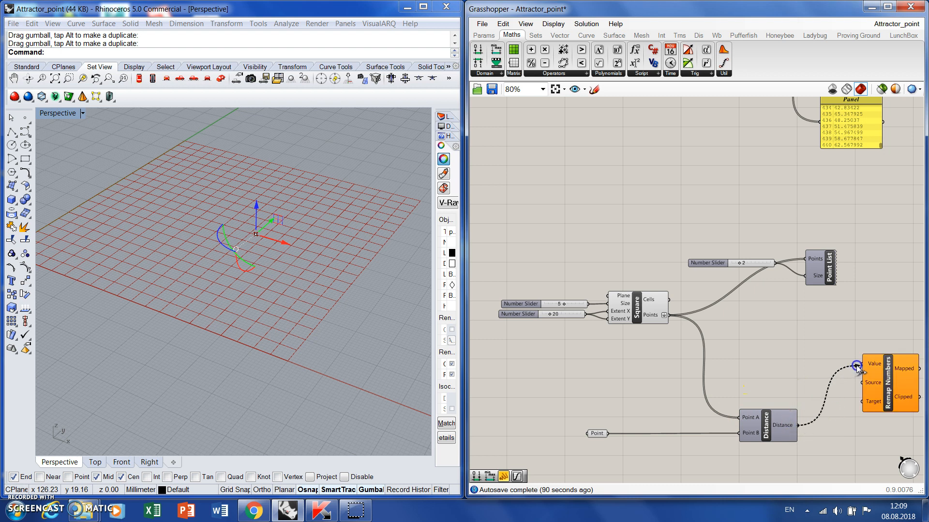
pyautogui.scroll(-3)
pyautogui.write('bou')
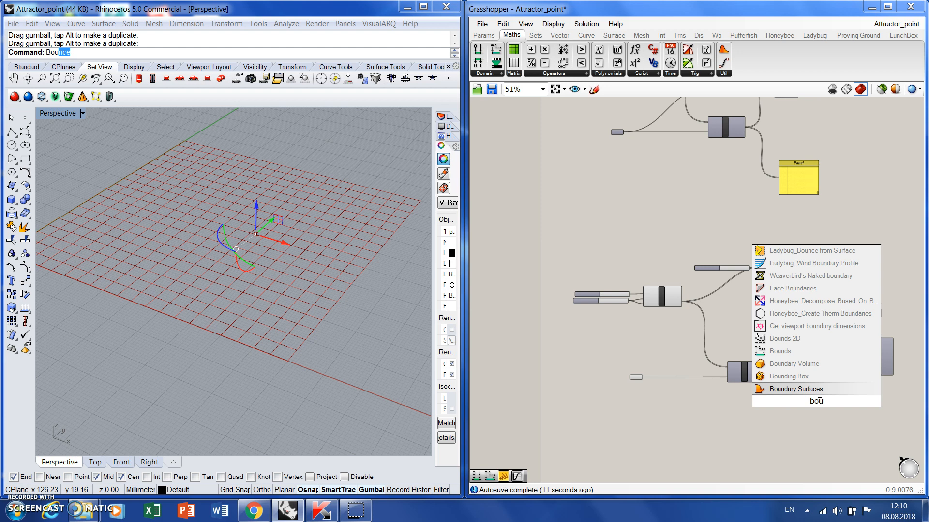
# Add a Bounds component on the distances and feed its Domain into Remap Numbers' Source
pyautogui.click(793, 389)
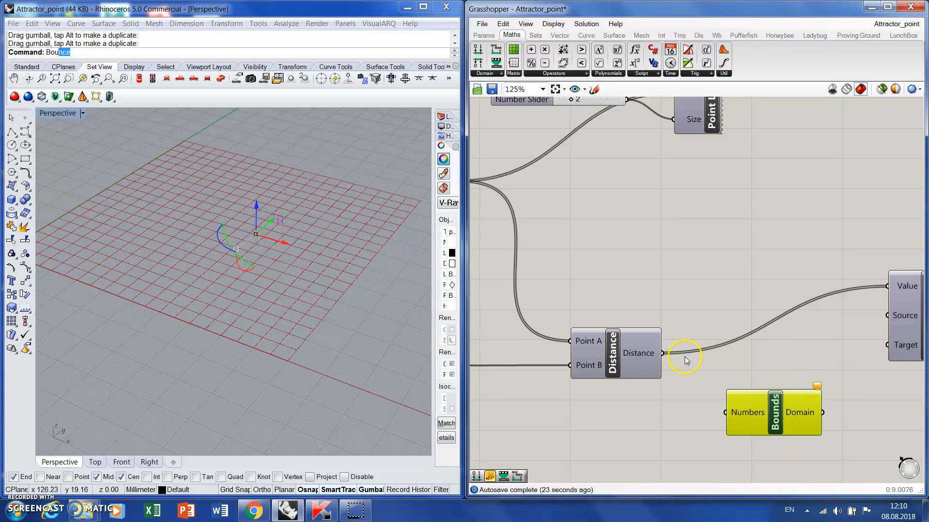
pyautogui.moveTo(677, 332)
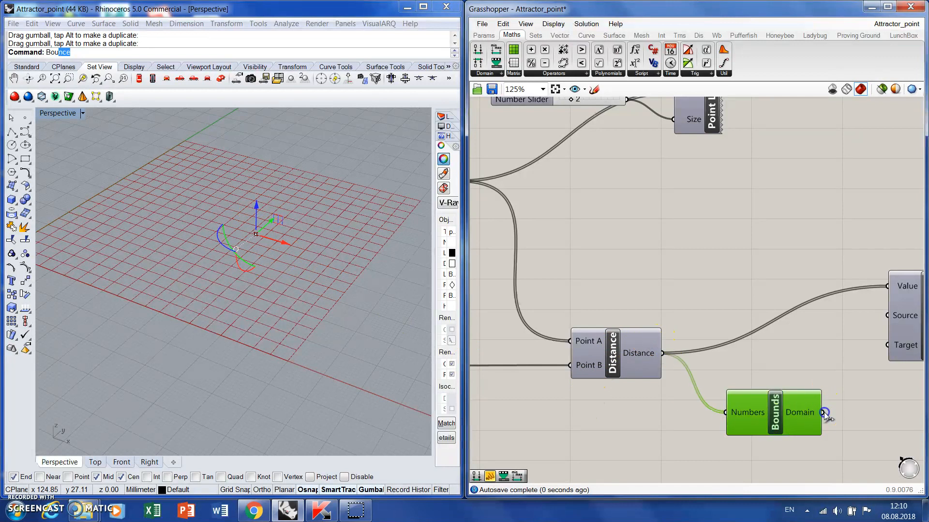
pyautogui.scroll(-3)
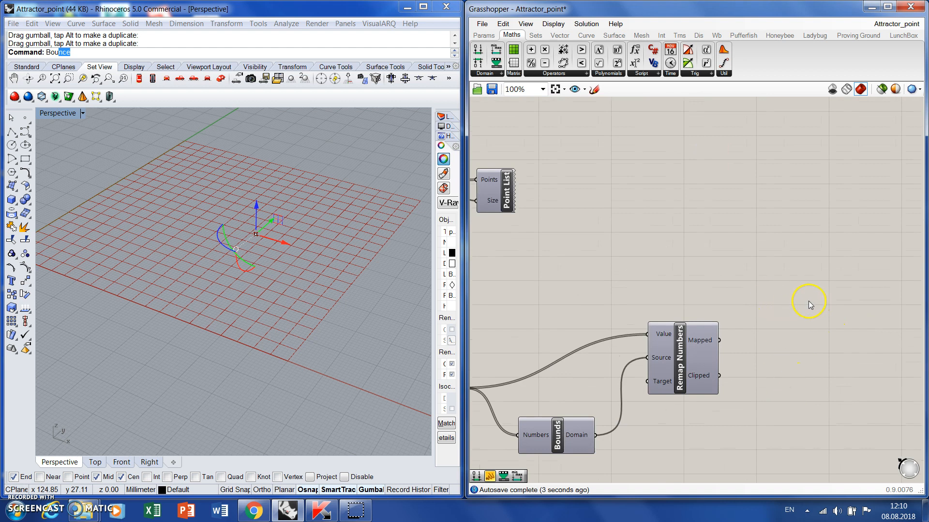
pyautogui.moveTo(690, 353)
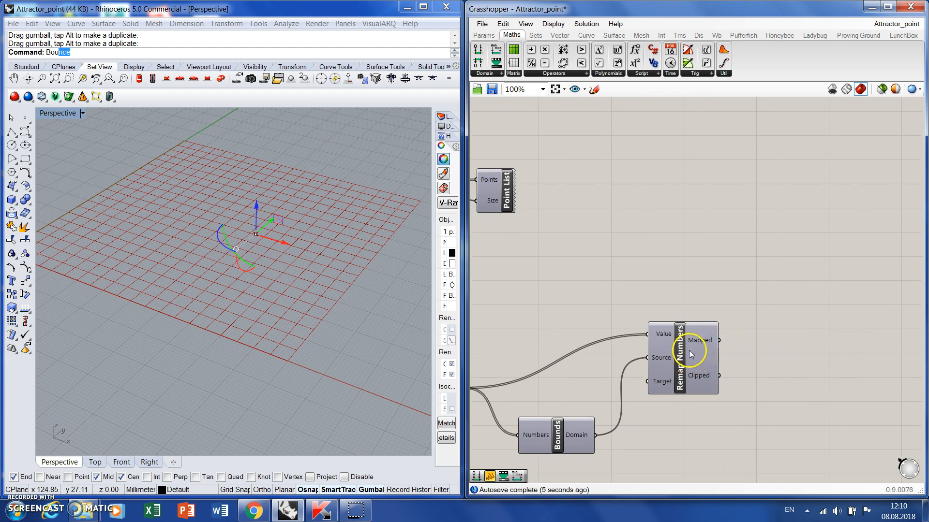
pyautogui.moveTo(837, 333)
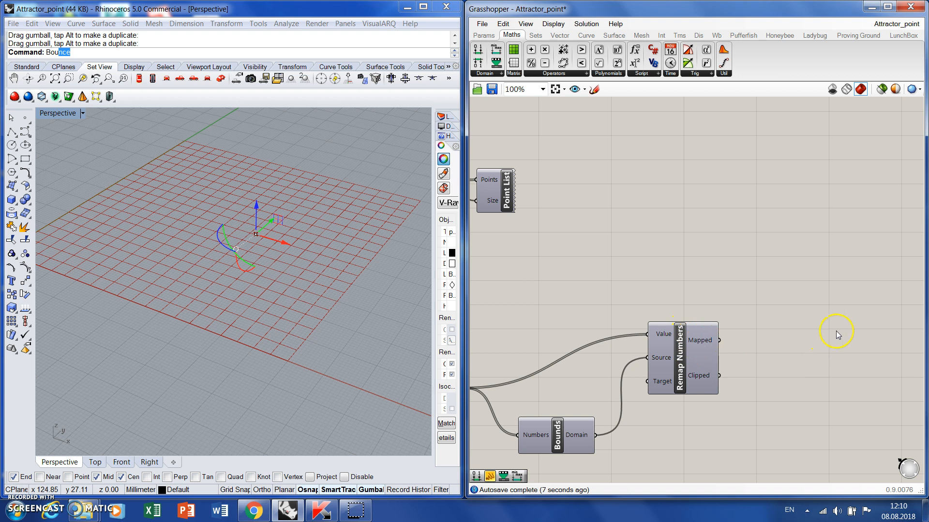
# Add a Graph Mapper component and set its graph type to Parabola
pyautogui.doubleClick(836, 333)
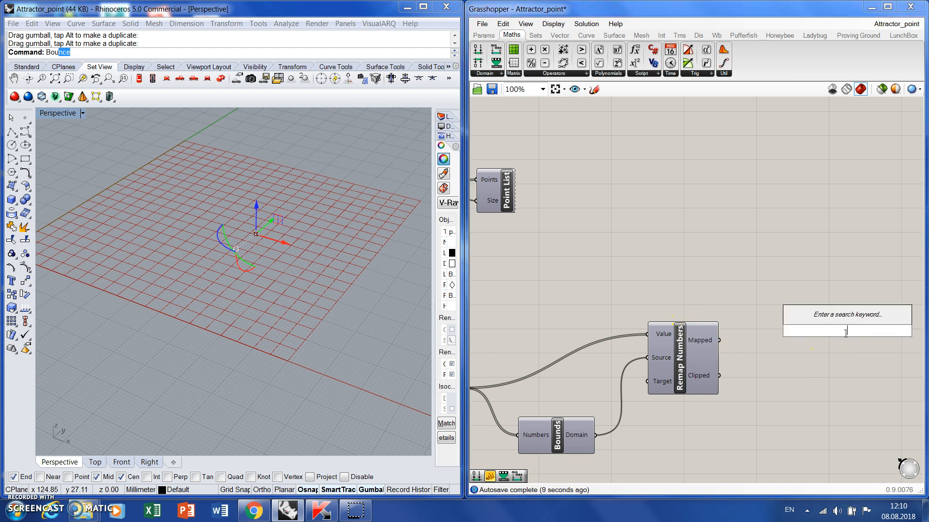
pyautogui.write('gra')
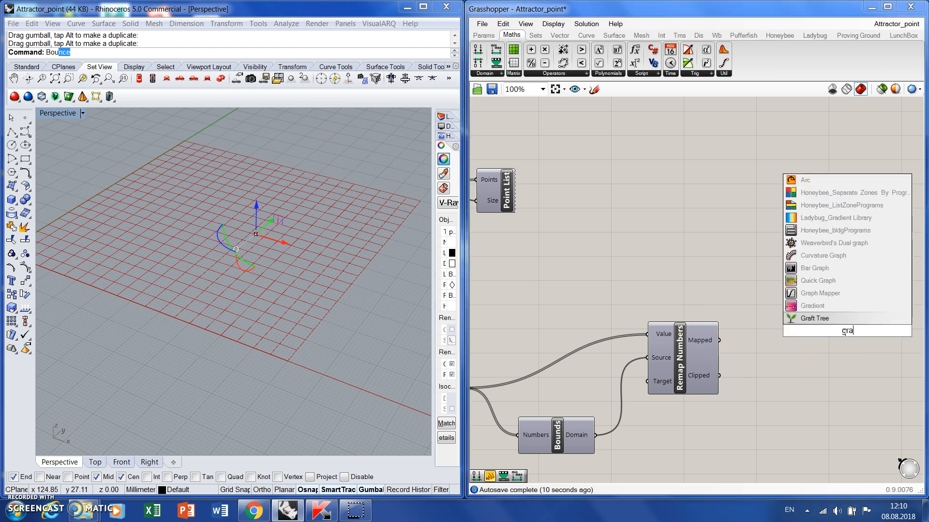
pyautogui.write('graph')
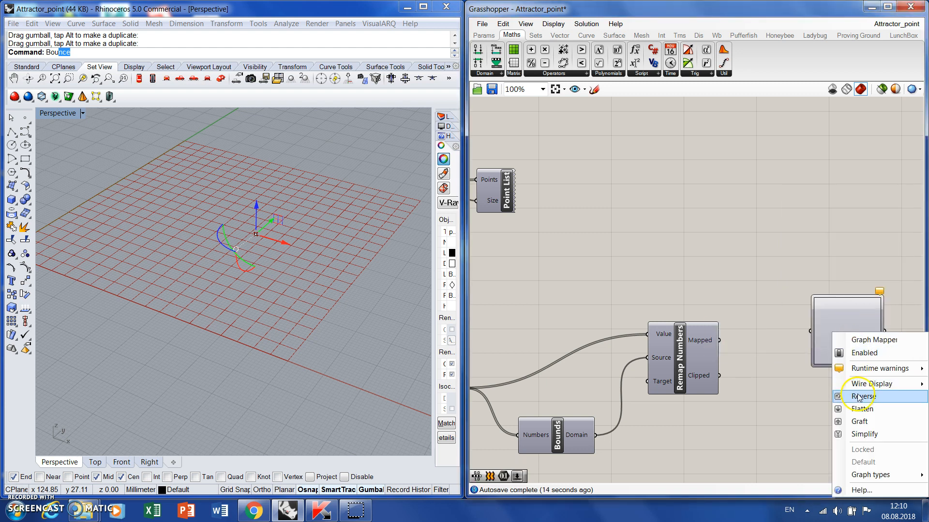
pyautogui.click(871, 475)
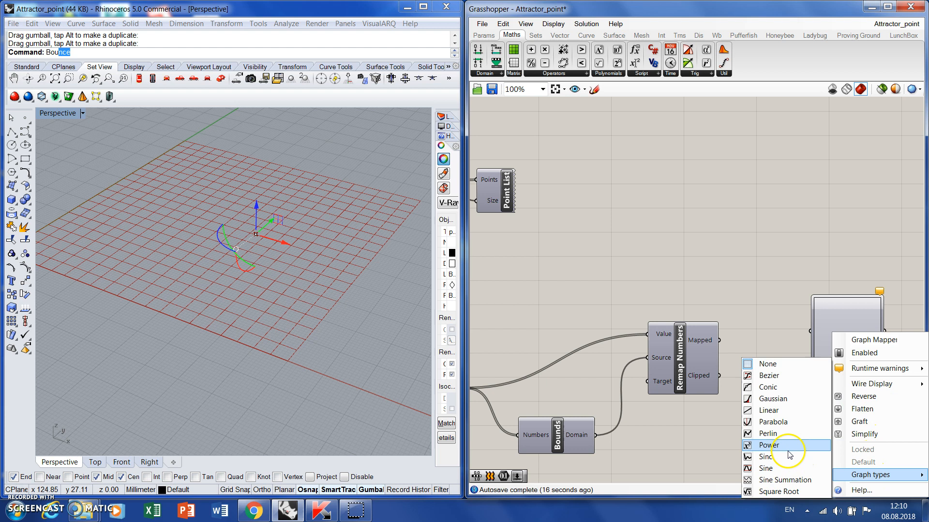
pyautogui.click(768, 445)
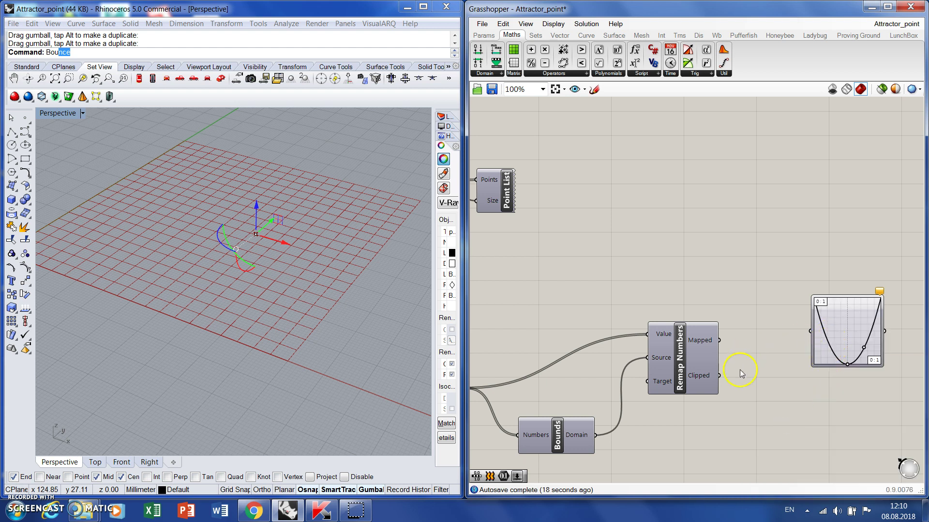
pyautogui.moveTo(721, 340)
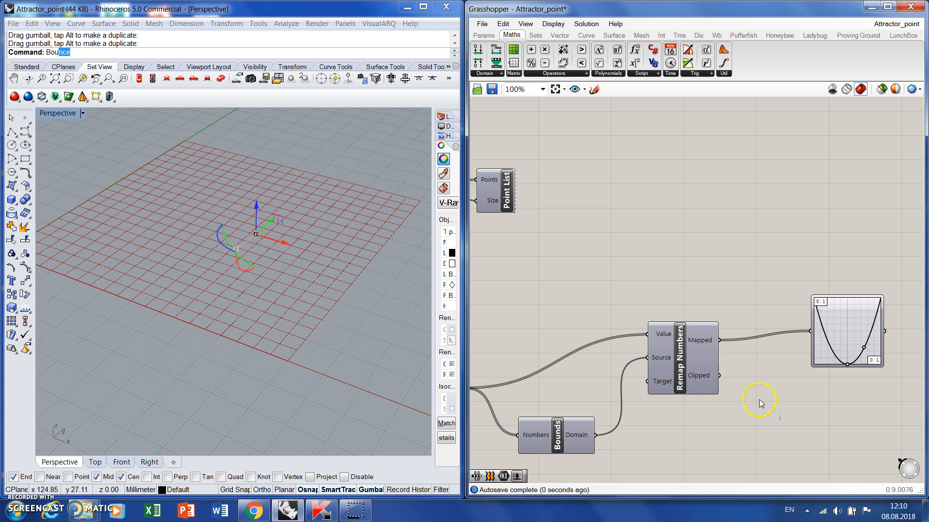
pyautogui.moveTo(751, 388)
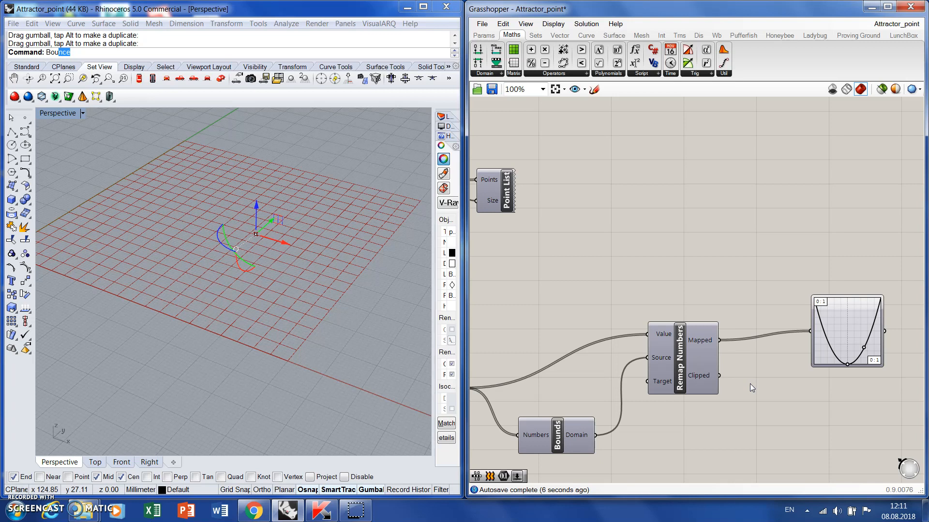
pyautogui.moveTo(793, 337)
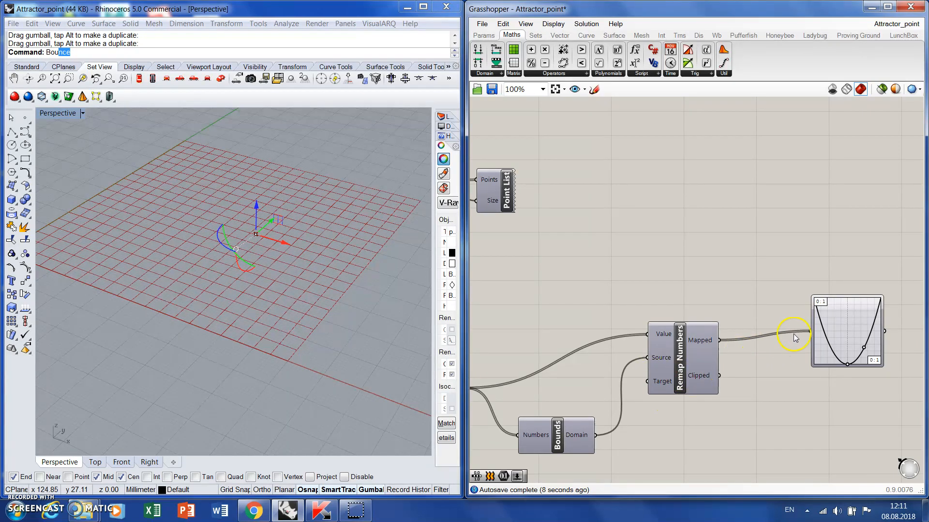
pyautogui.moveTo(771, 264)
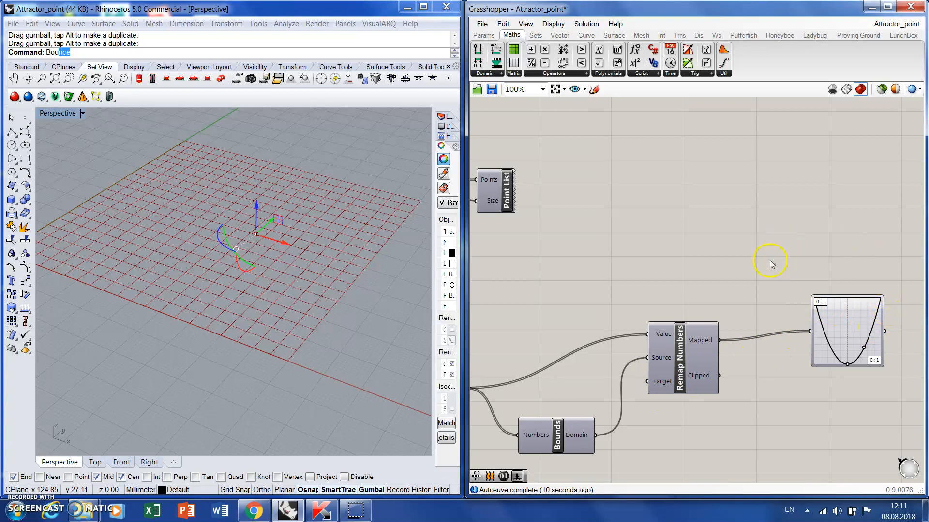
# Place a Circle component using the grid points and Graph Mapper values as radii
pyautogui.doubleClick(770, 263)
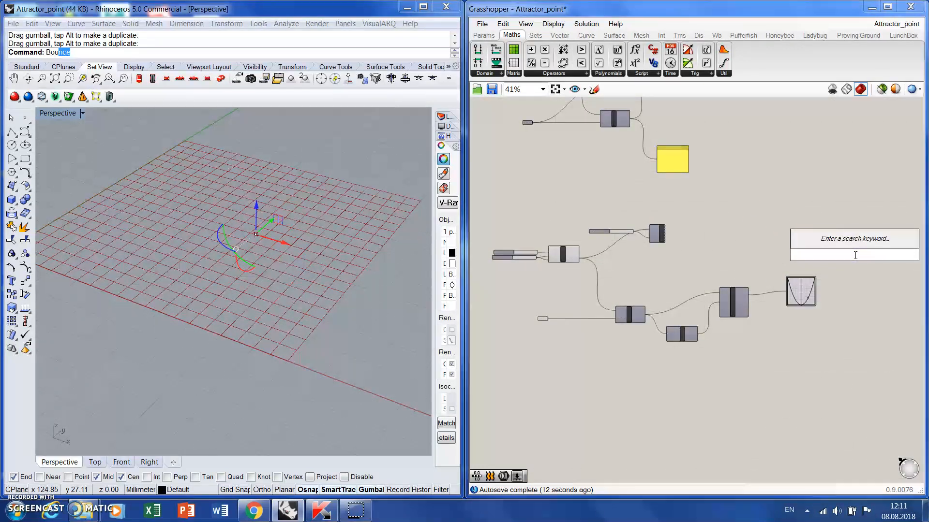
pyautogui.write('ci')
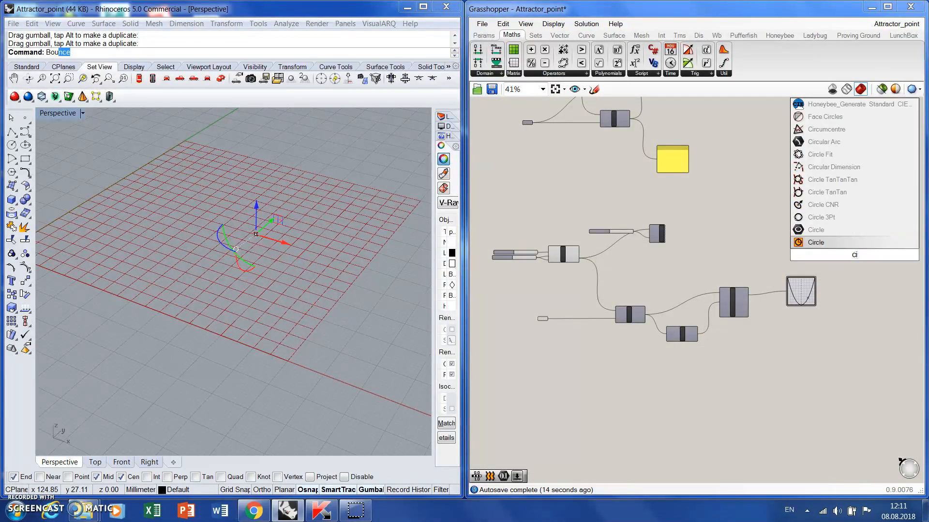
pyautogui.click(818, 242)
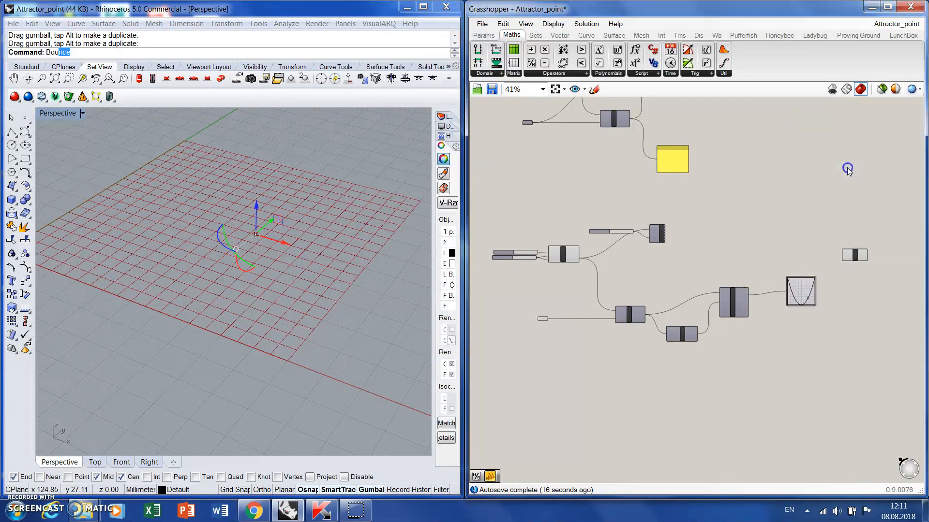
pyautogui.scroll(3)
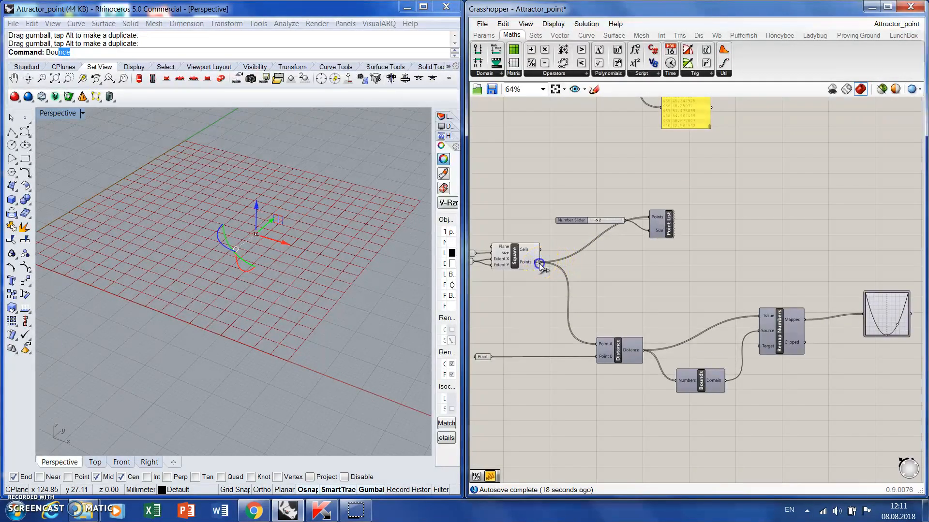
pyautogui.scroll(3)
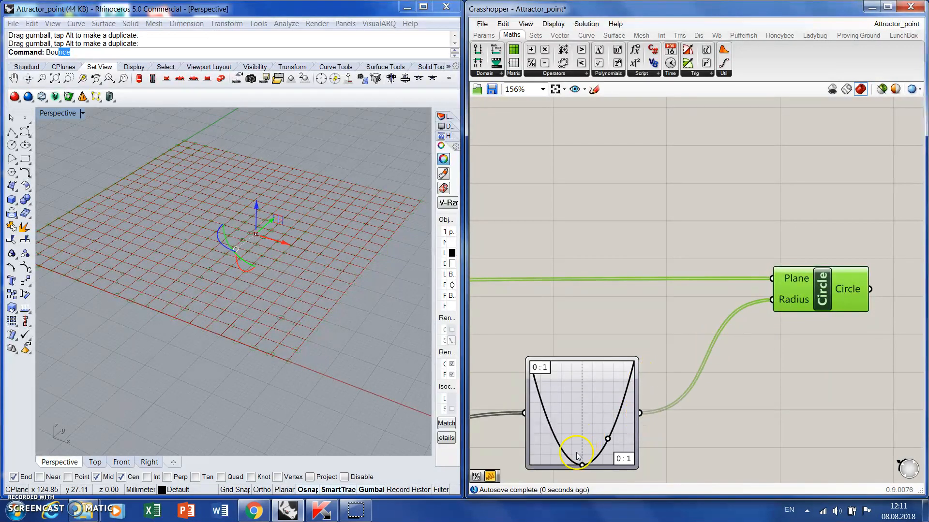
pyautogui.click(722, 440)
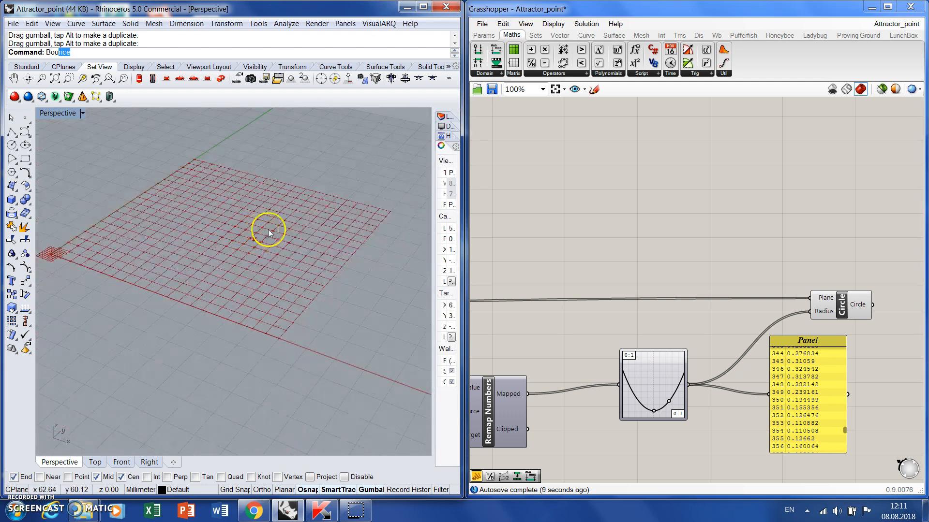
pyautogui.moveTo(865, 424)
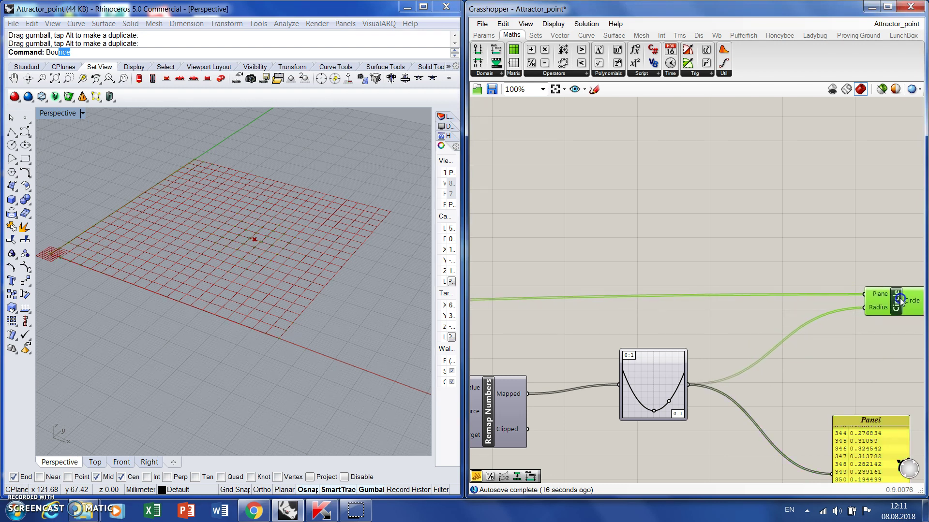
pyautogui.moveTo(833, 363)
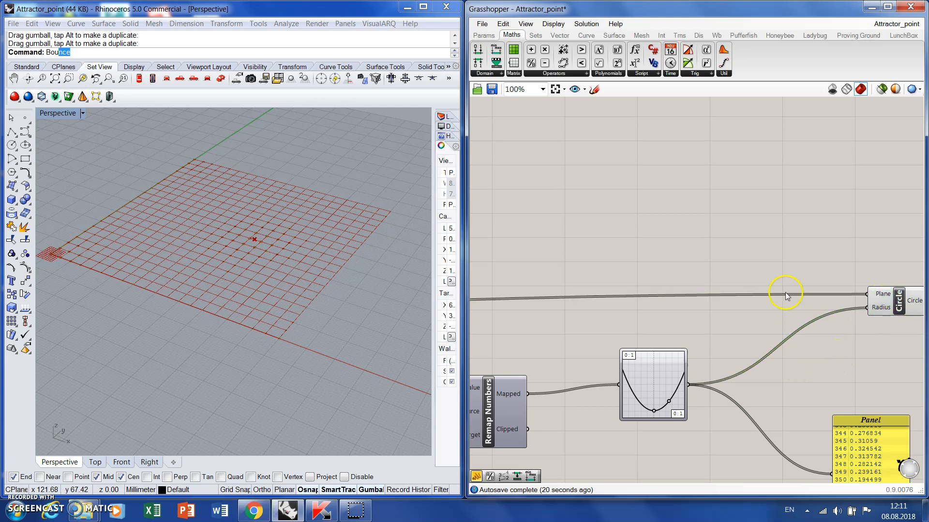
pyautogui.moveTo(545, 49)
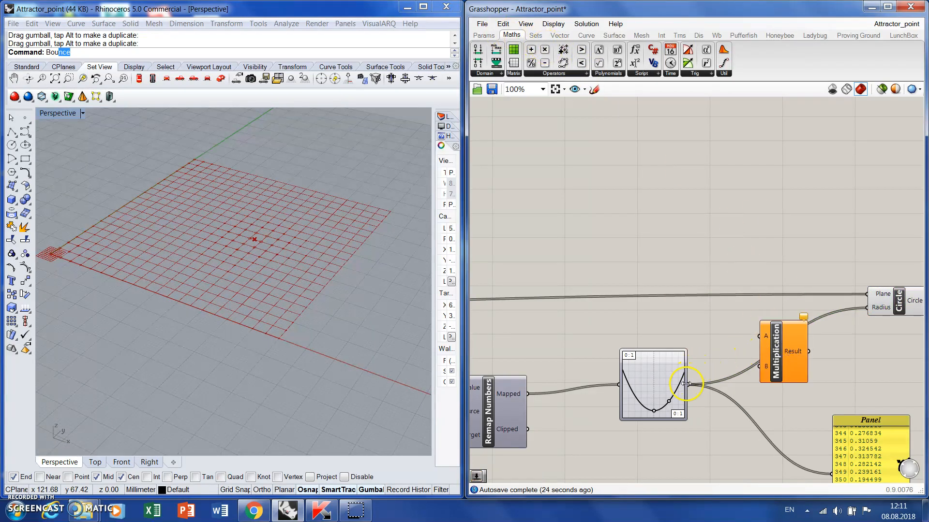
# Multiply the Graph Mapper output by a new number slider set to 3.1 for the radii
pyautogui.click(807, 349)
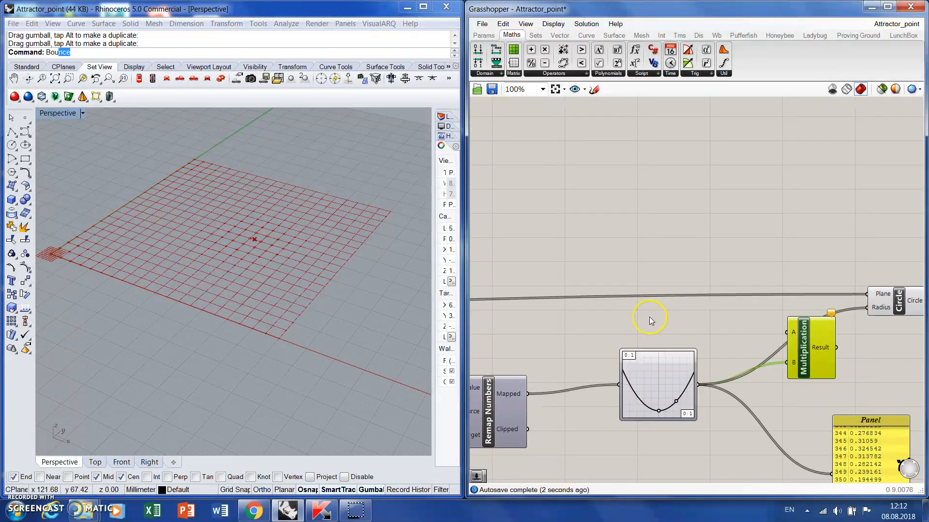
pyautogui.doubleClick(649, 317)
pyautogui.write('2')
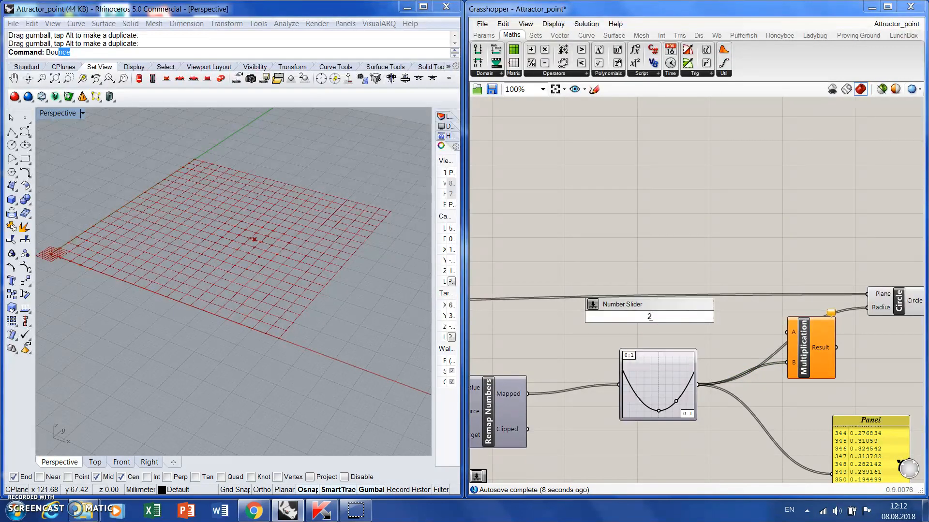
pyautogui.write('.5')
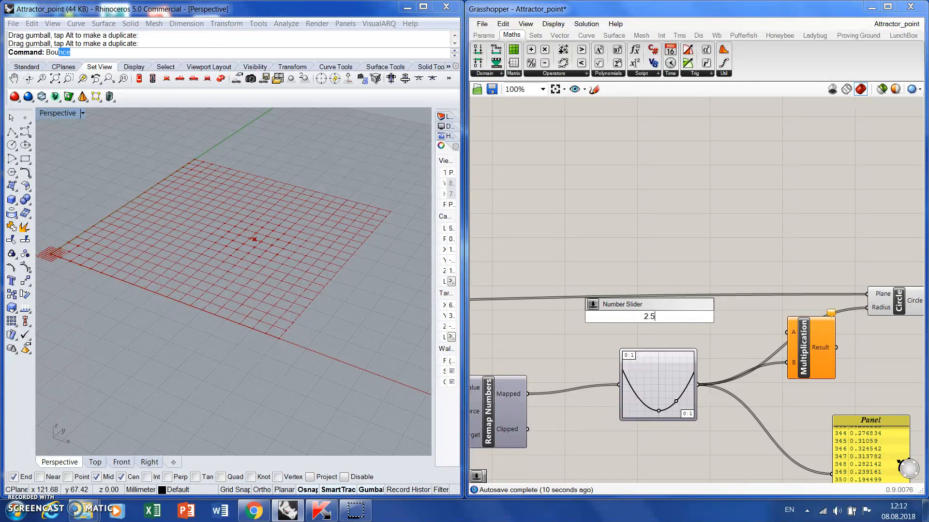
pyautogui.press('Return')
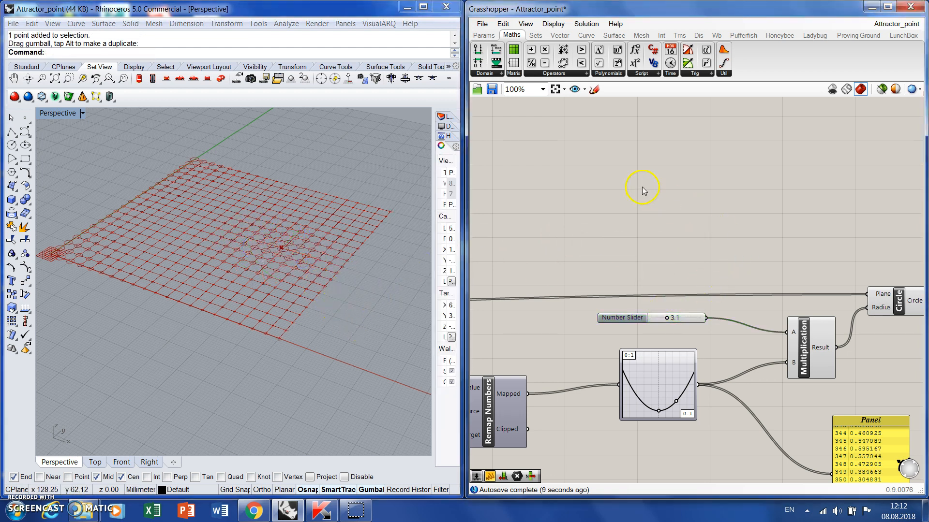
# Move the attractor point in Rhino and add a panel showing the distance domain
pyautogui.scroll(-3)
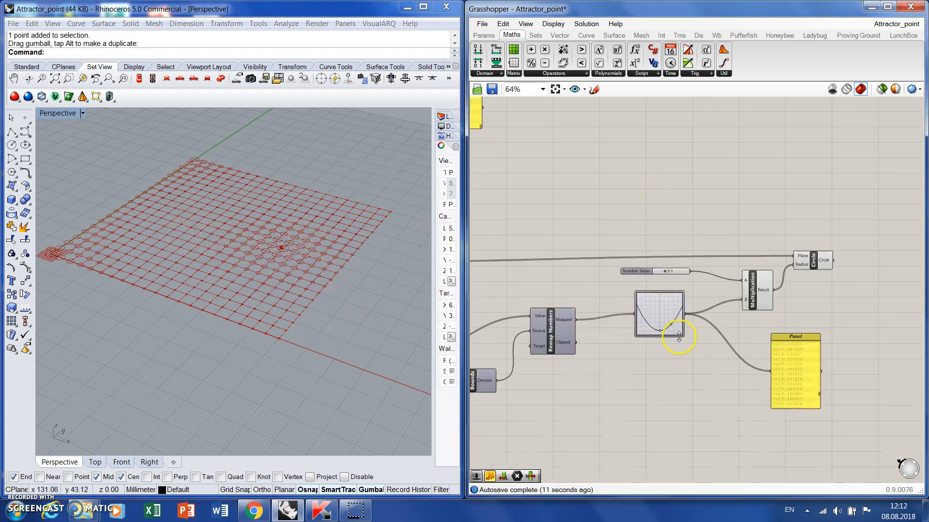
pyautogui.scroll(3)
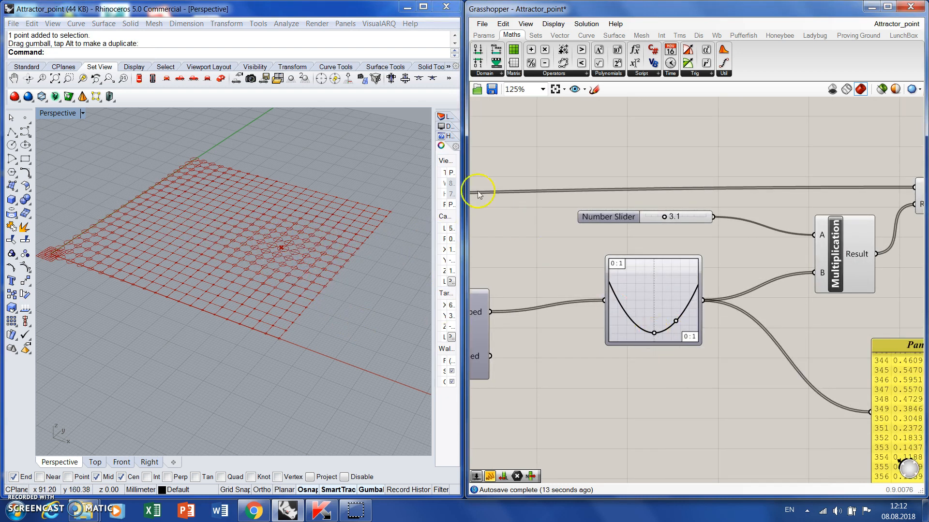
pyautogui.click(299, 247)
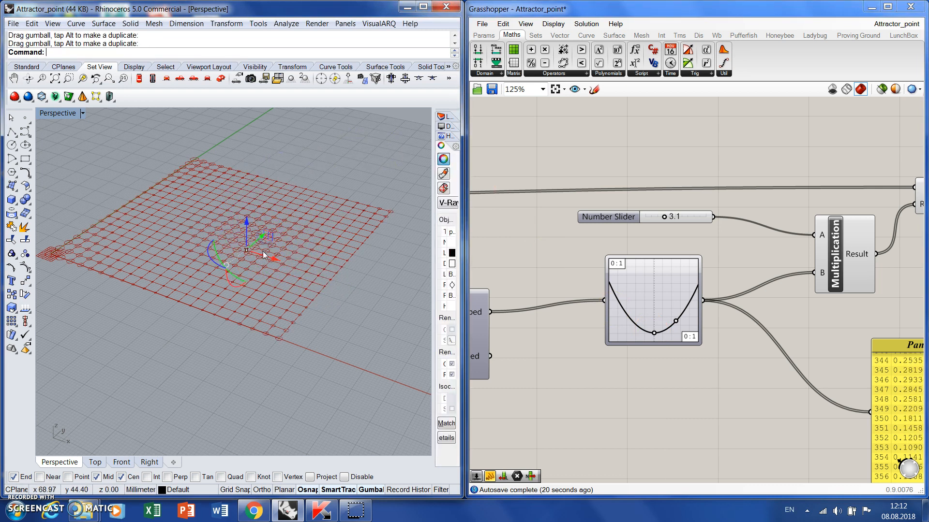
pyautogui.moveTo(222, 213)
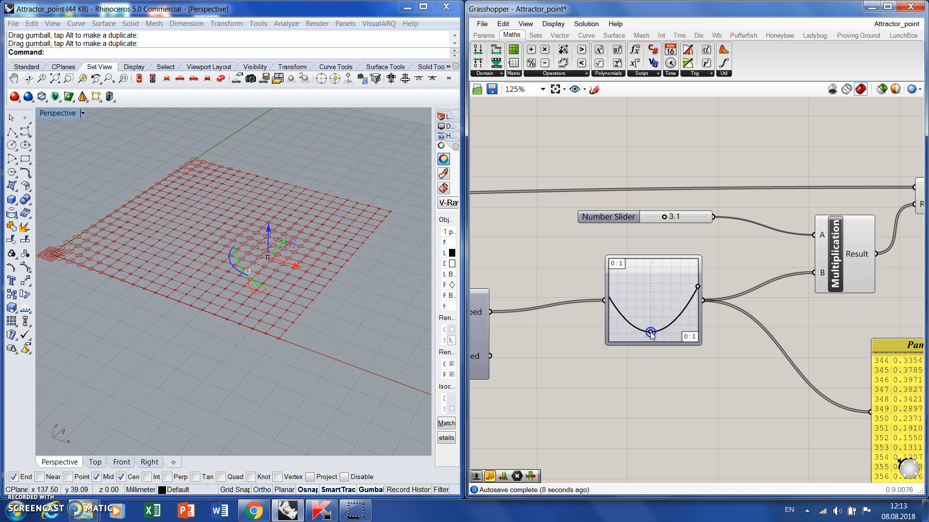
pyautogui.scroll(-3)
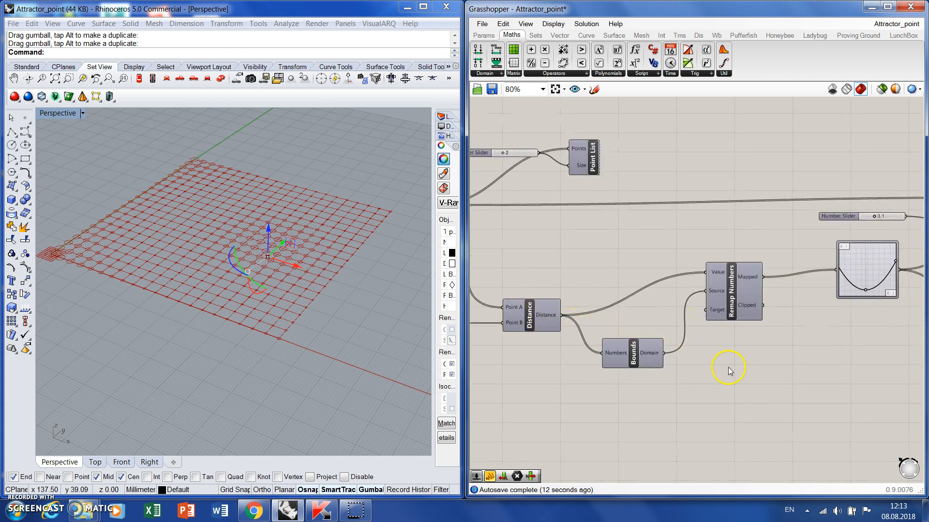
pyautogui.doubleClick(728, 370)
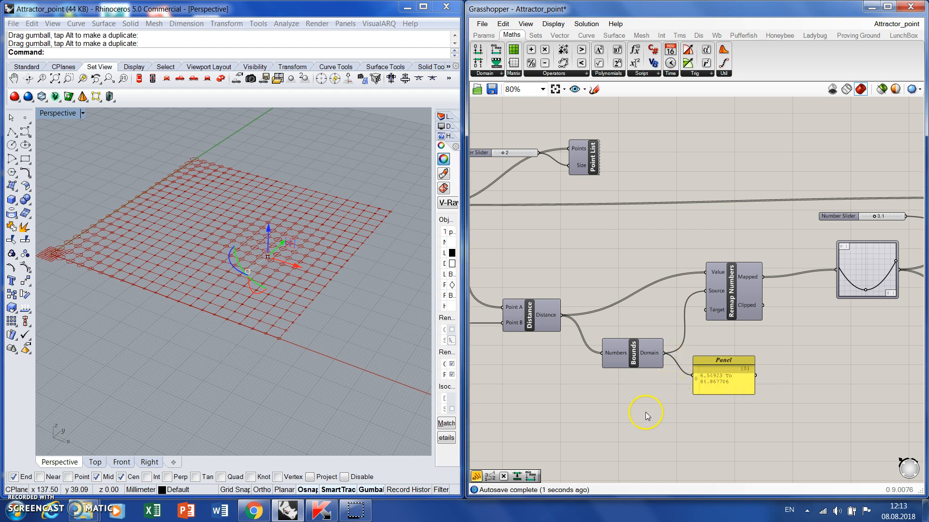
# Create a new text panel on the canvas containing '5 to 85'
pyautogui.doubleClick(646, 400)
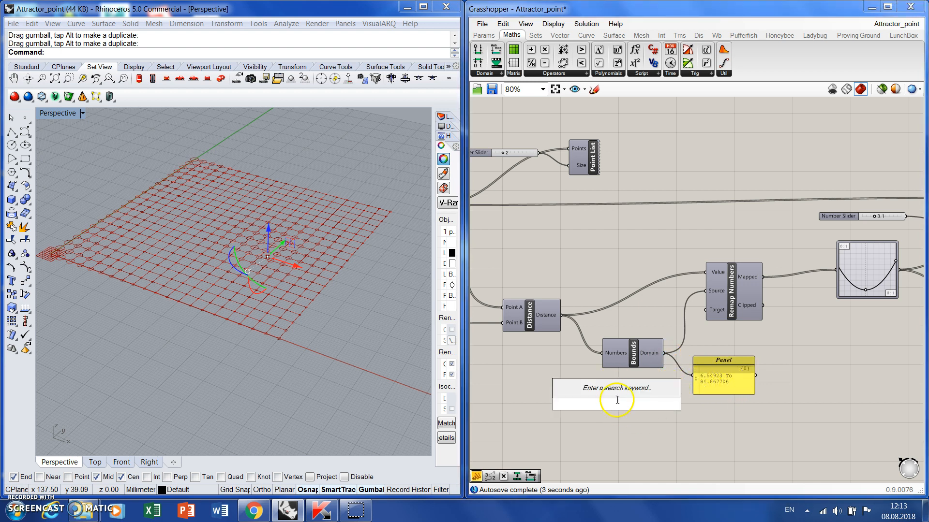
pyautogui.moveTo(657, 419)
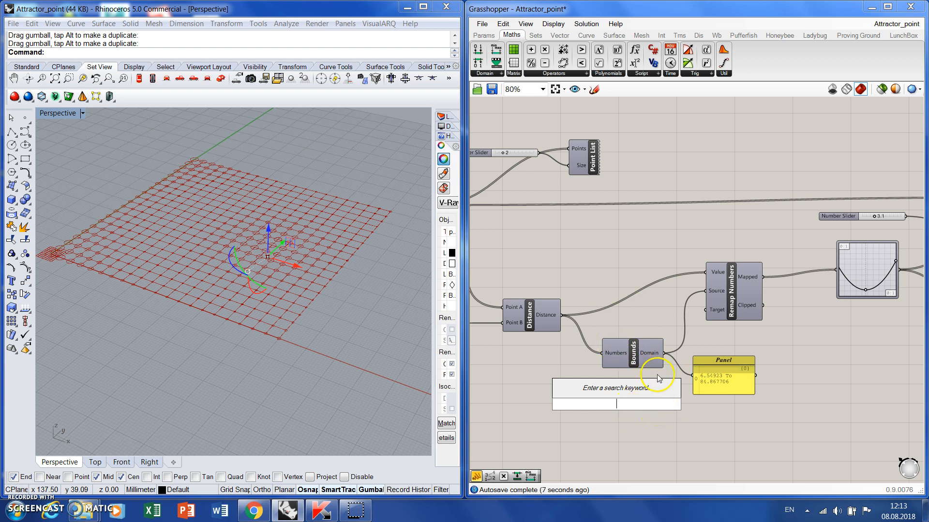
pyautogui.moveTo(622, 372)
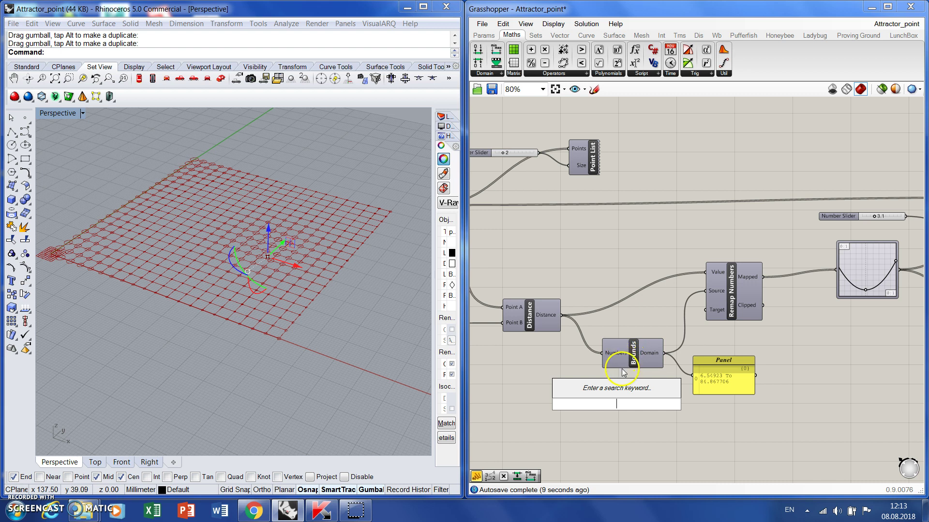
pyautogui.moveTo(617, 369)
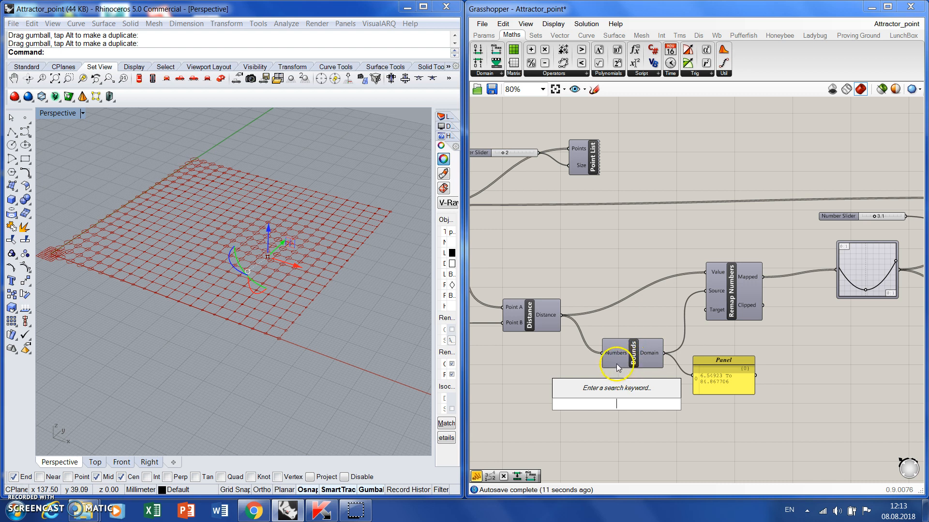
pyautogui.moveTo(654, 382)
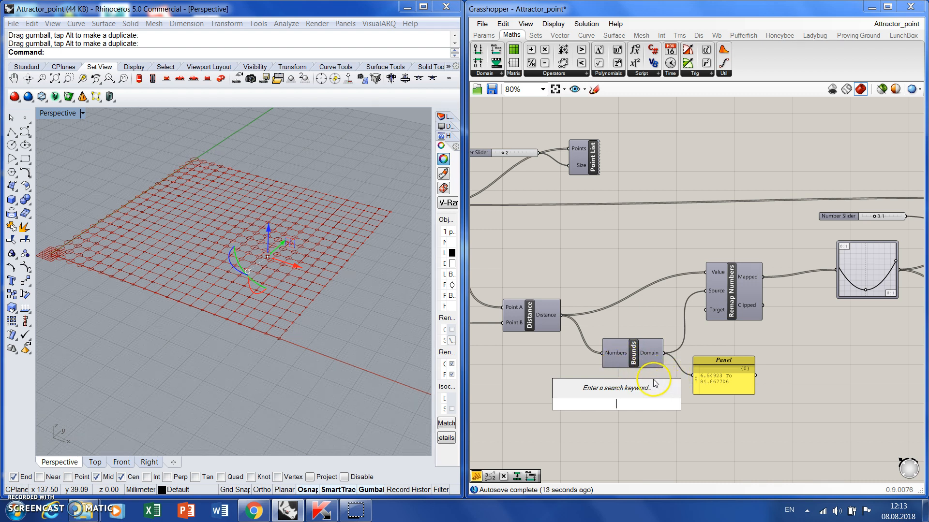
pyautogui.moveTo(673, 372)
pyautogui.write('//')
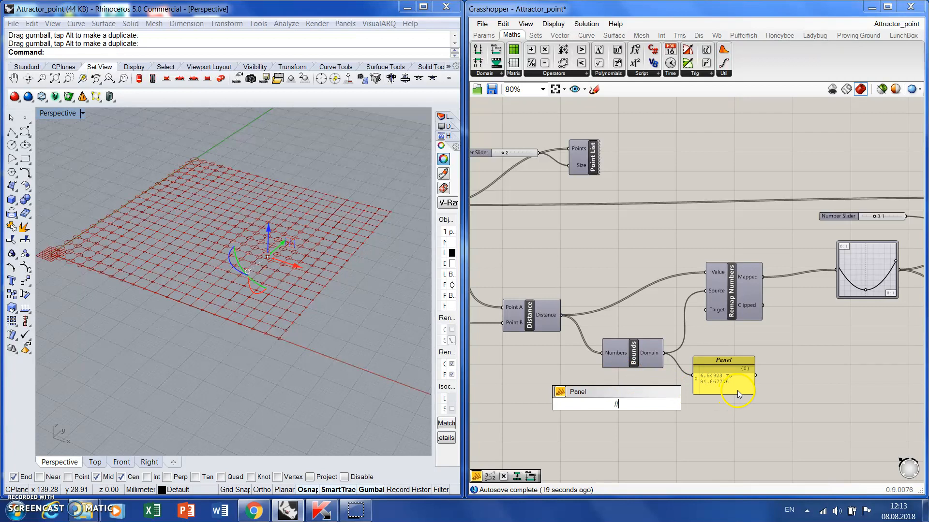
pyautogui.write('5')
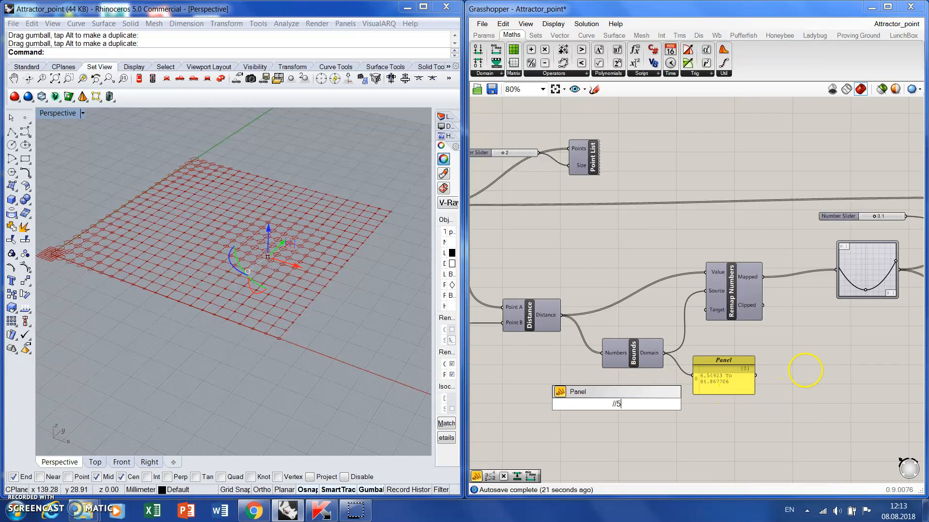
pyautogui.write('to')
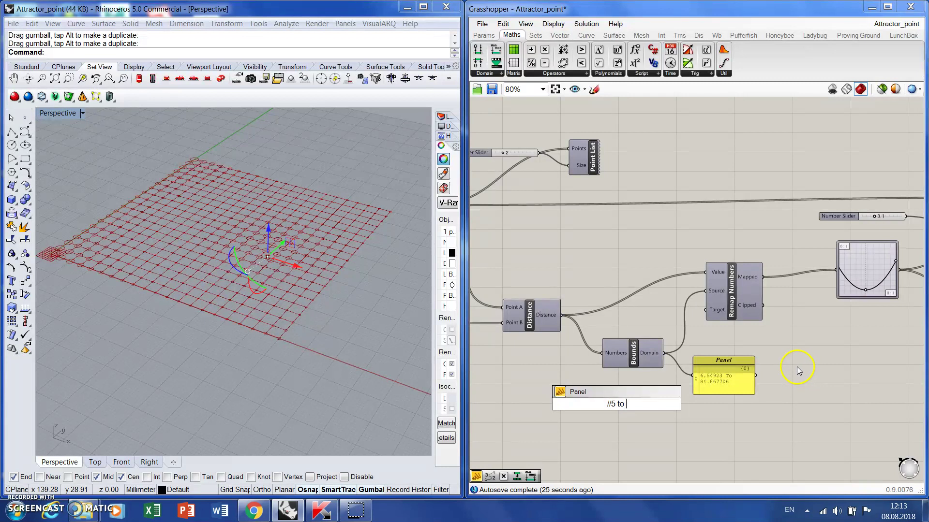
pyautogui.write('85')
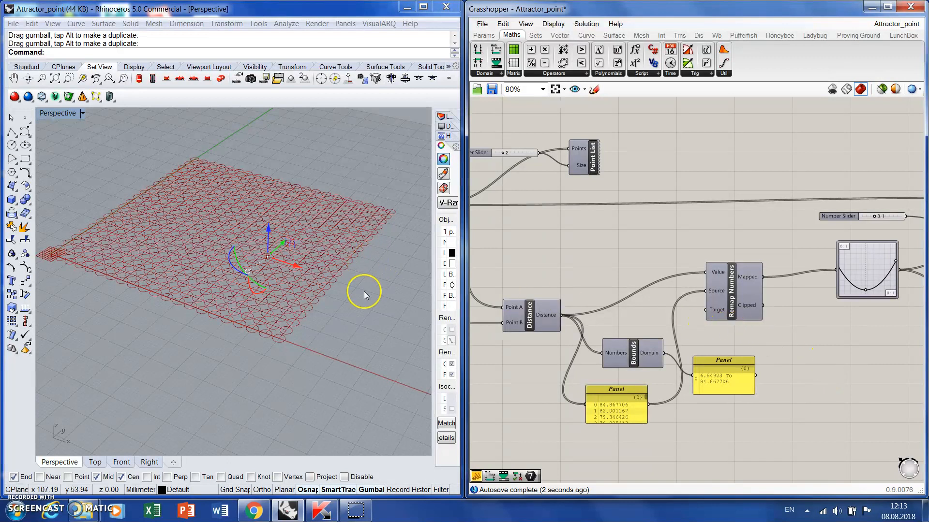
pyautogui.moveTo(620, 409)
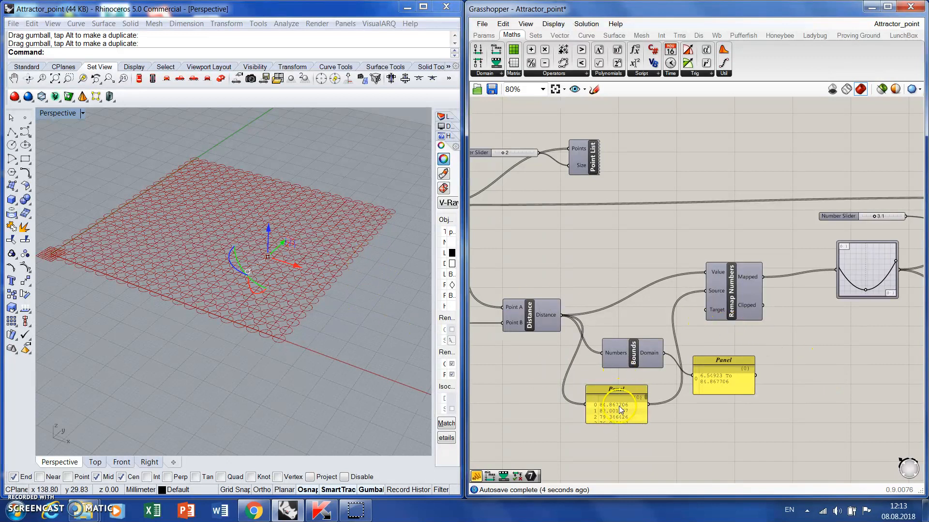
# Select the panel listing the raw distance values for deletion
pyautogui.click(617, 406)
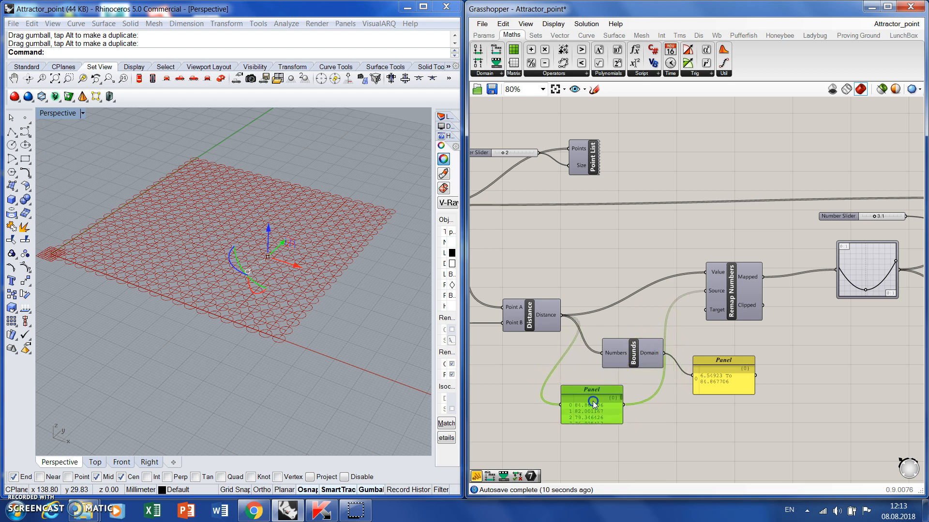
pyautogui.moveTo(651, 433)
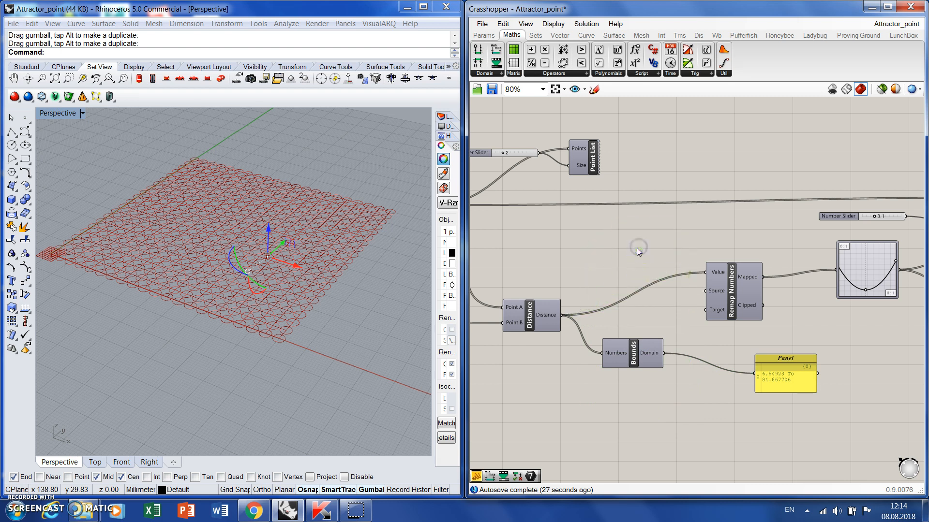
# Create a panel holding the custom domain '6 to 90' for Remap Numbers' Source
pyautogui.doubleClick(639, 247)
pyautogui.write('/')
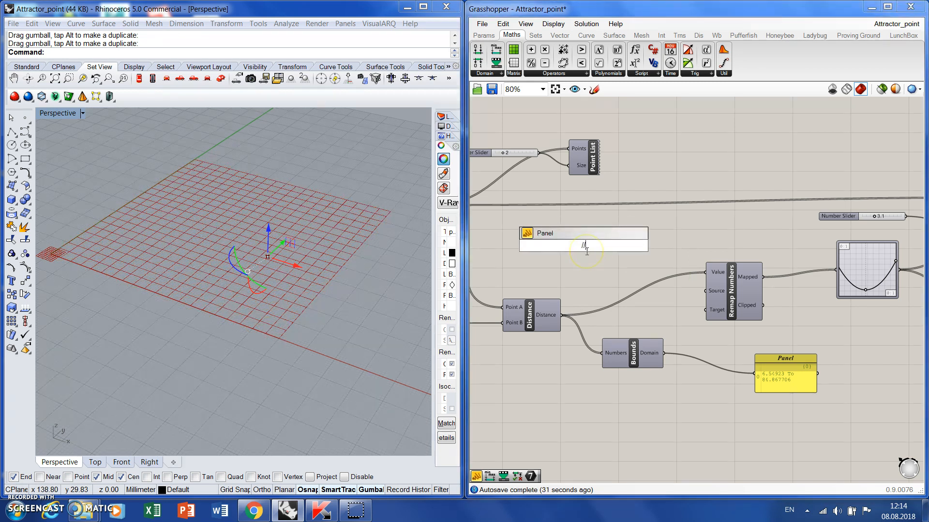
pyautogui.write('/5')
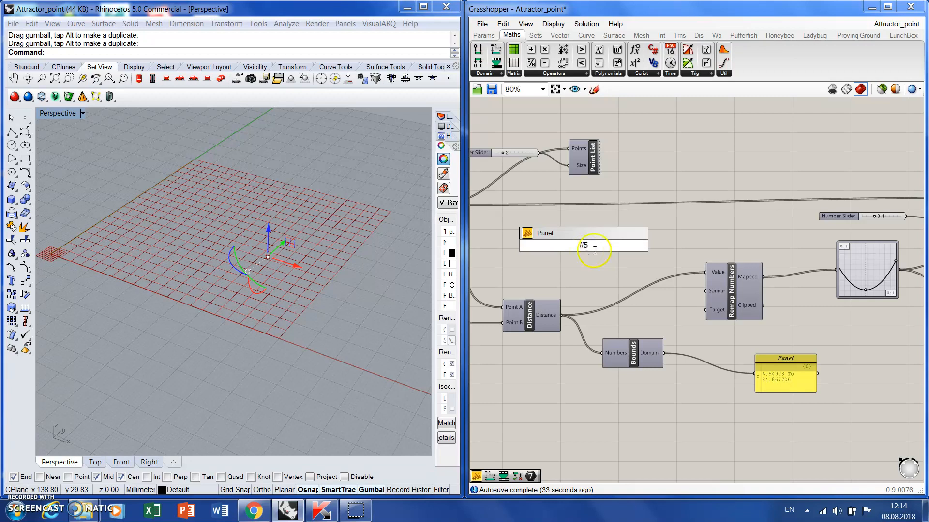
pyautogui.write('6')
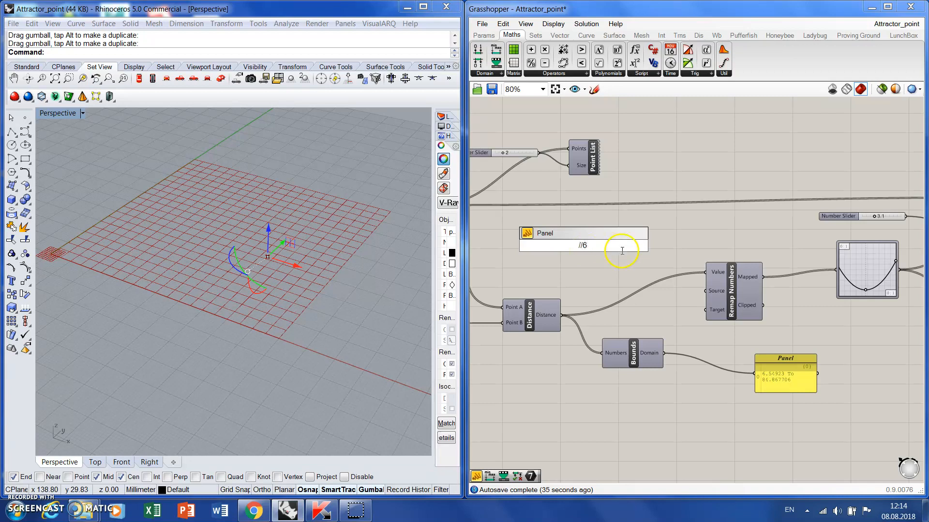
pyautogui.write('70')
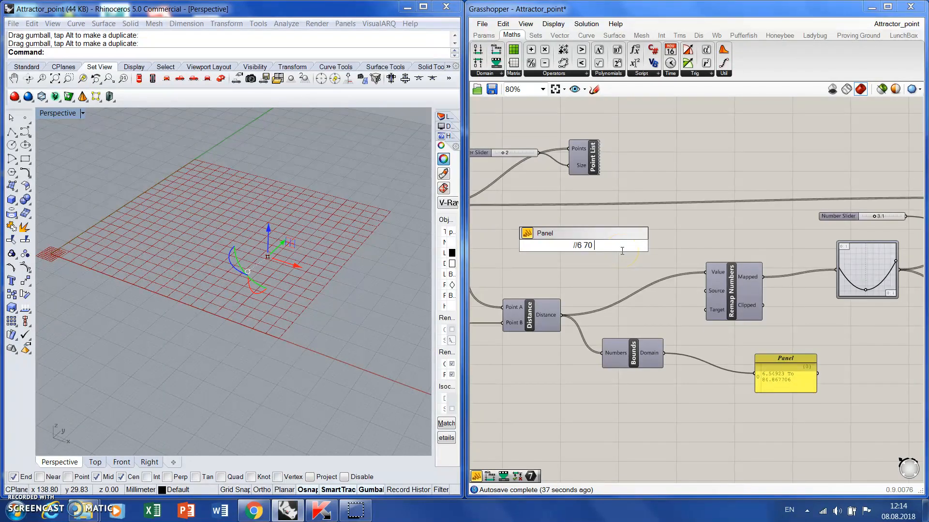
pyautogui.write('90')
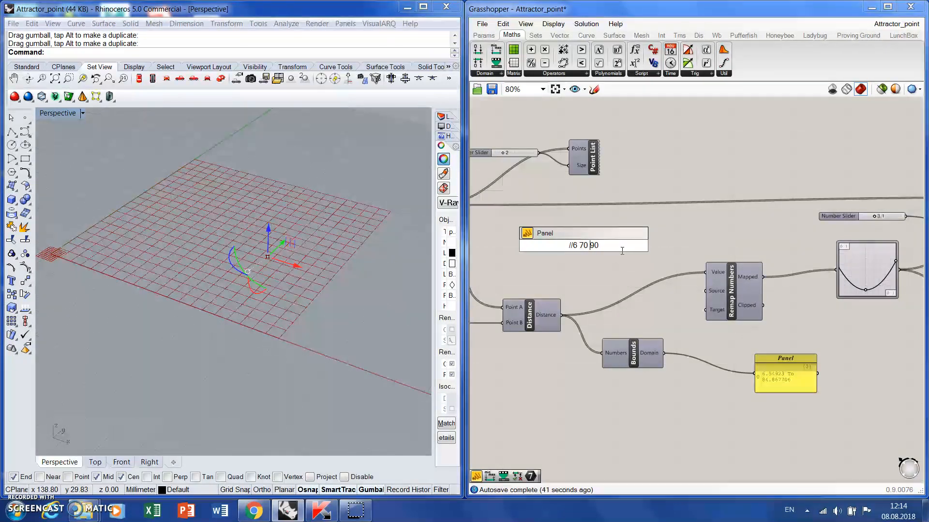
pyautogui.write('to')
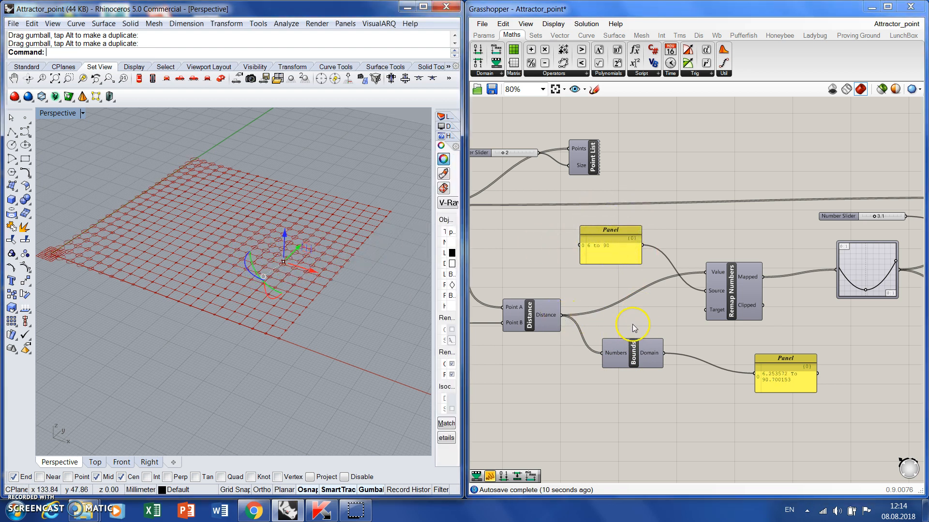
# Edit the typed range panel's upper bound to 100, then widen it to read 6 to 150
pyautogui.doubleClick(611, 246)
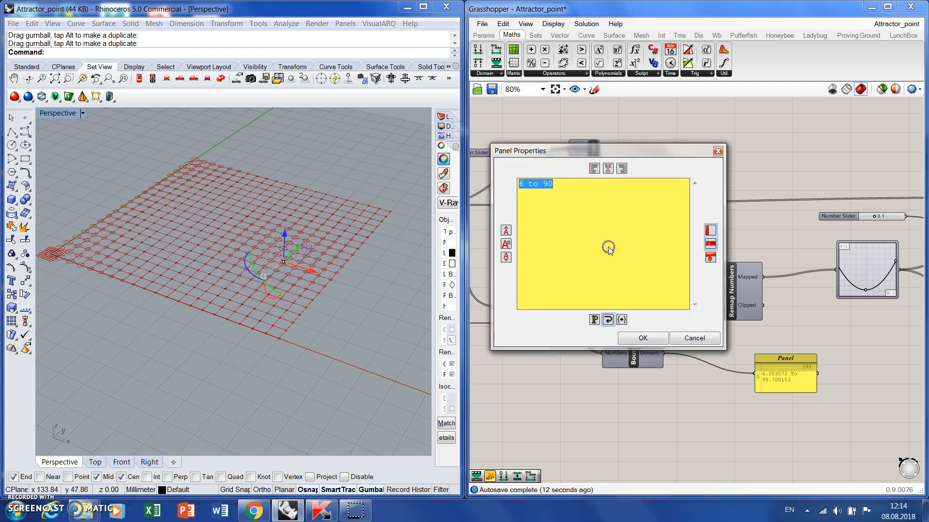
pyautogui.click(589, 190)
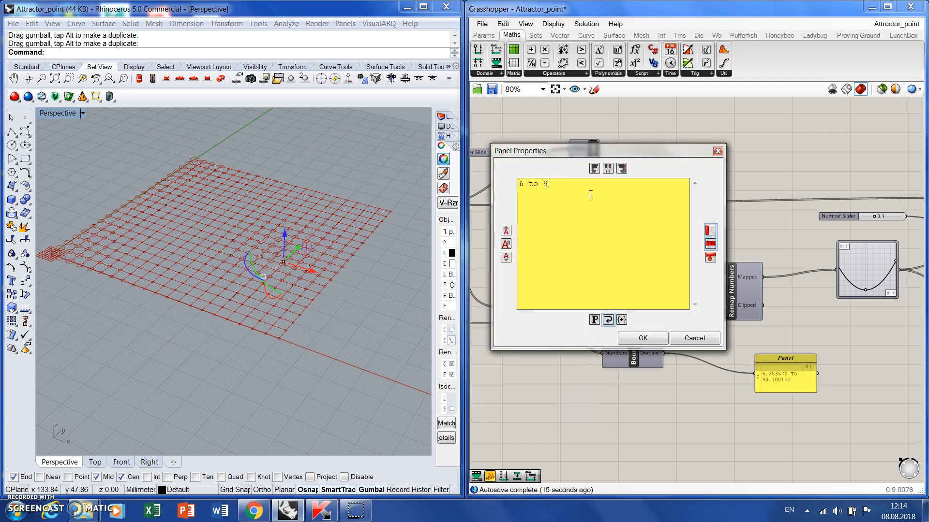
pyautogui.press('BackSpace')
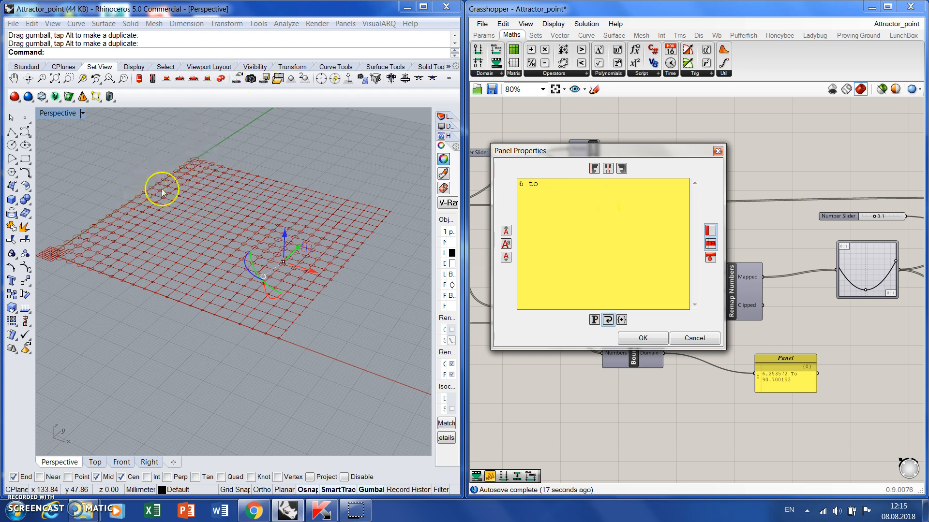
pyautogui.moveTo(249, 170)
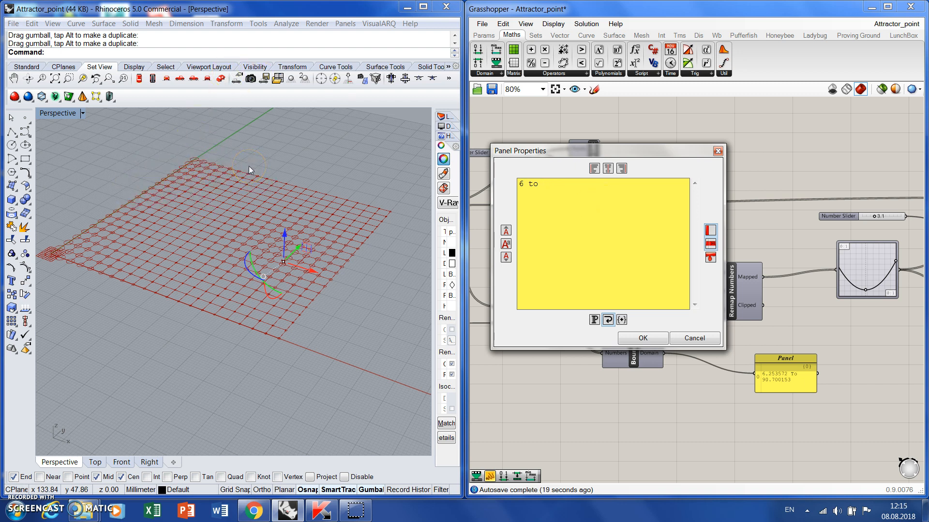
pyautogui.write('100')
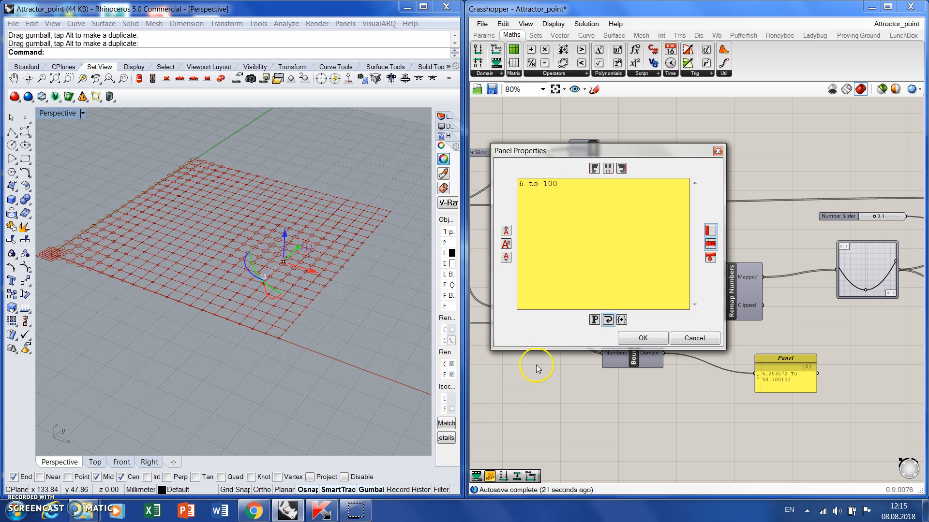
pyautogui.click(641, 338)
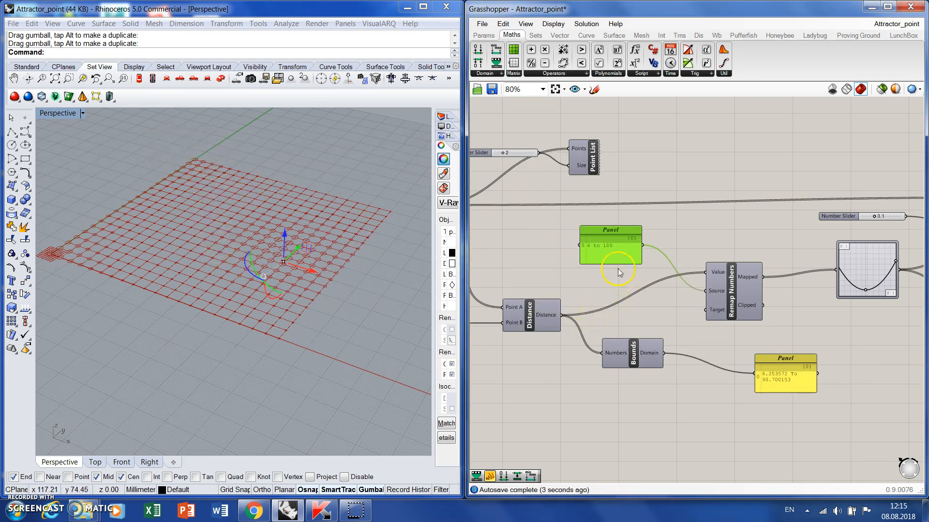
pyautogui.doubleClick(610, 245)
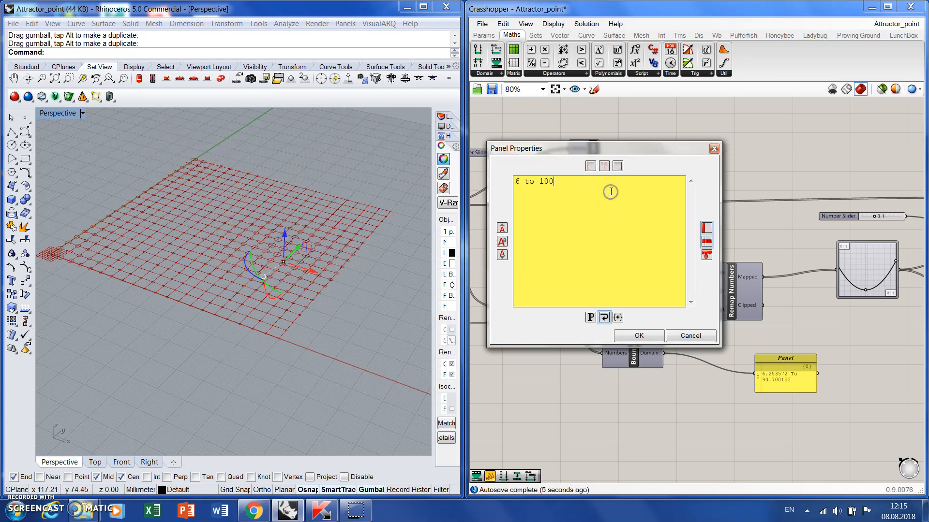
pyautogui.write('150')
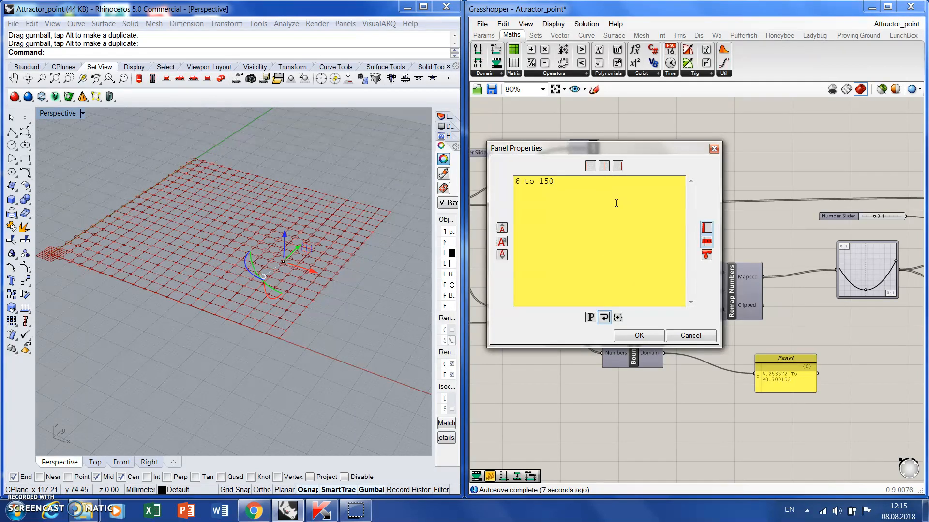
pyautogui.click(637, 336)
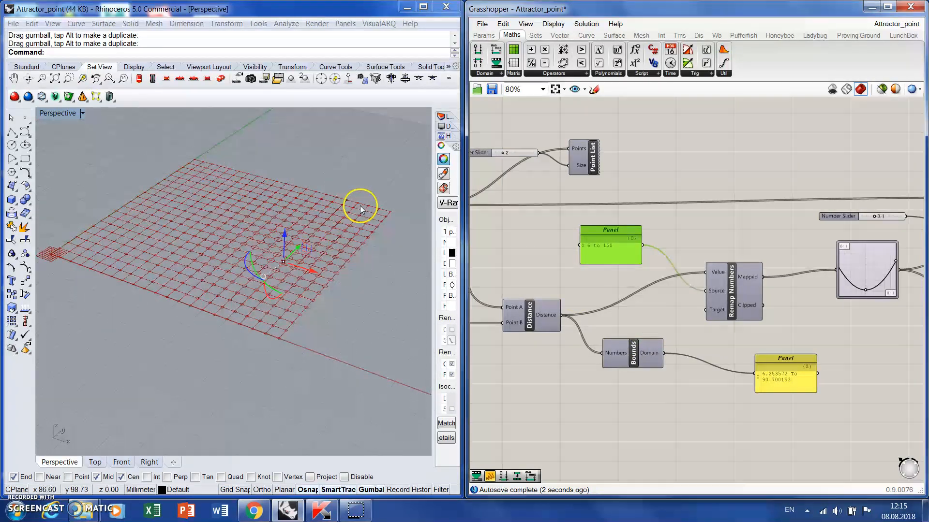
pyautogui.moveTo(610, 246)
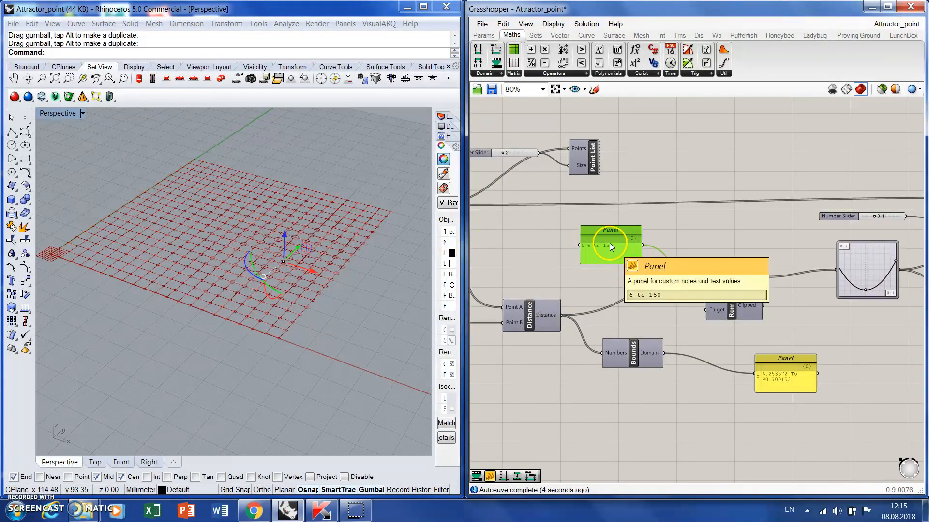
pyautogui.moveTo(667, 361)
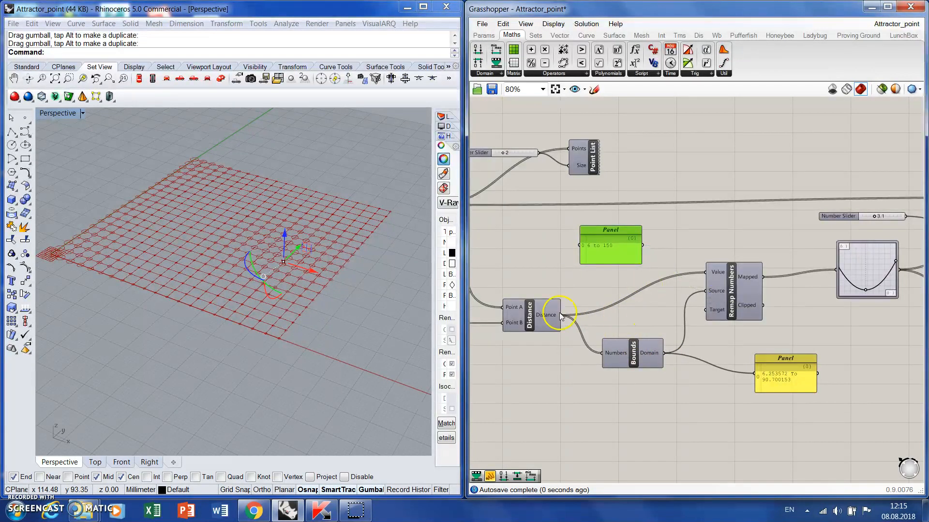
pyautogui.moveTo(866, 290)
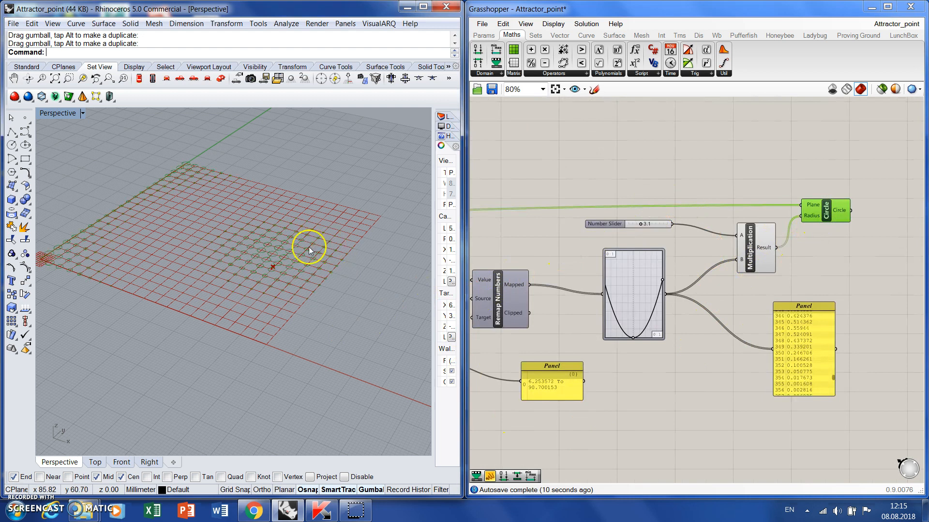
pyautogui.moveTo(313, 274)
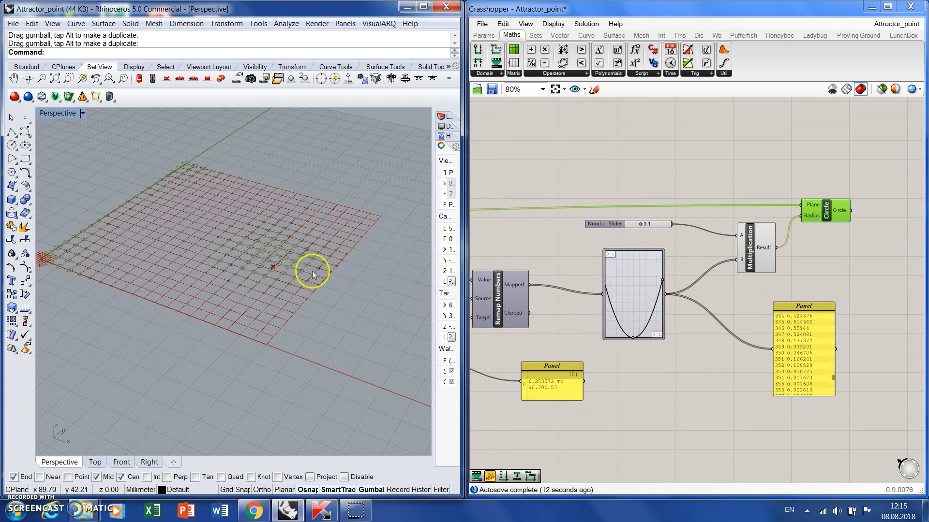
pyautogui.scroll(-3)
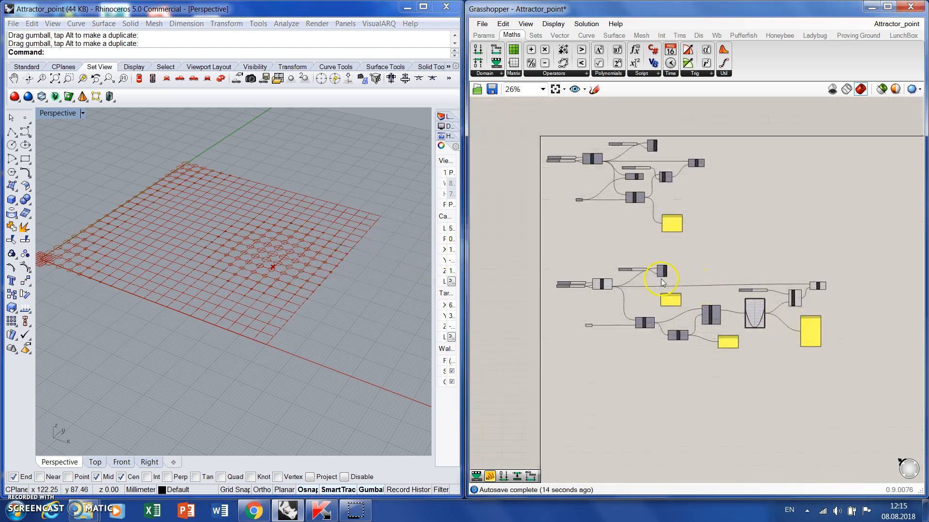
pyautogui.scroll(3)
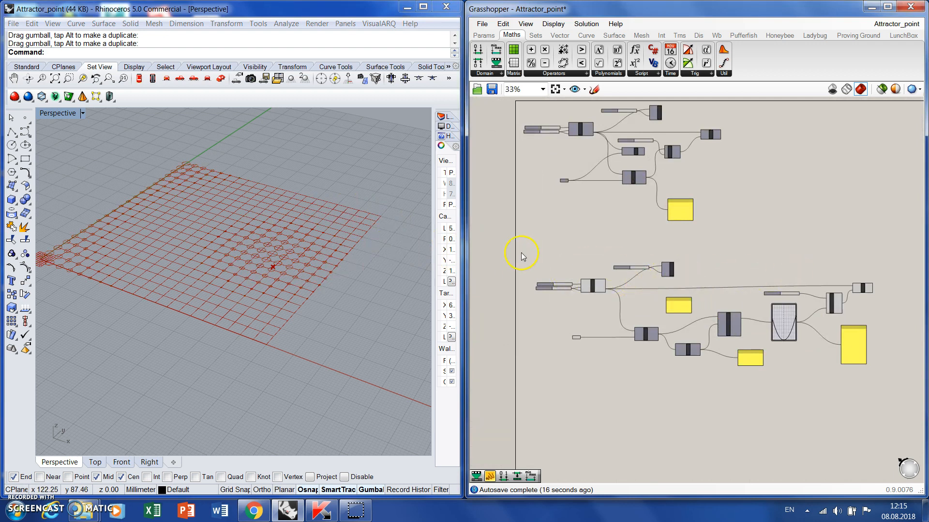
pyautogui.moveTo(157, 432)
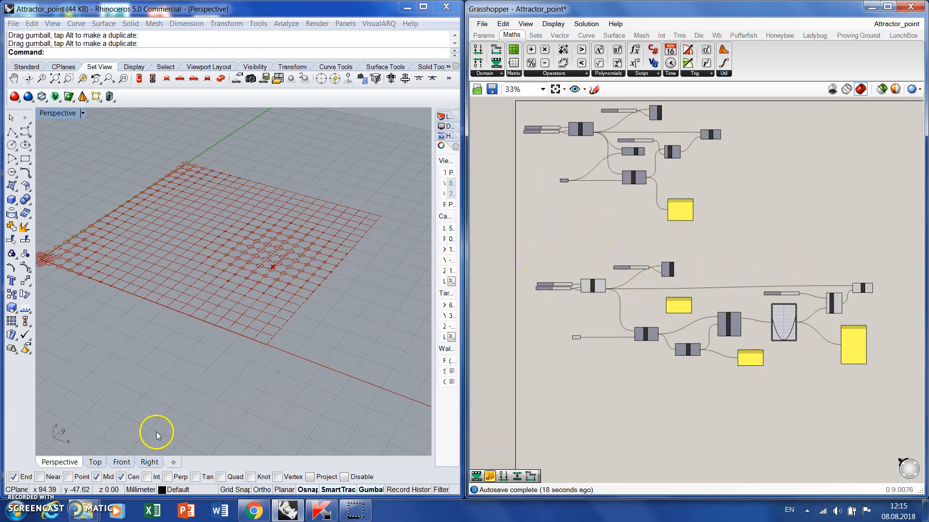